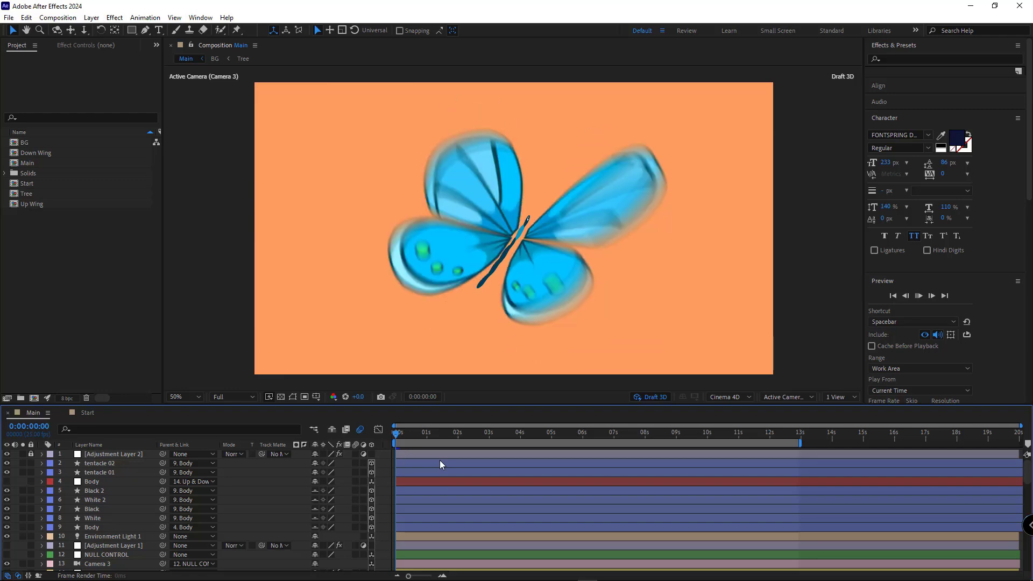
# Switch the Timeline from the Main composition to the Start composition
pyautogui.press('`')
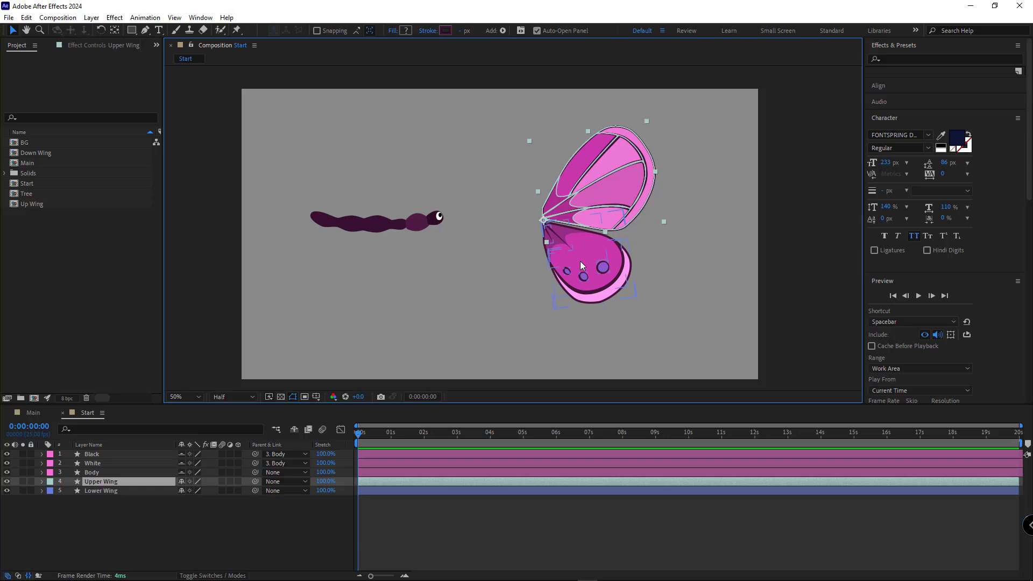
pyautogui.click(101, 491)
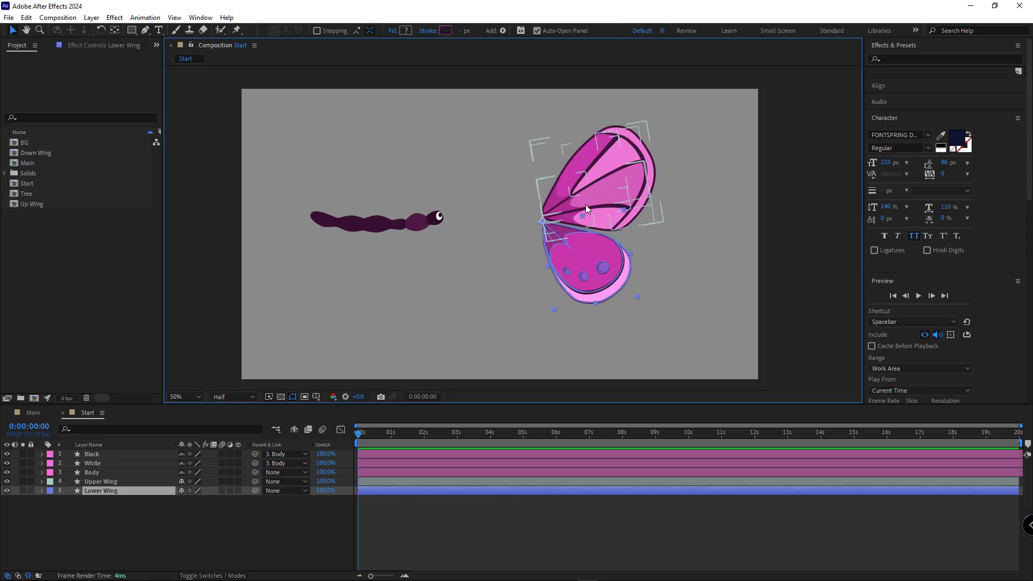
pyautogui.click(100, 481)
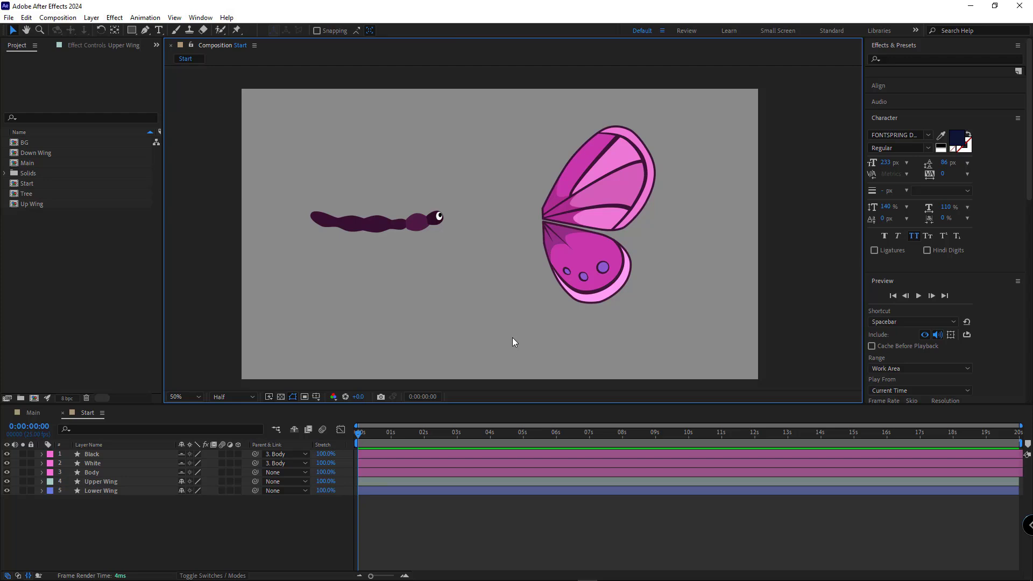
pyautogui.click(599, 273)
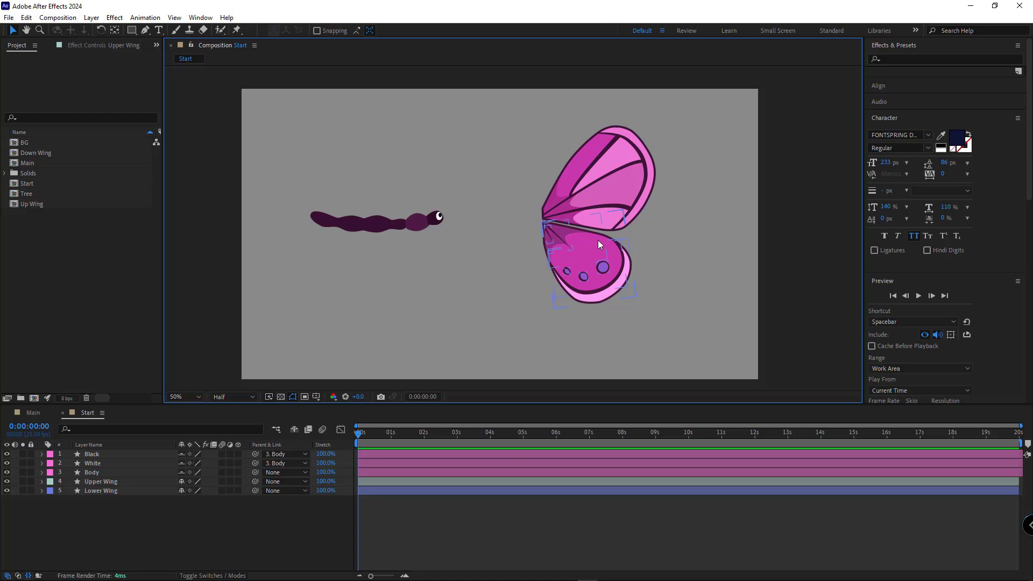
pyautogui.moveTo(563, 271)
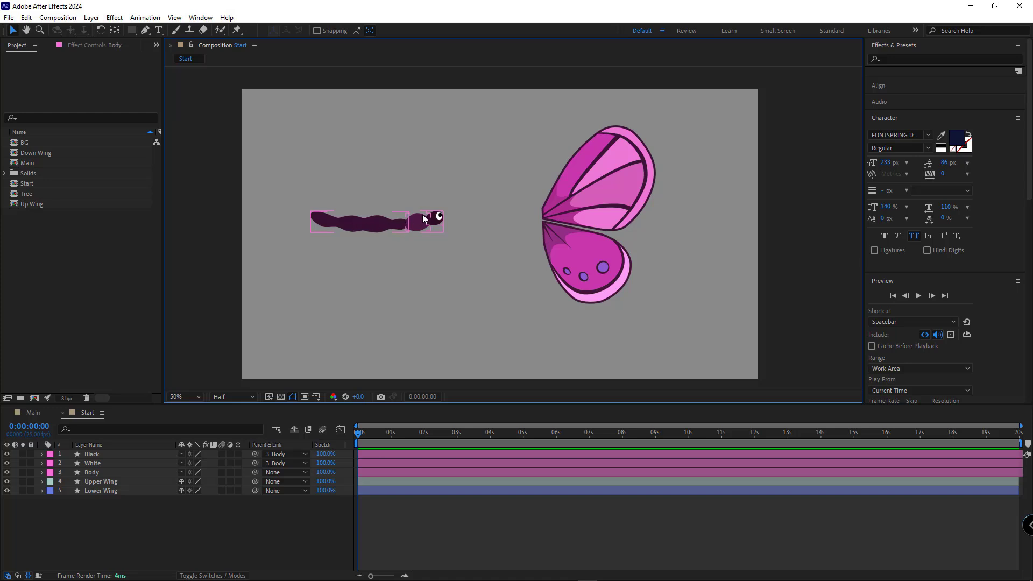
pyautogui.moveTo(438, 232)
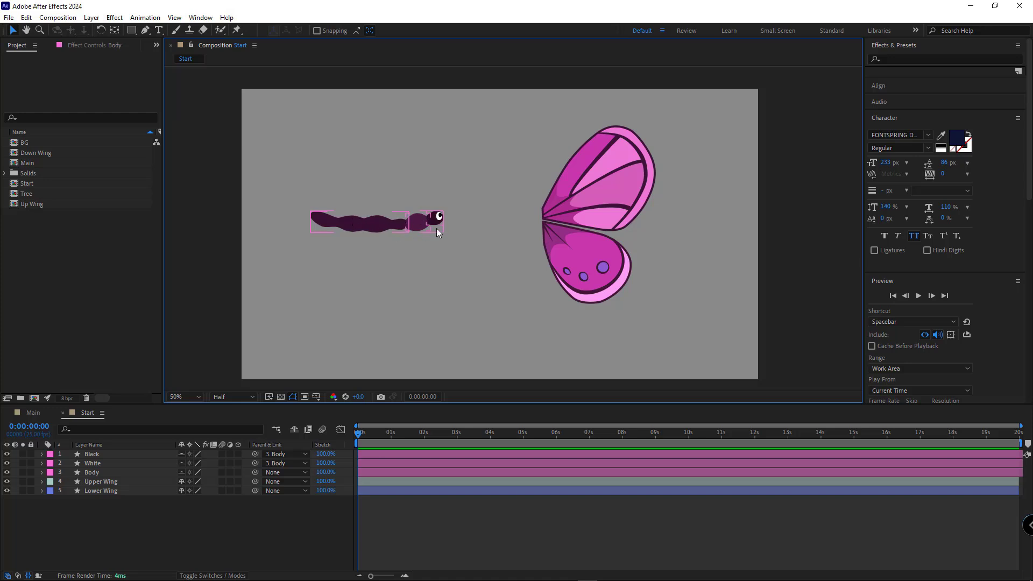
pyautogui.click(101, 481)
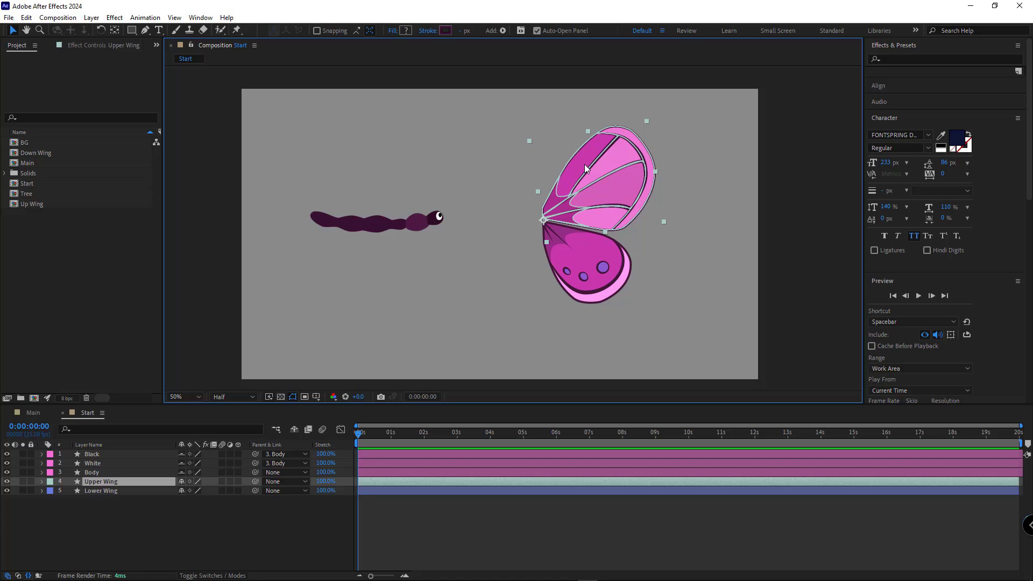
pyautogui.moveTo(326, 443)
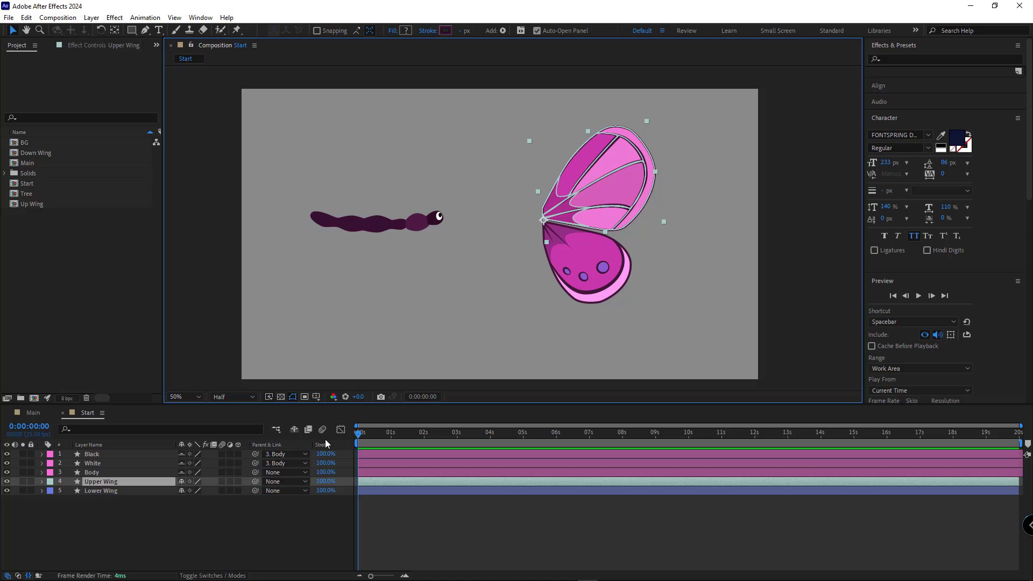
pyautogui.moveTo(416, 377)
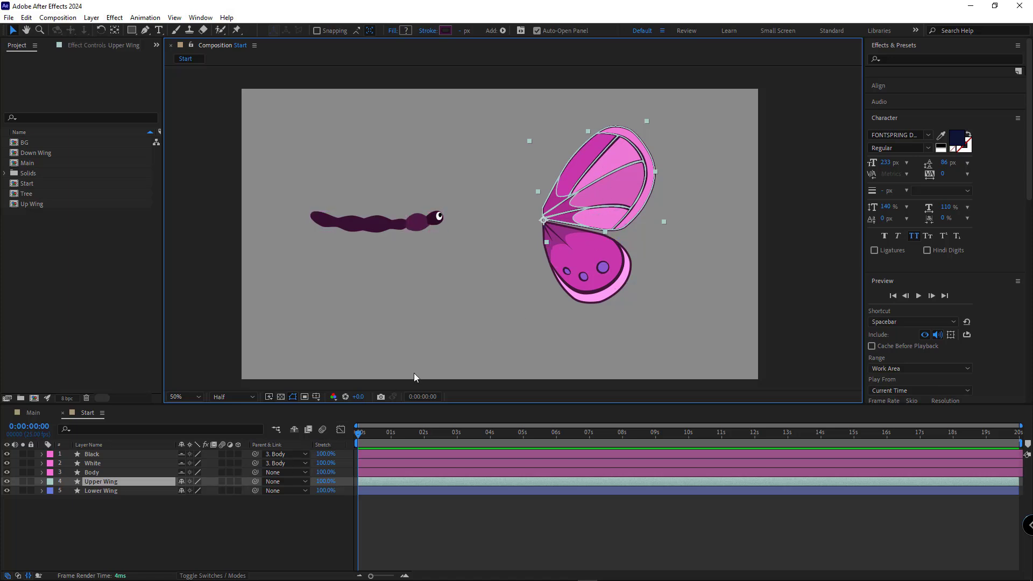
# Pre-compose the Upper Wing layer as composition Upper and crop it to the wing
pyautogui.press('ctrl+shift+c')
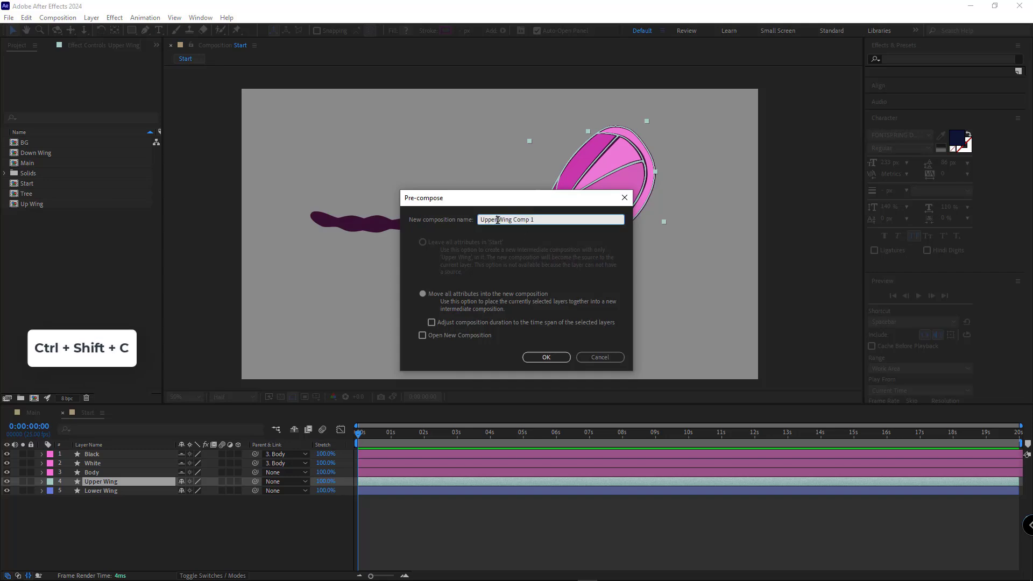
pyautogui.click(545, 357)
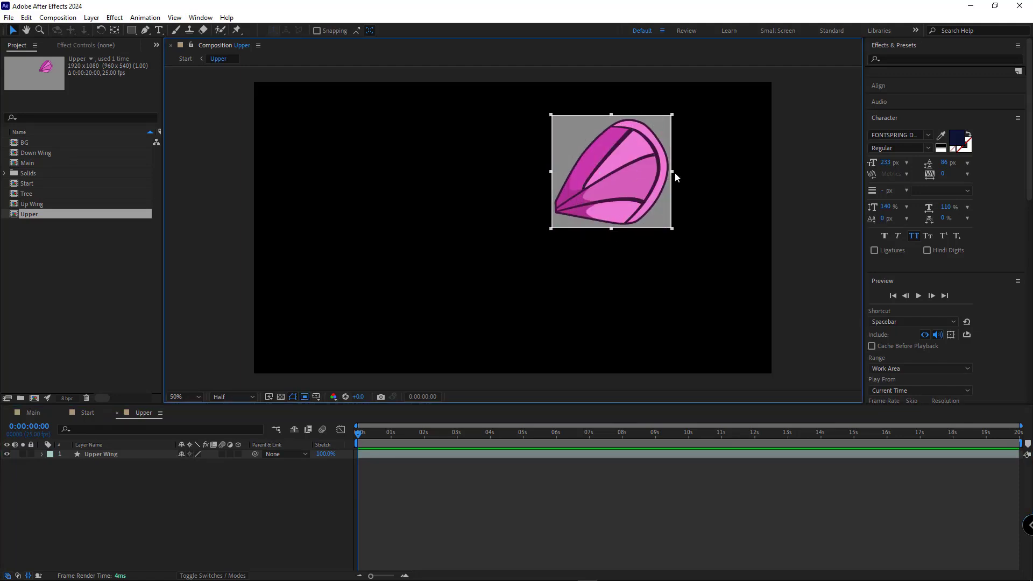
pyautogui.click(179, 397)
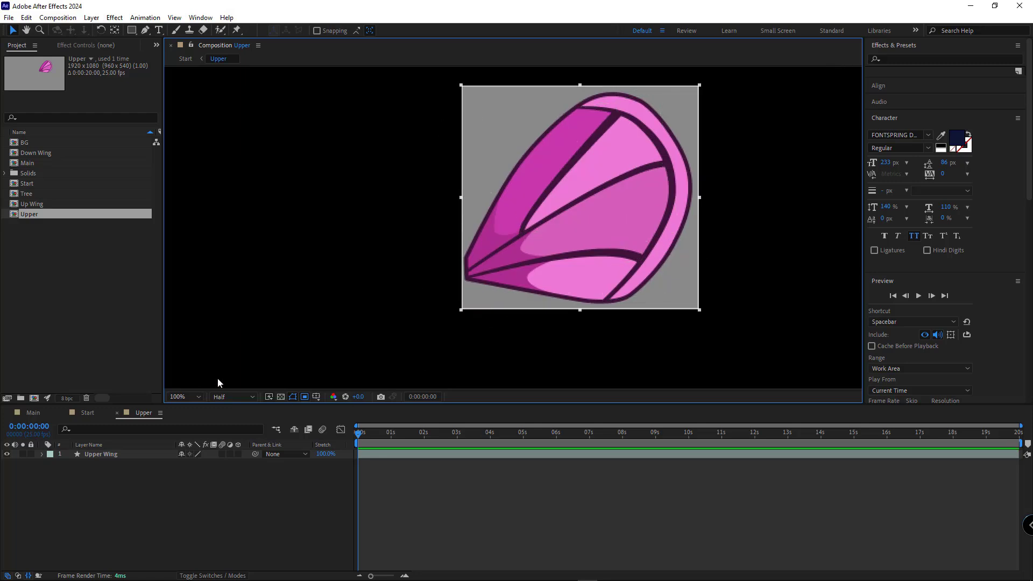
pyautogui.click(58, 17)
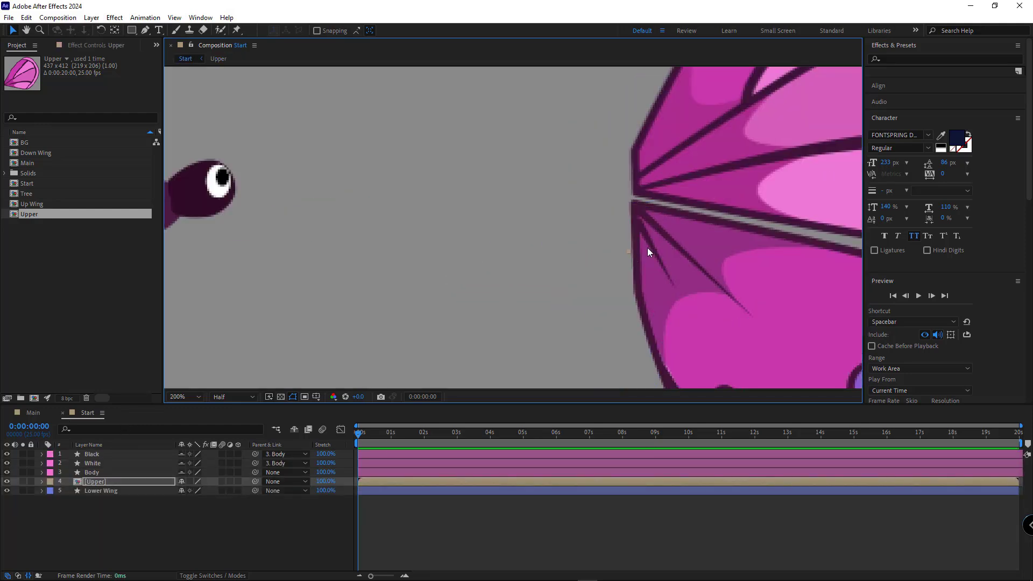
pyautogui.click(101, 491)
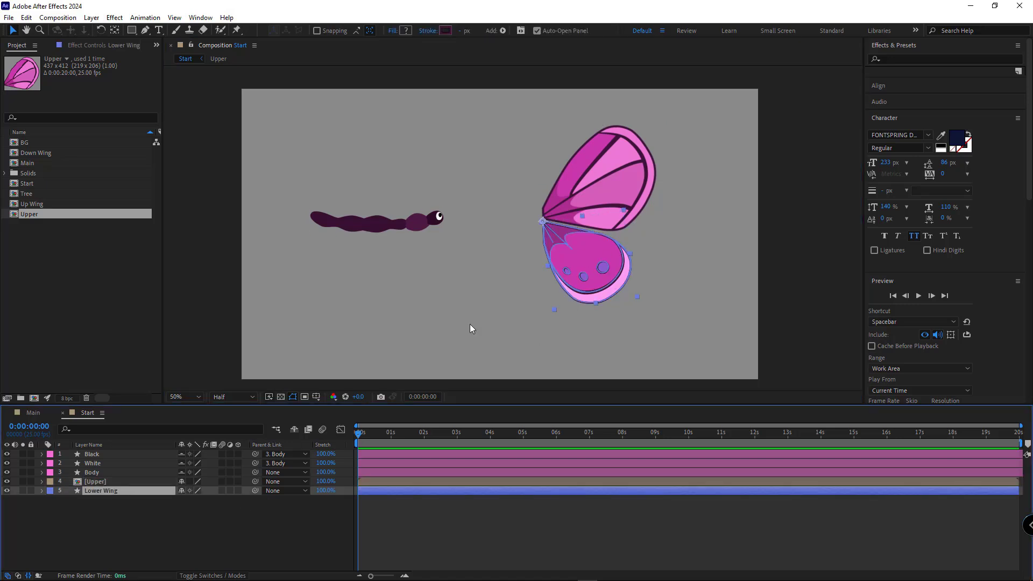
# Pre-compose the Lower Wing layer as composition Lower and crop it to the wing's region
pyautogui.press('ctrl+shift+c')
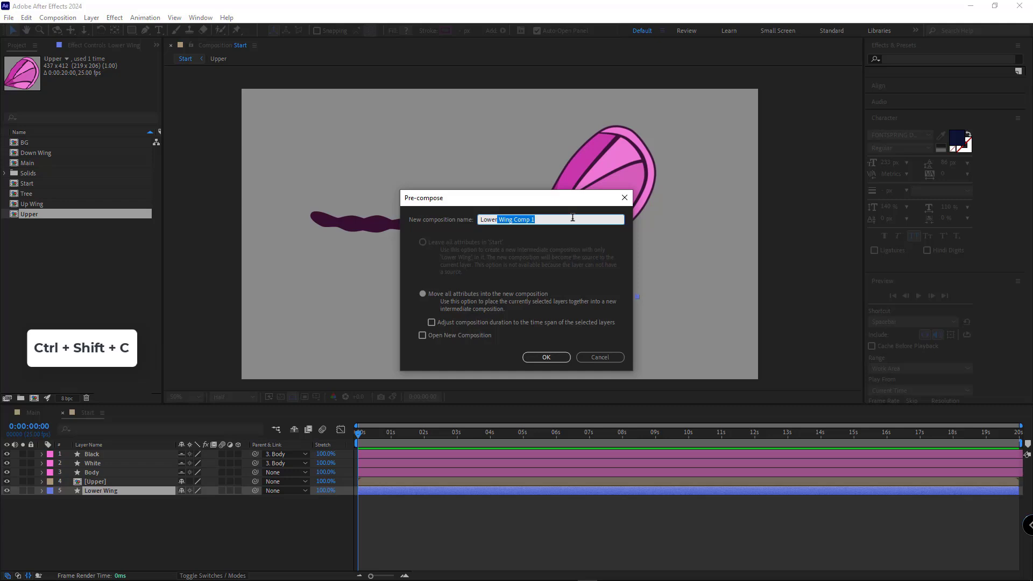
pyautogui.click(547, 357)
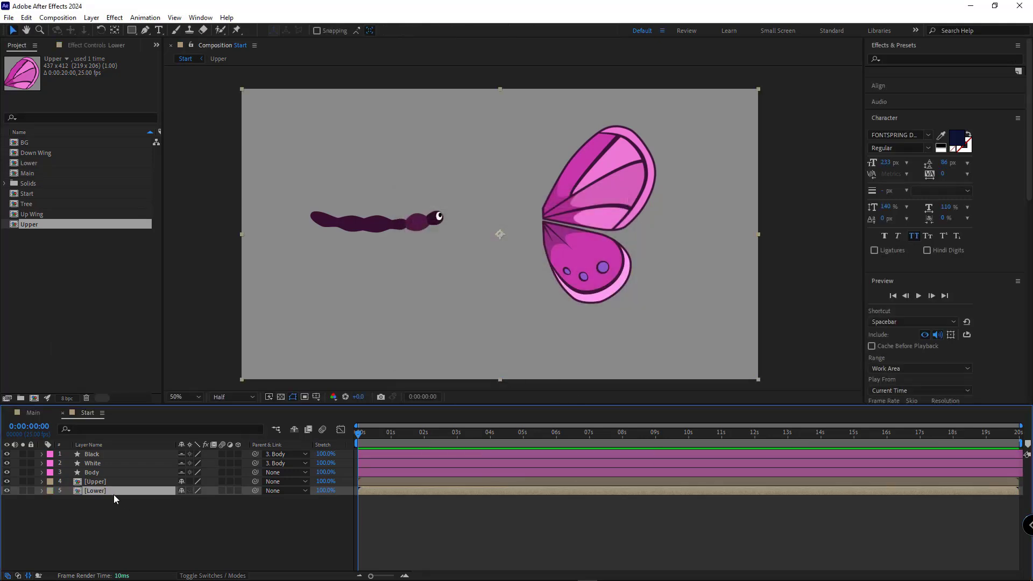
pyautogui.doubleClick(95, 491)
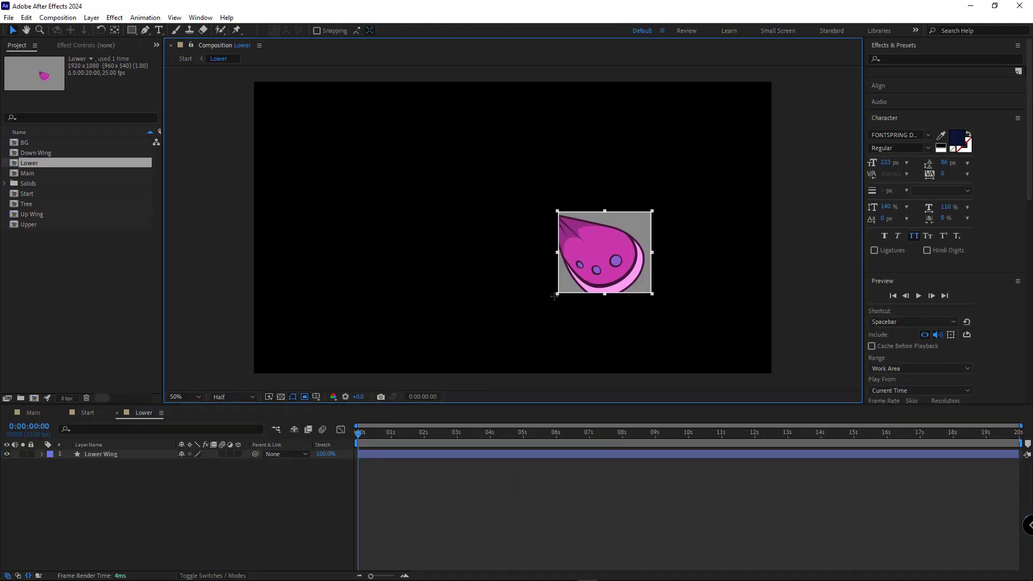
pyautogui.click(180, 396)
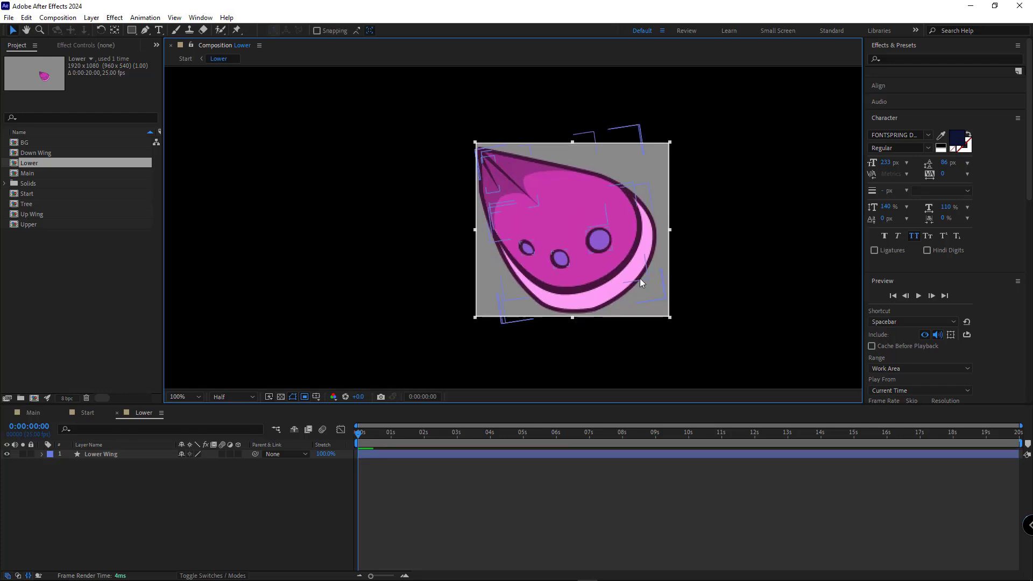
pyautogui.click(57, 17)
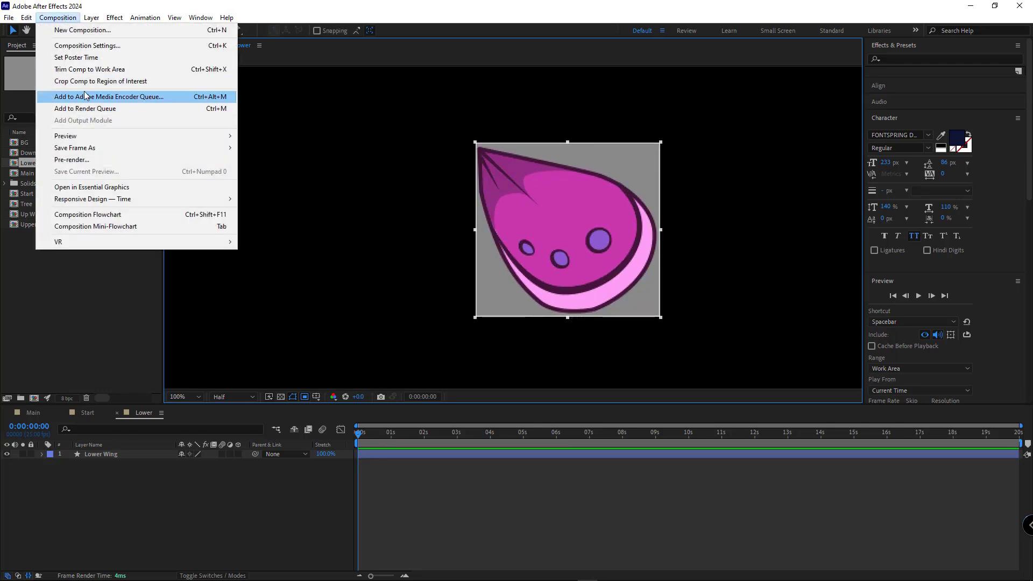
pyautogui.click(87, 412)
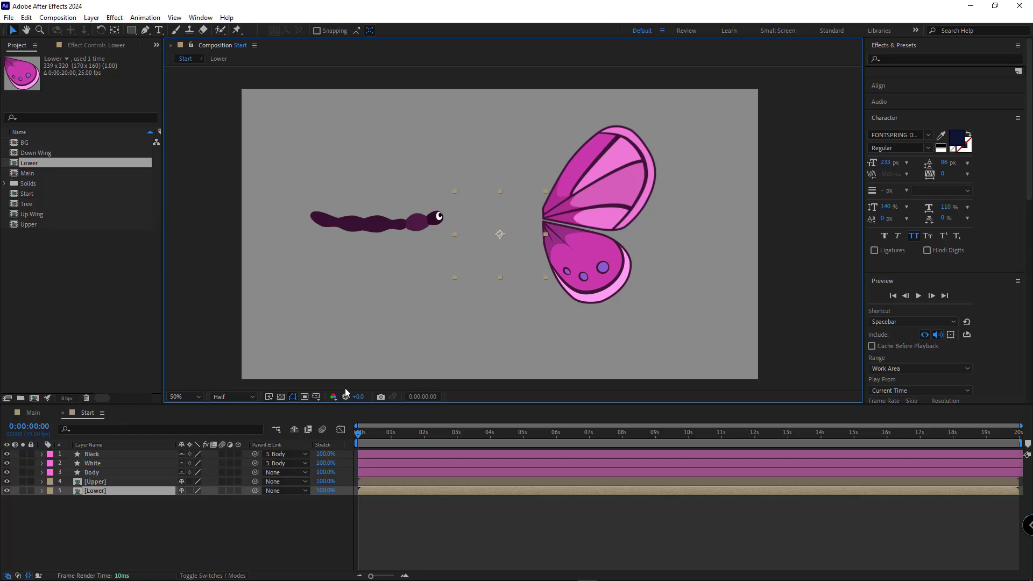
# Check where the two wings meet in the viewer and select the Upper layer
pyautogui.click(183, 396)
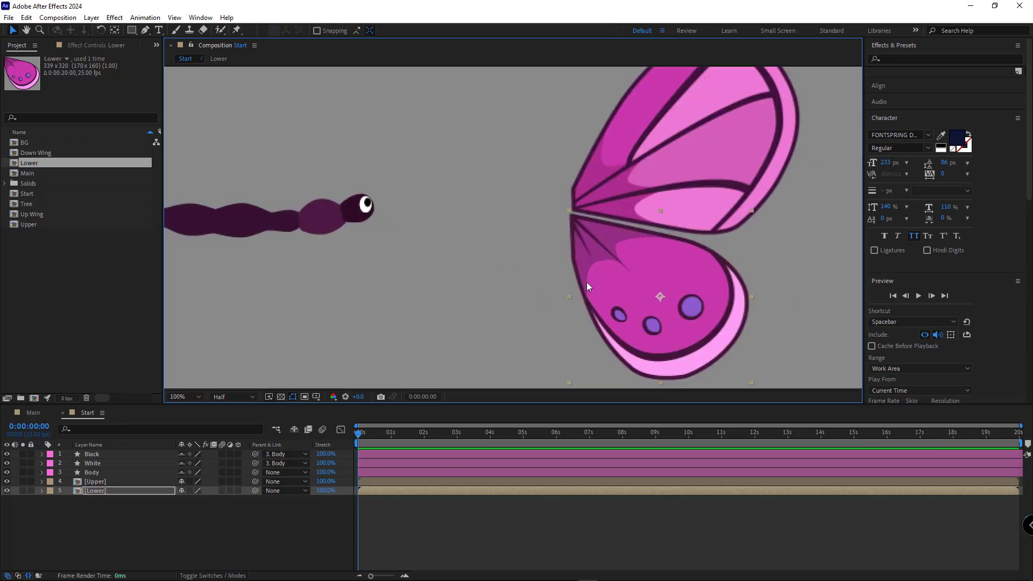
pyautogui.click(183, 396)
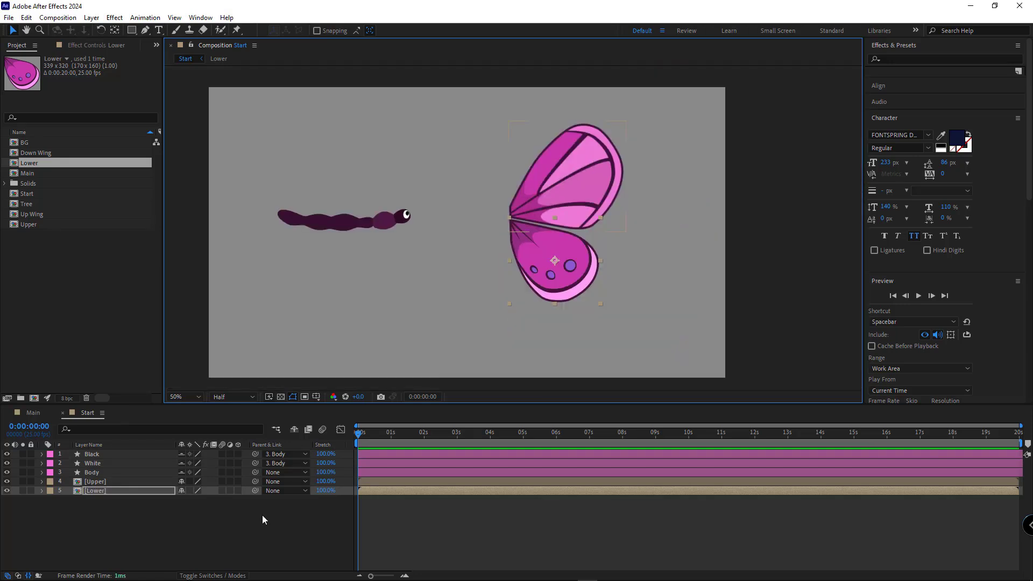
pyautogui.click(95, 482)
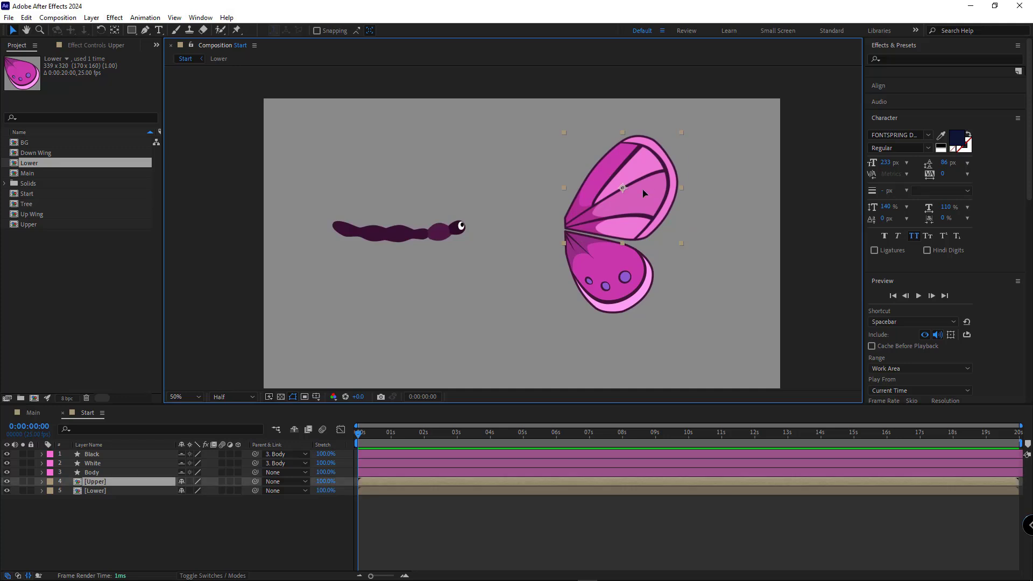
pyautogui.moveTo(616, 200)
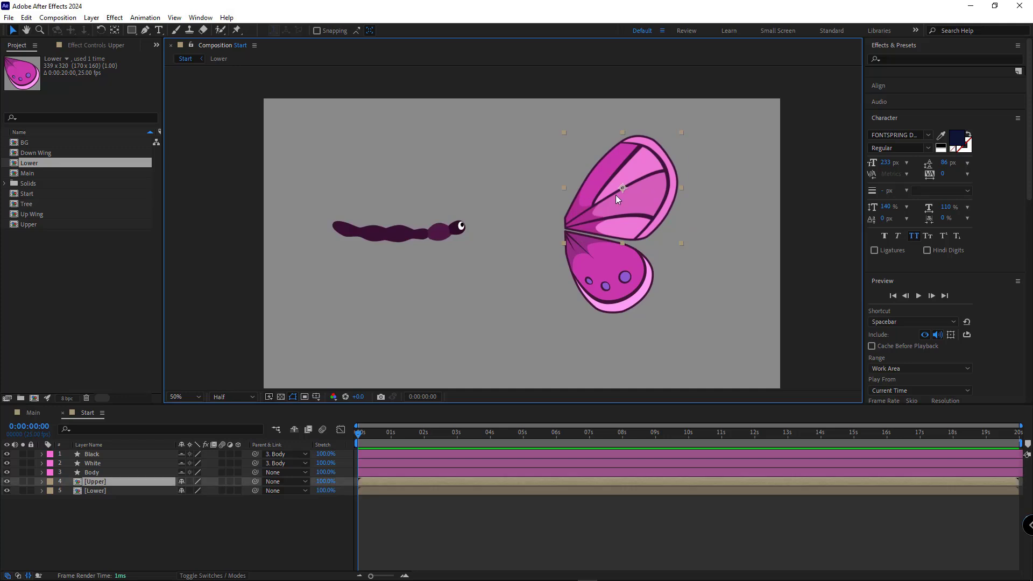
pyautogui.moveTo(606, 201)
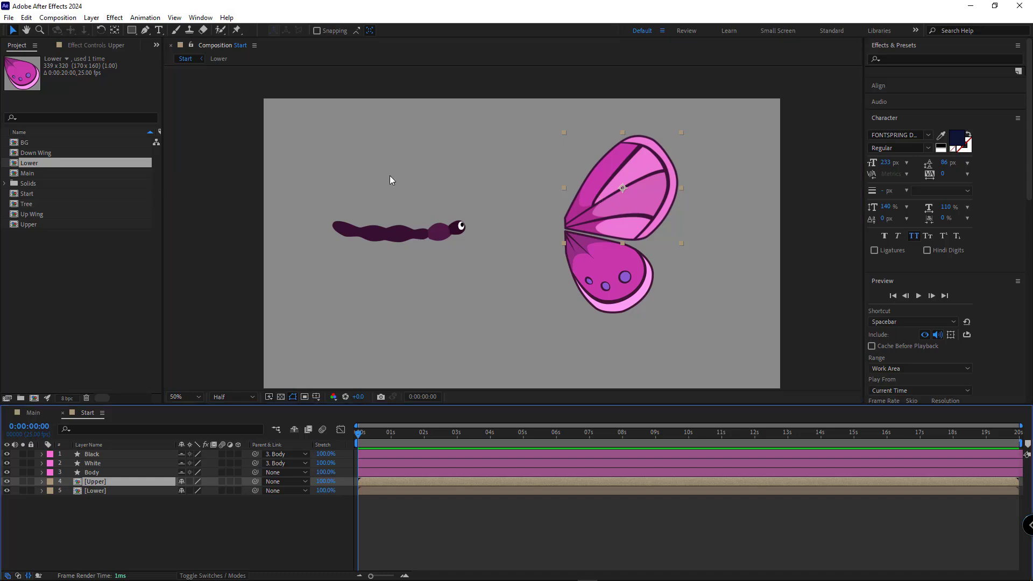
# Slice the Upper wing into 12 vertical strips with rd: Slicer (1 row, 12 columns)
pyautogui.click(201, 17)
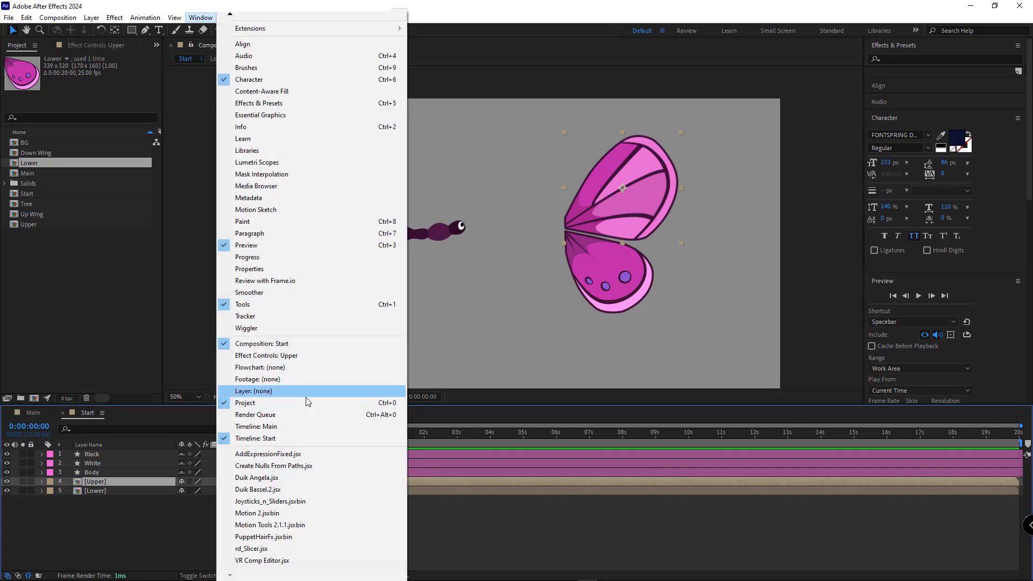
pyautogui.moveTo(251, 548)
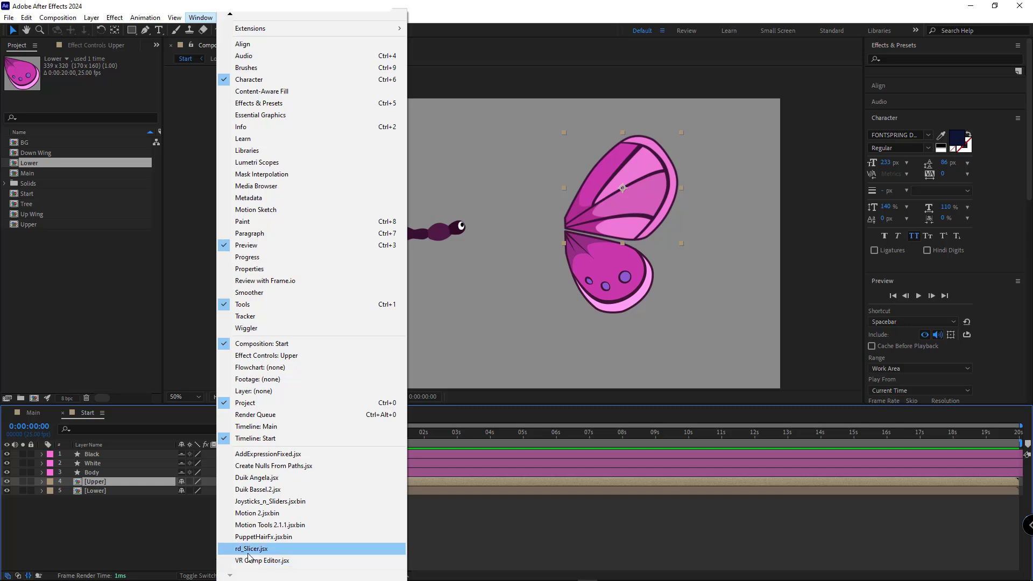
pyautogui.click(252, 547)
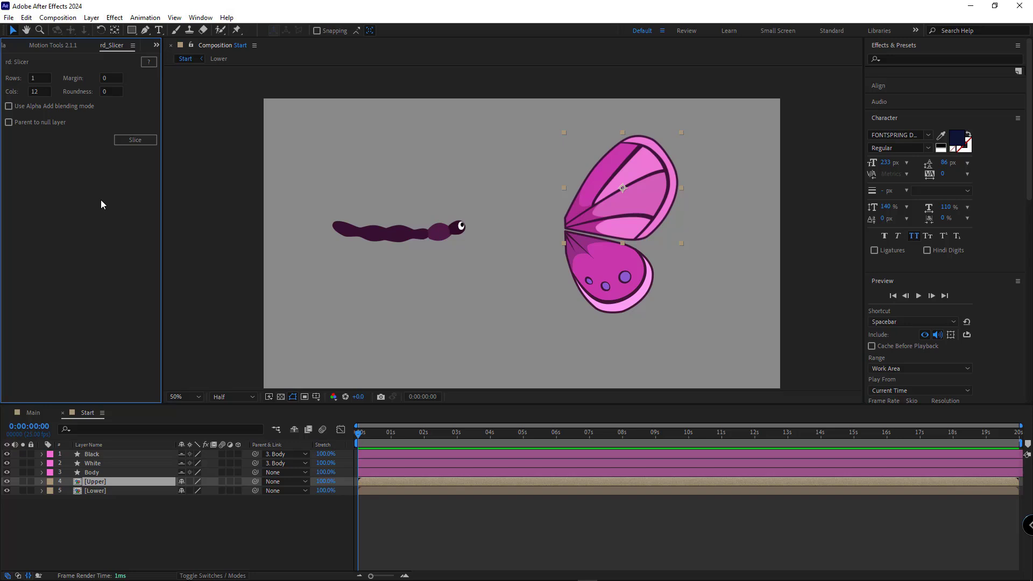
pyautogui.moveTo(59, 112)
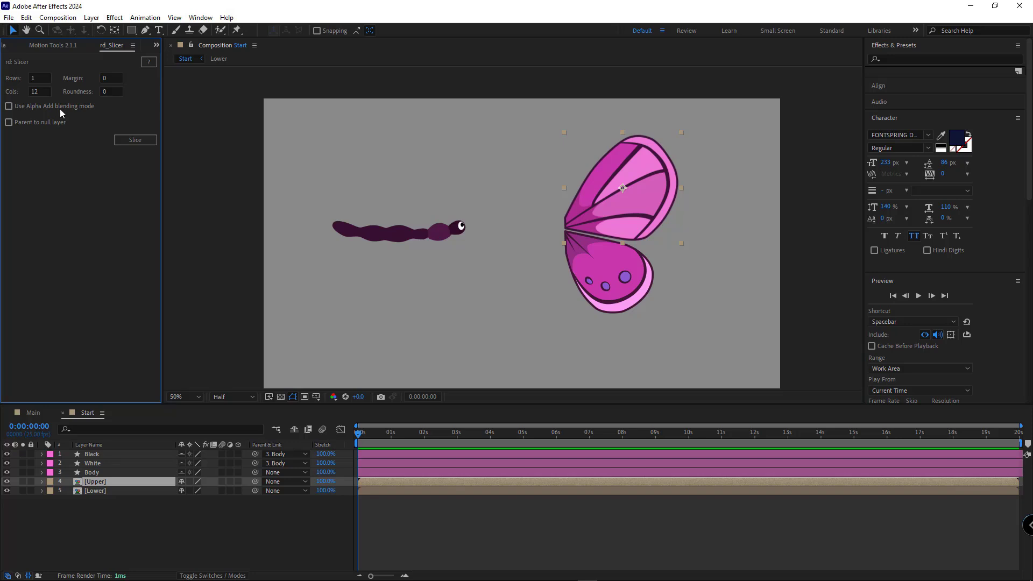
pyautogui.moveTo(635, 203)
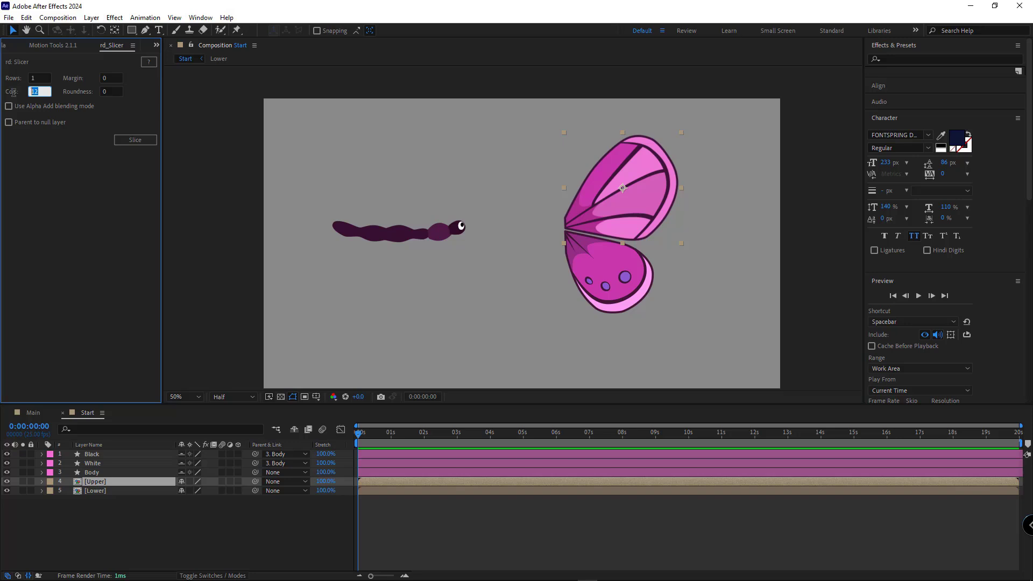
pyautogui.click(135, 140)
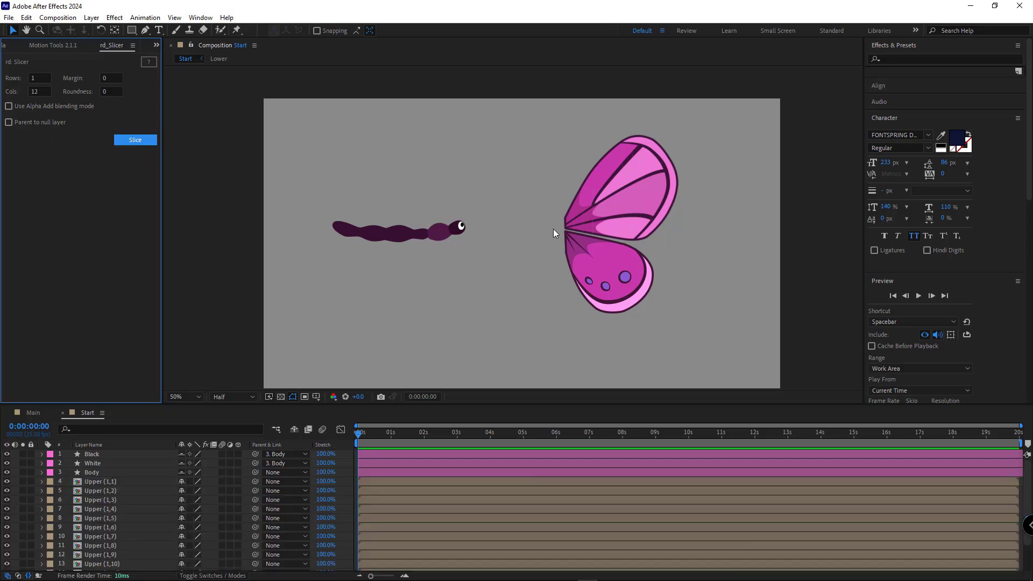
pyautogui.click(175, 396)
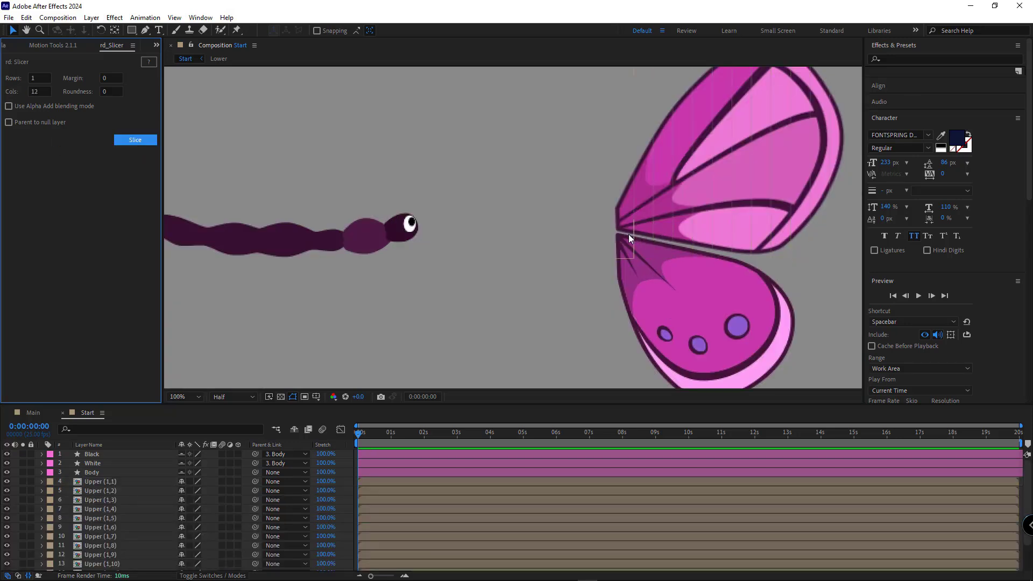
pyautogui.click(99, 536)
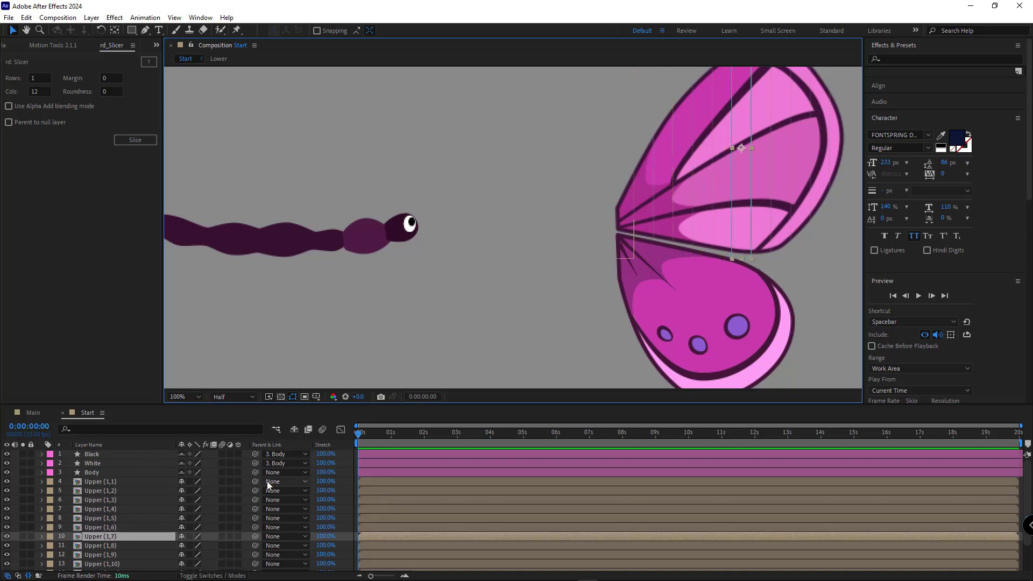
pyautogui.scroll(-3)
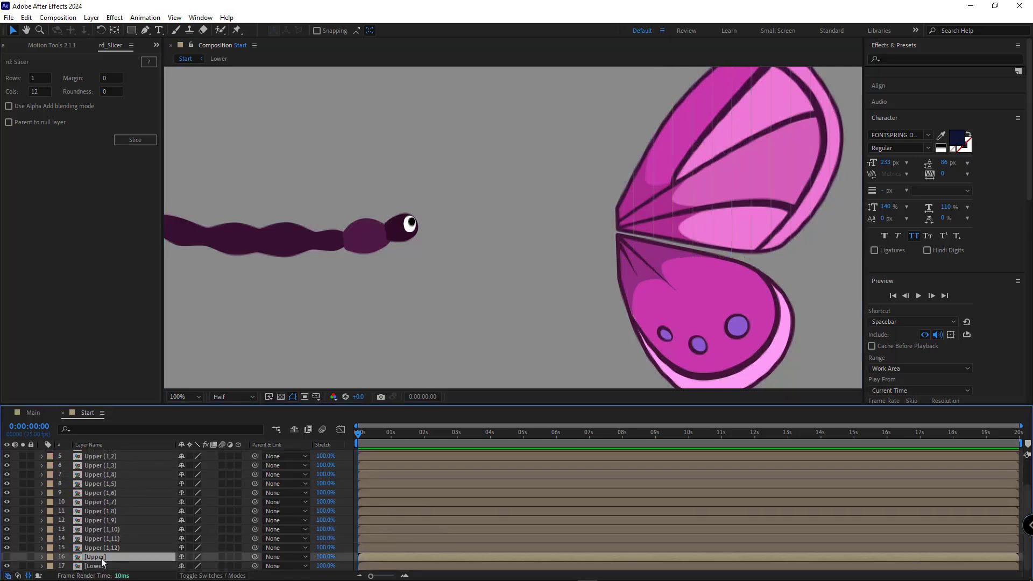
# Delete the original Upper layer and rename the strips Upper 1–12 with Duik's Rename tool
pyautogui.press('Delete')
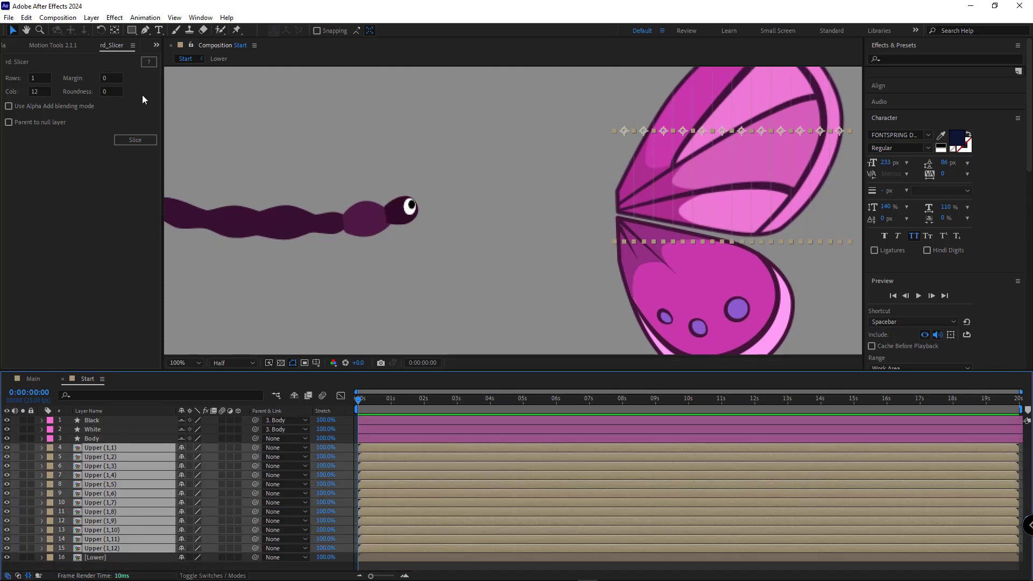
pyautogui.click(42, 46)
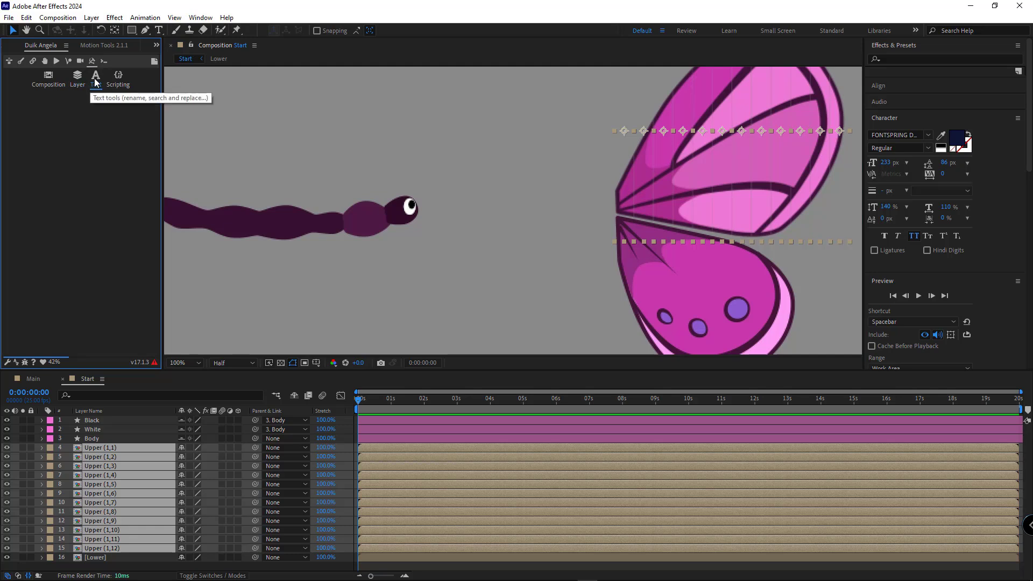
pyautogui.click(95, 75)
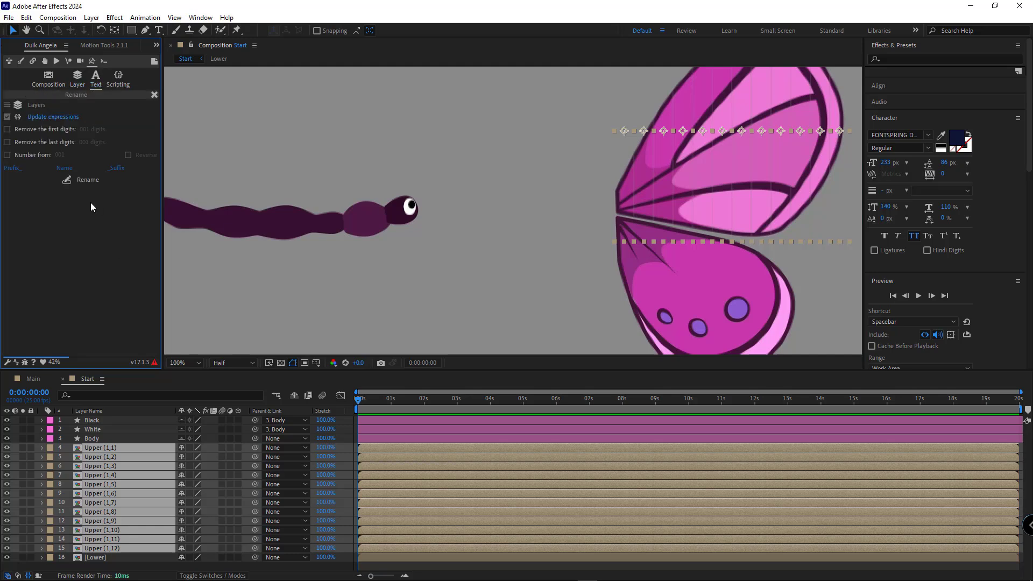
pyautogui.moveTo(65, 173)
pyautogui.write('Upper')
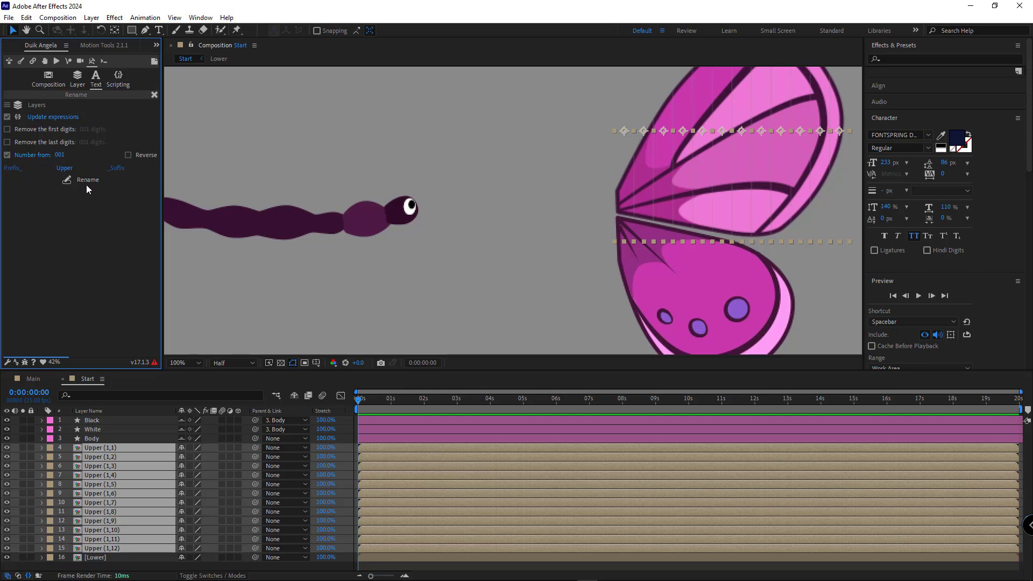
pyautogui.click(87, 179)
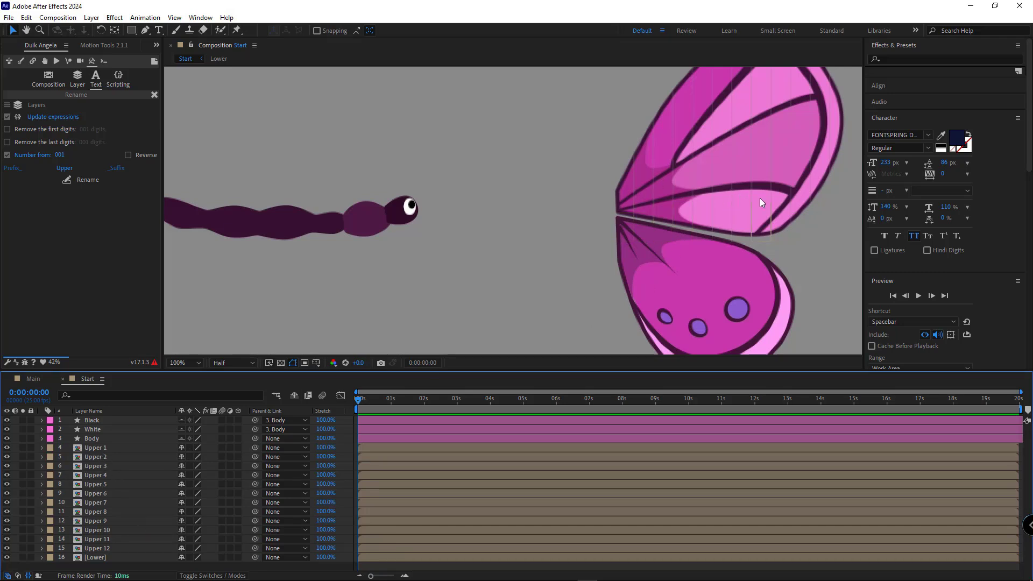
# Filter the timeline for Mask Expansion and give the twelve Upper strips a green label
pyautogui.click(95, 448)
pyautogui.write('e')
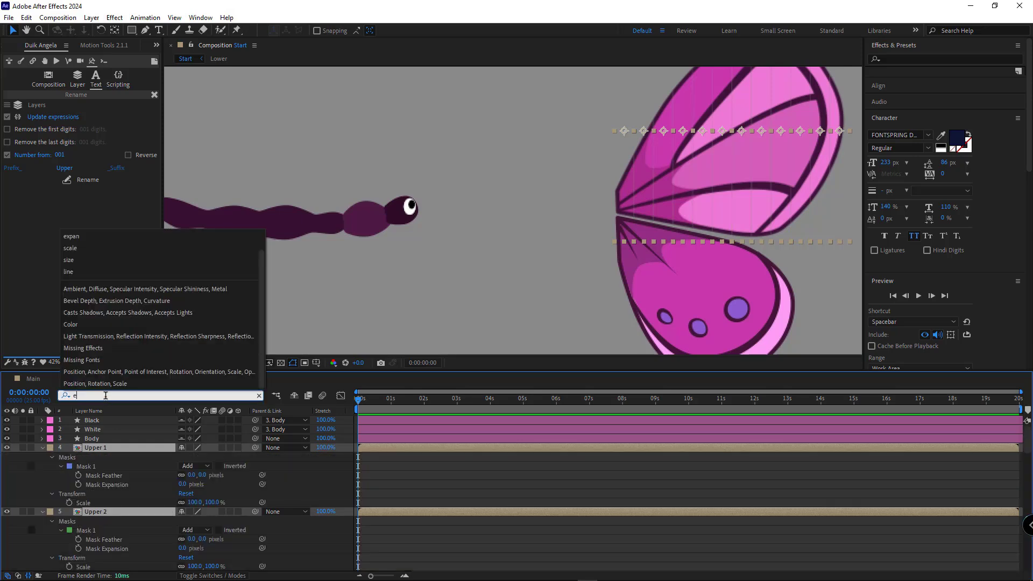
pyautogui.write('xpa')
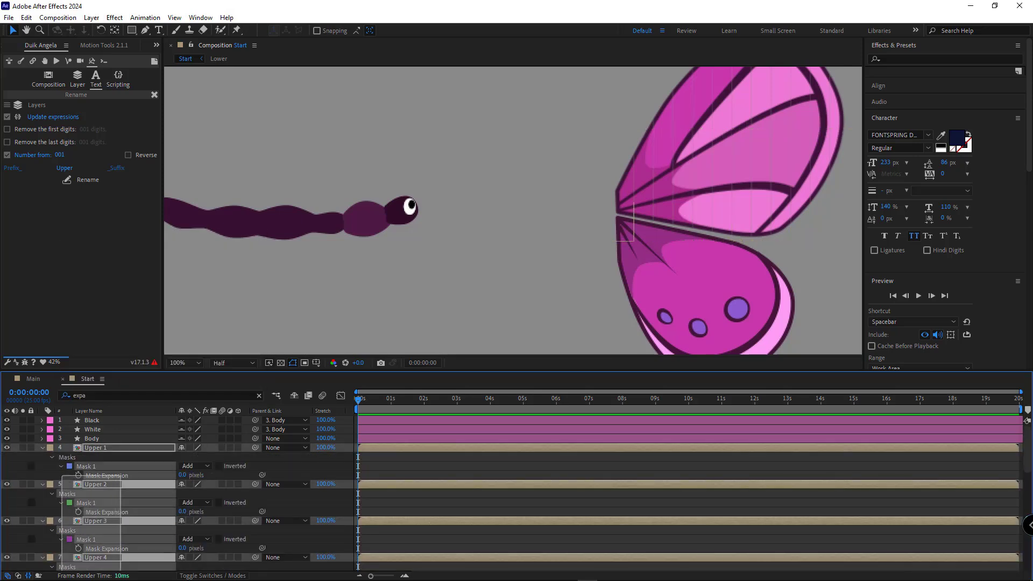
pyautogui.scroll(-3)
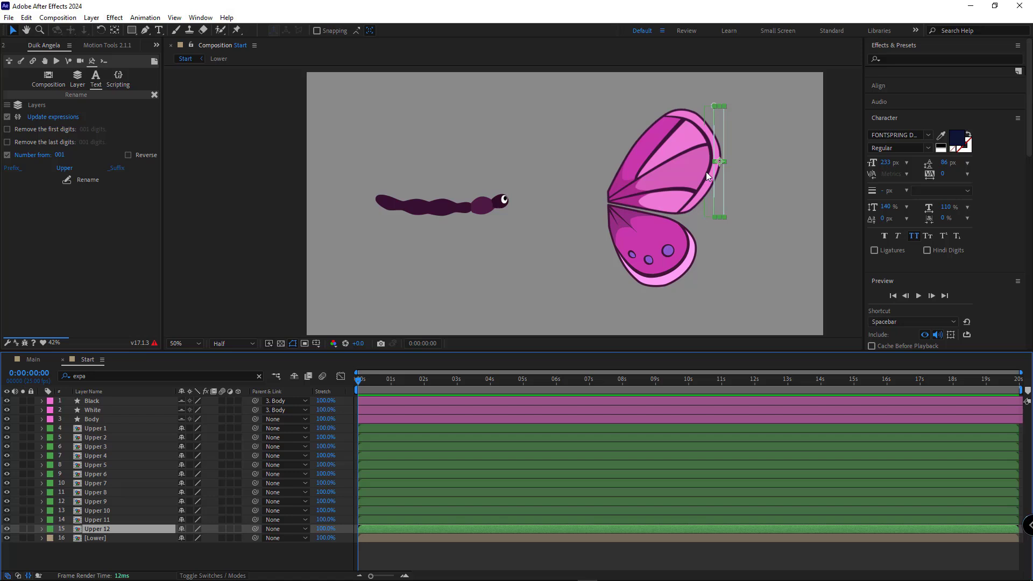
pyautogui.moveTo(717, 178)
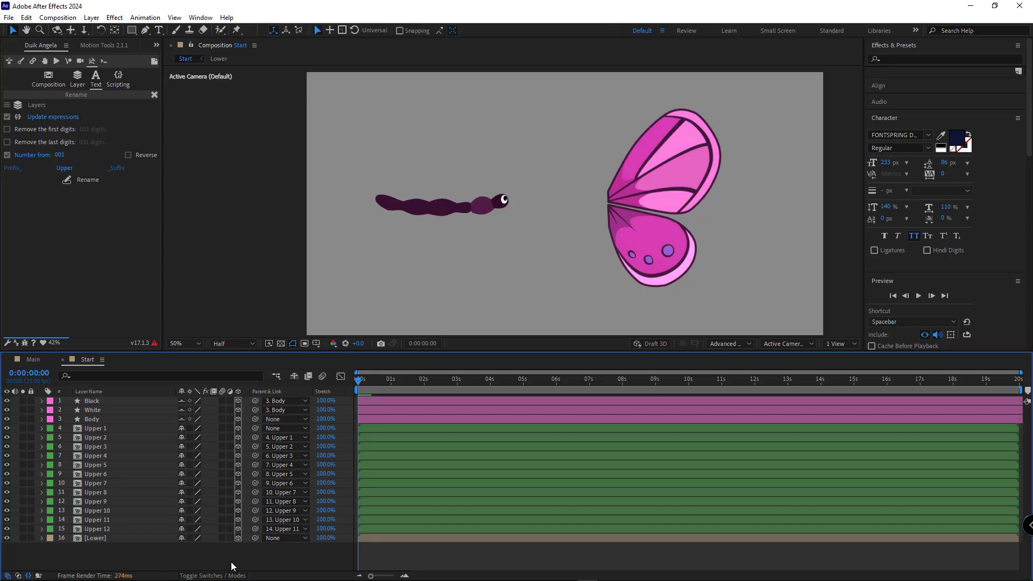
# Make the Upper strips 3D with the Advanced 3D renderer and chain-parent each to the previous strip
pyautogui.click(726, 344)
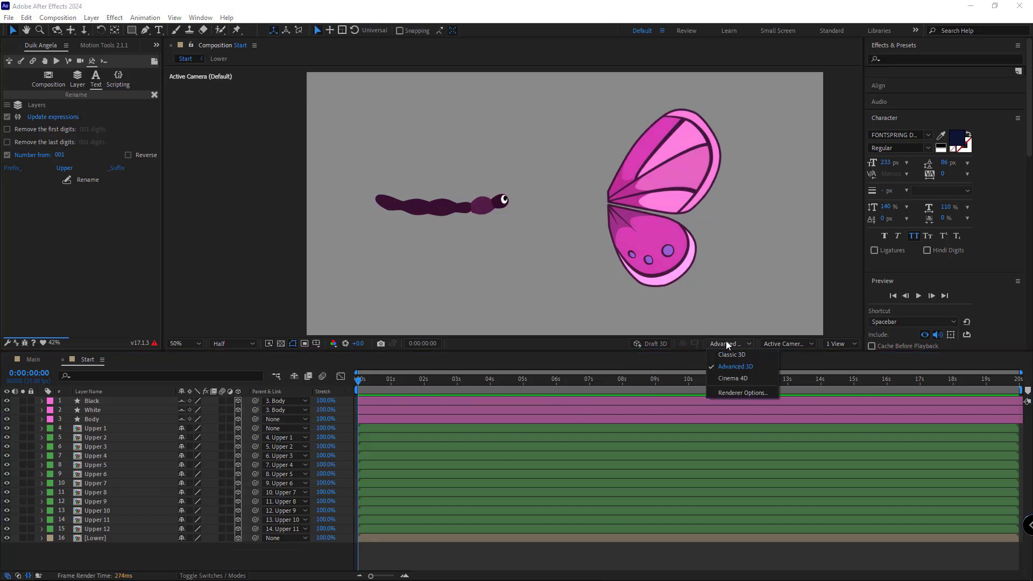
pyautogui.moveTo(730, 370)
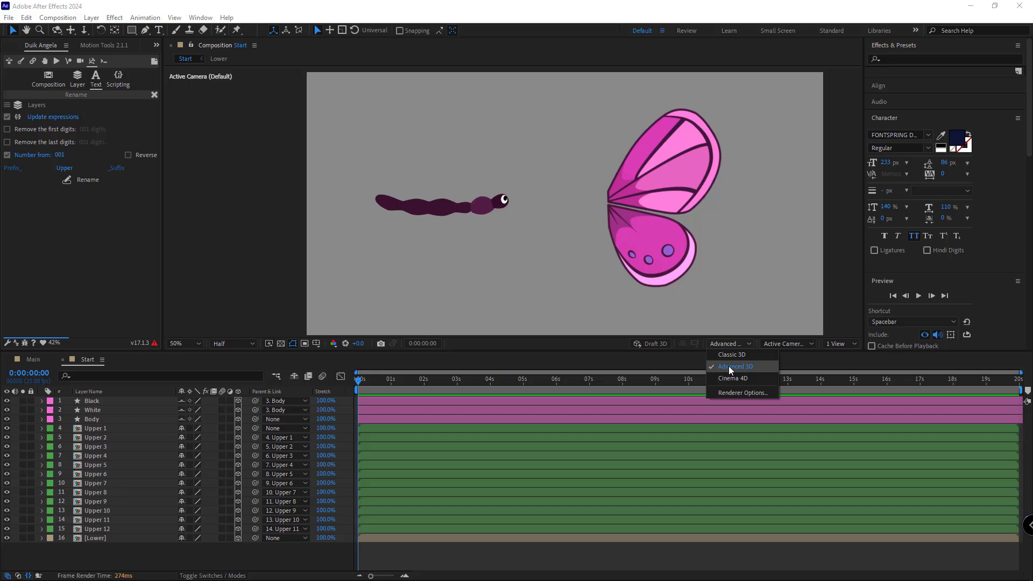
pyautogui.click(95, 429)
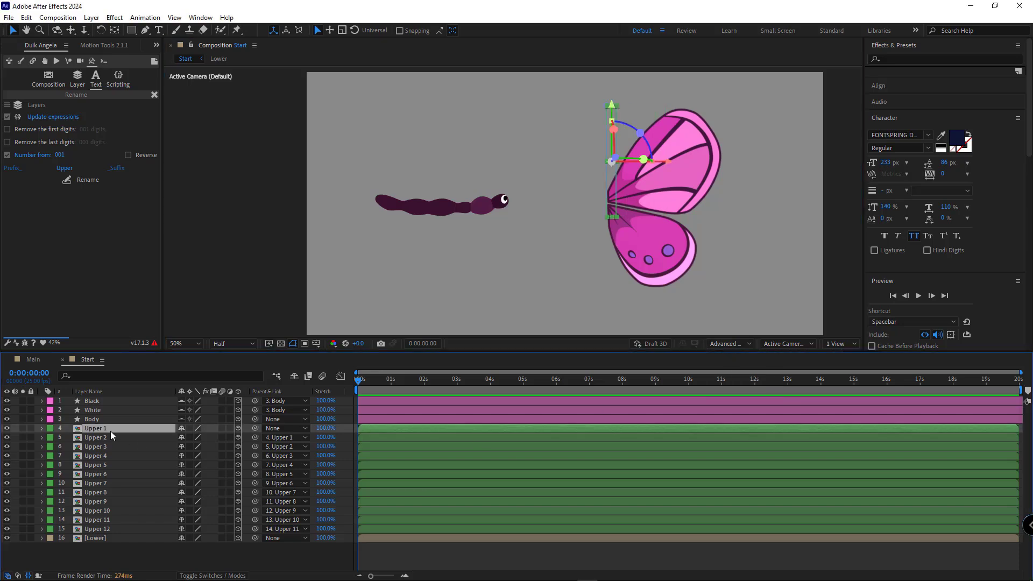
pyautogui.press('r')
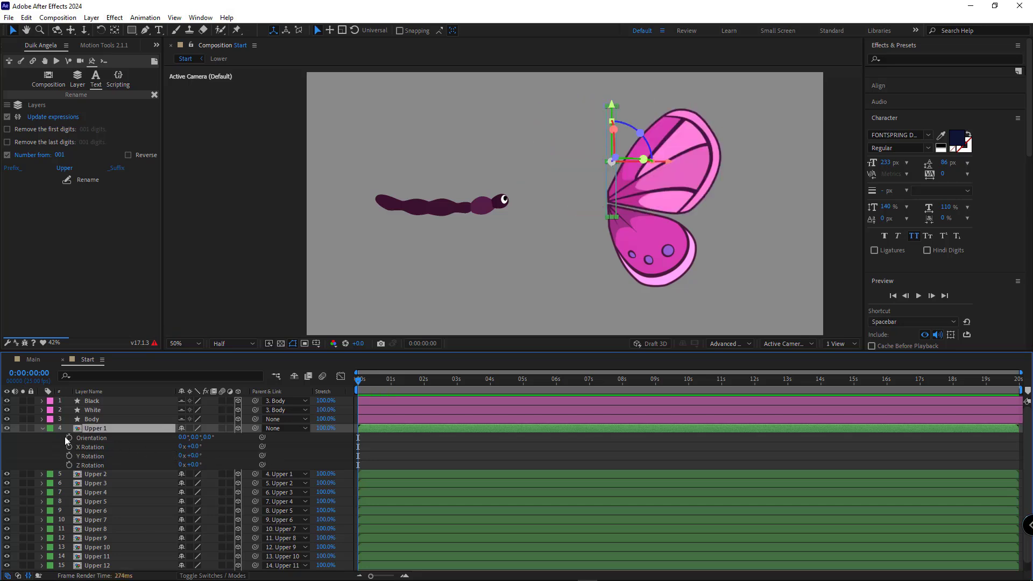
pyautogui.click(41, 429)
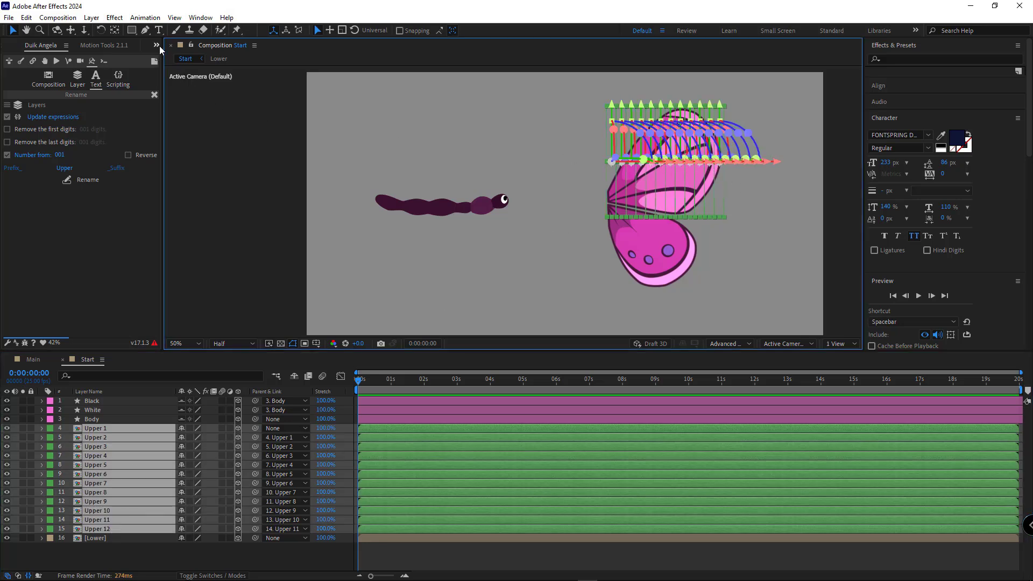
# Link Upper 2's Y Rotation to Upper 1's Y Rotation with an expression
pyautogui.click(103, 45)
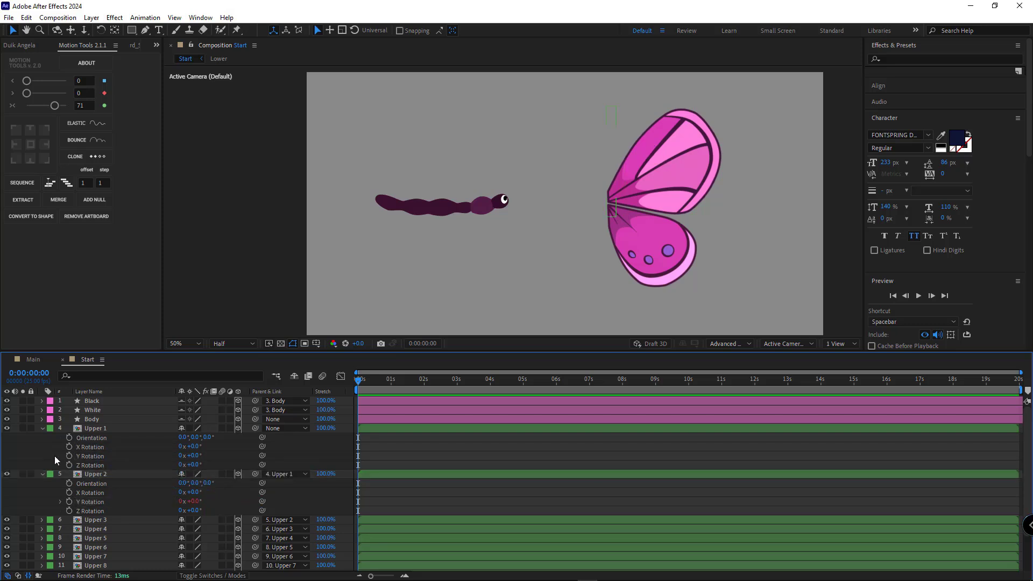
pyautogui.click(69, 501)
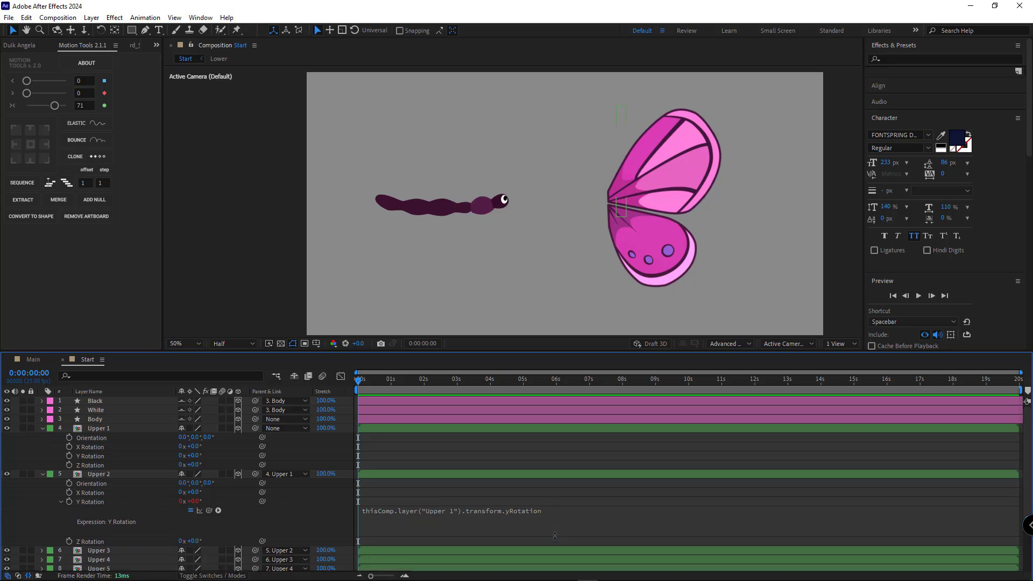
pyautogui.click(98, 428)
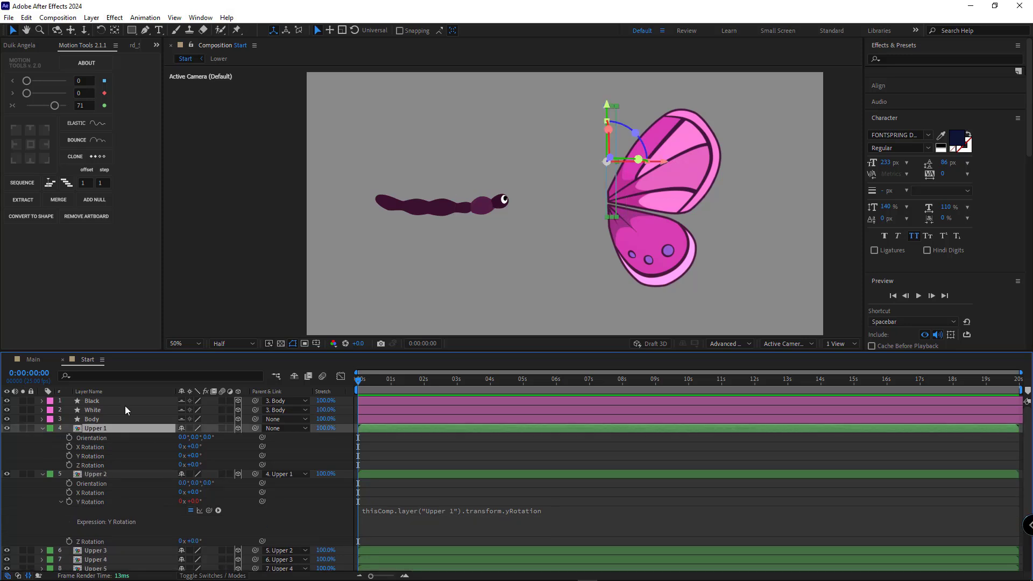
# Add a Slider Control to Upper 1, divide the Y Rotation expression by it, and paste it onto the other strips
pyautogui.click(96, 428)
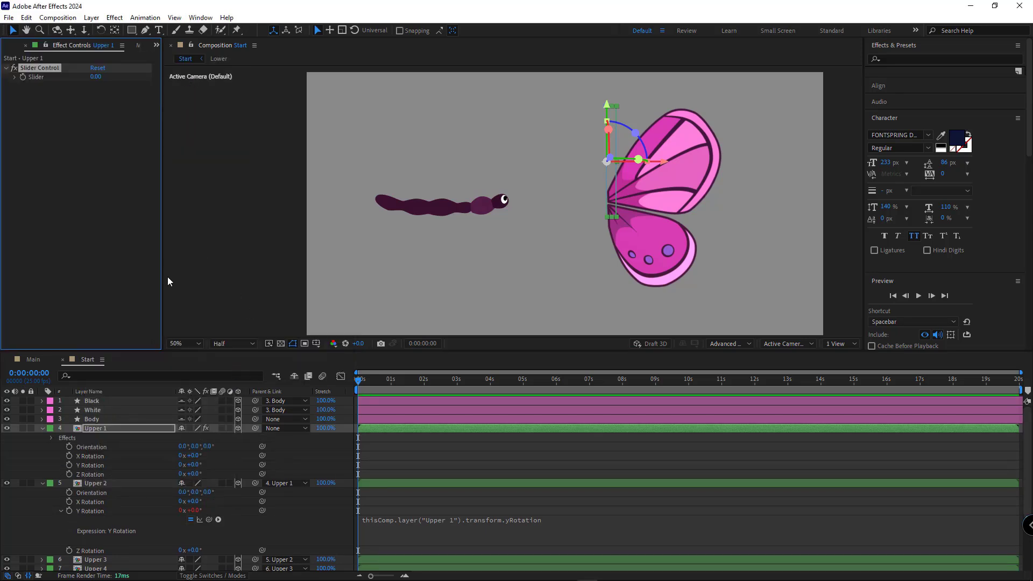
pyautogui.moveTo(418, 535)
pyautogui.write('/thisComp.layer("Upper 1").effect("Slider Control")("Slider")')
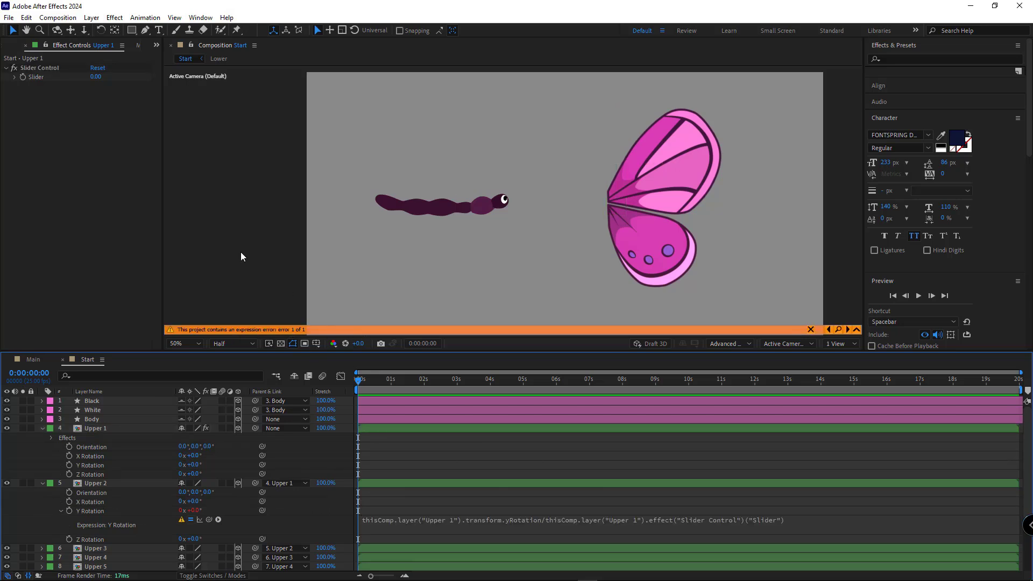
pyautogui.moveTo(99, 87)
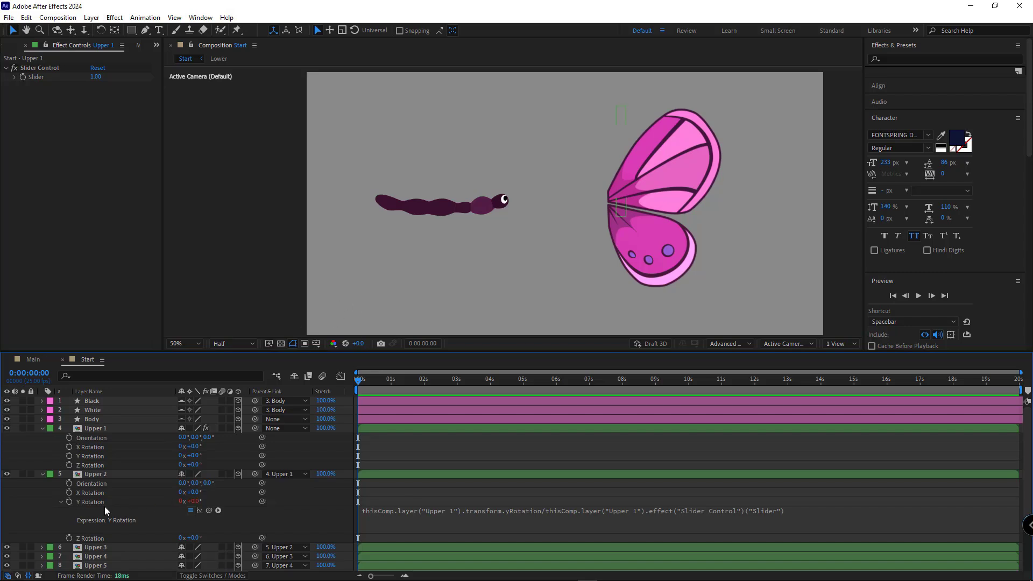
pyautogui.click(95, 474)
pyautogui.write('y rota')
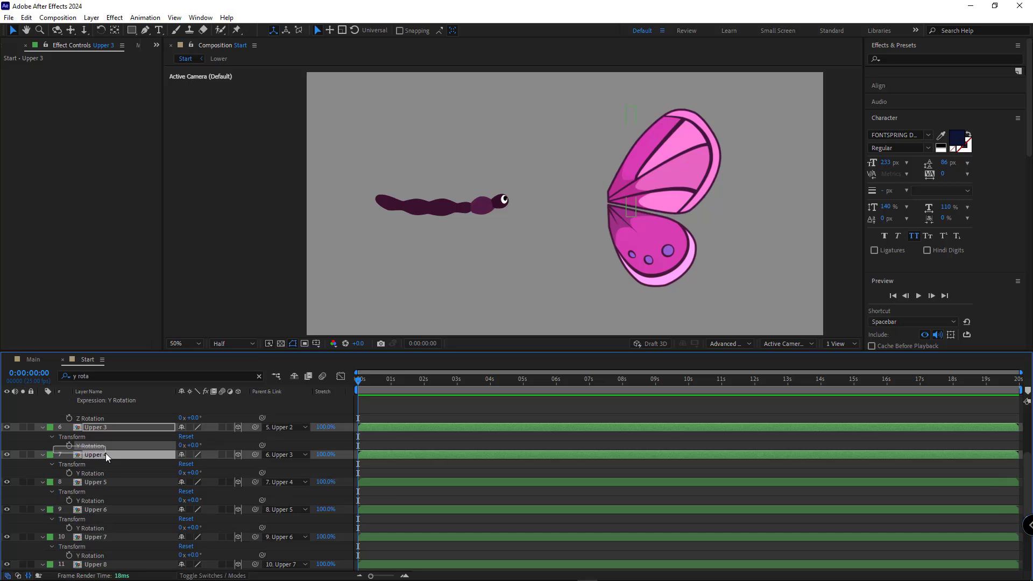
pyautogui.press('ctrl+v')
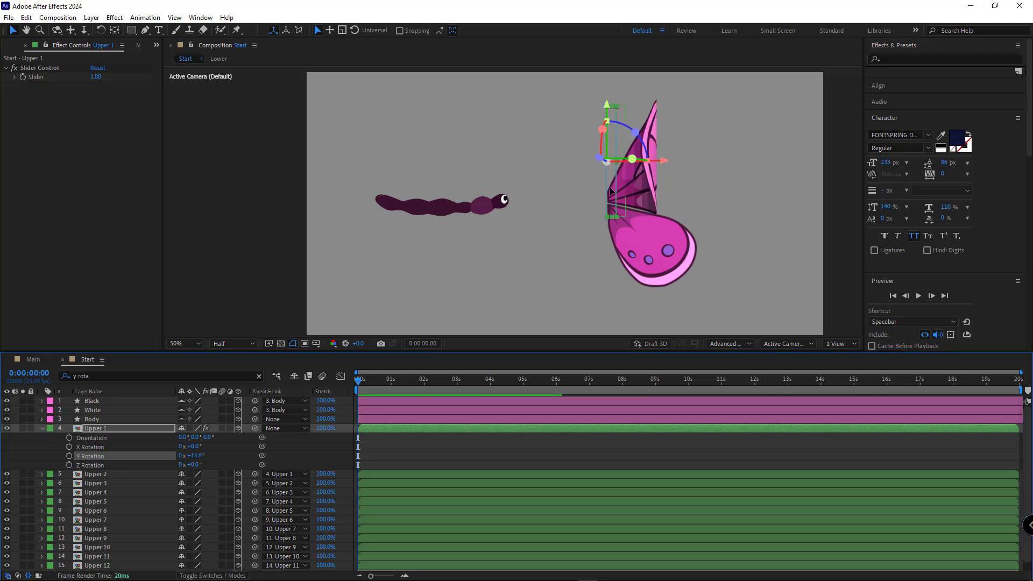
# Curl the wing via Upper 1's Y Rotation, inspect it in 3D, and raise the Slider Control to 2.00
pyautogui.click(786, 343)
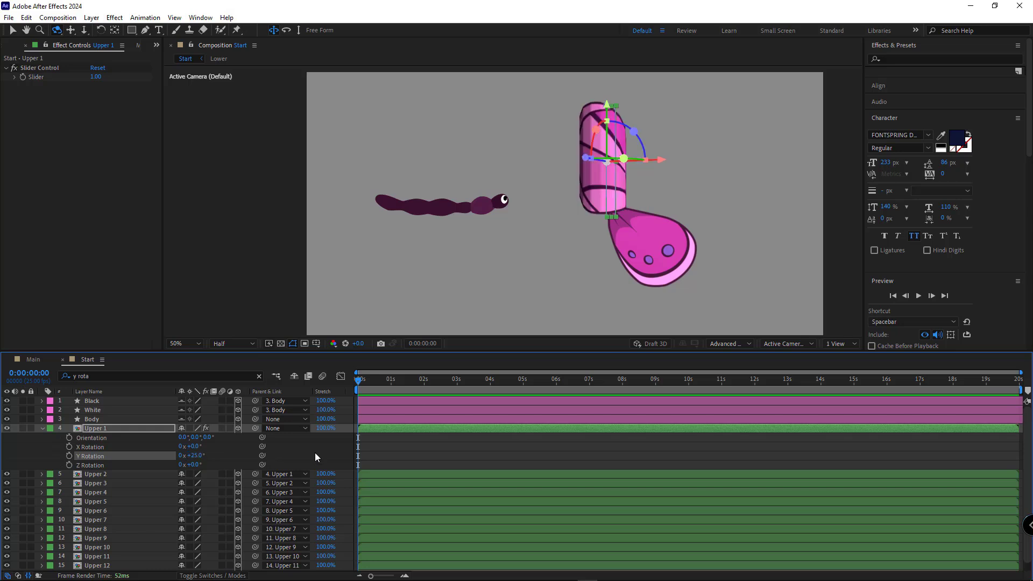
pyautogui.click(786, 343)
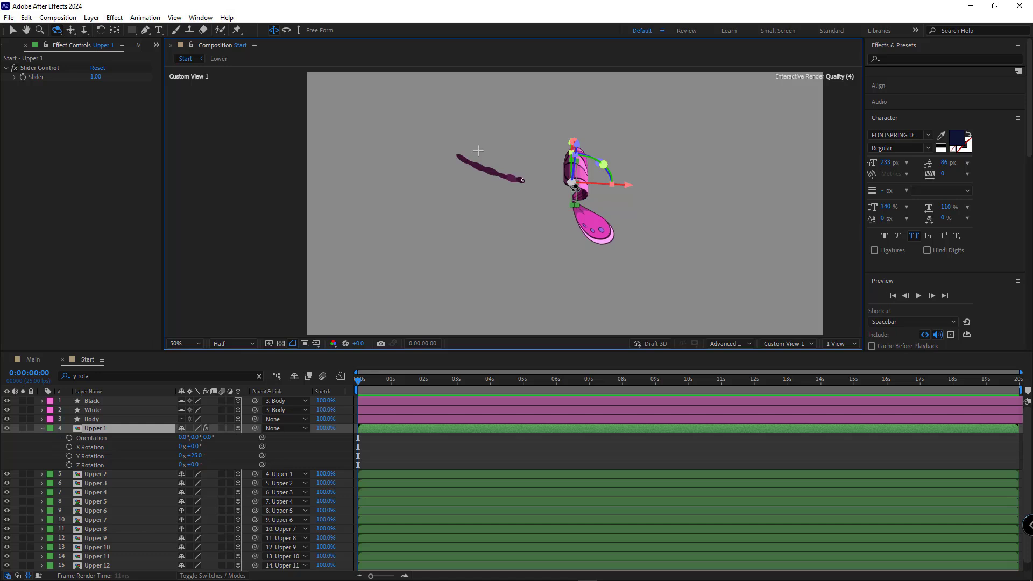
pyautogui.click(786, 343)
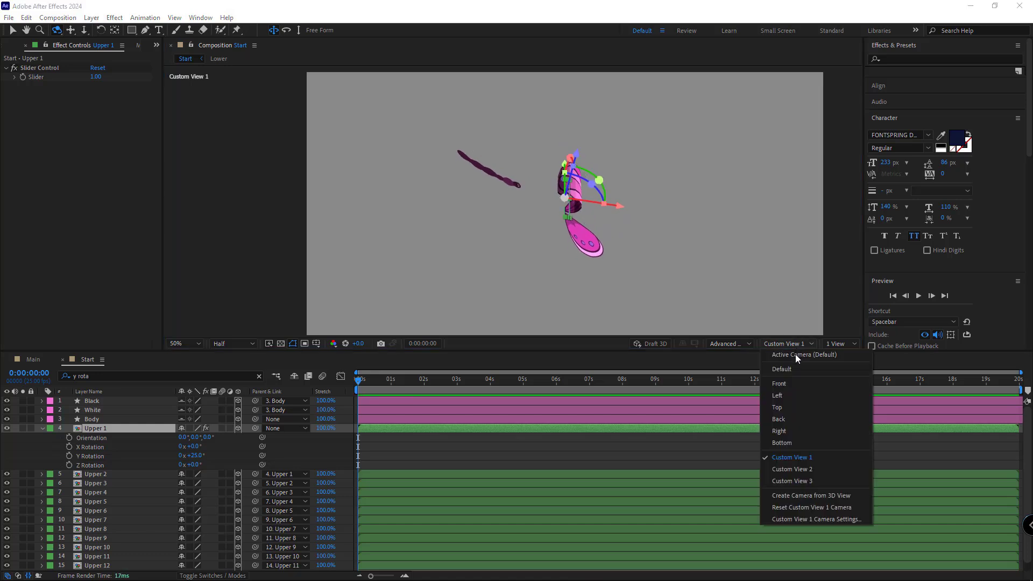
pyautogui.click(803, 355)
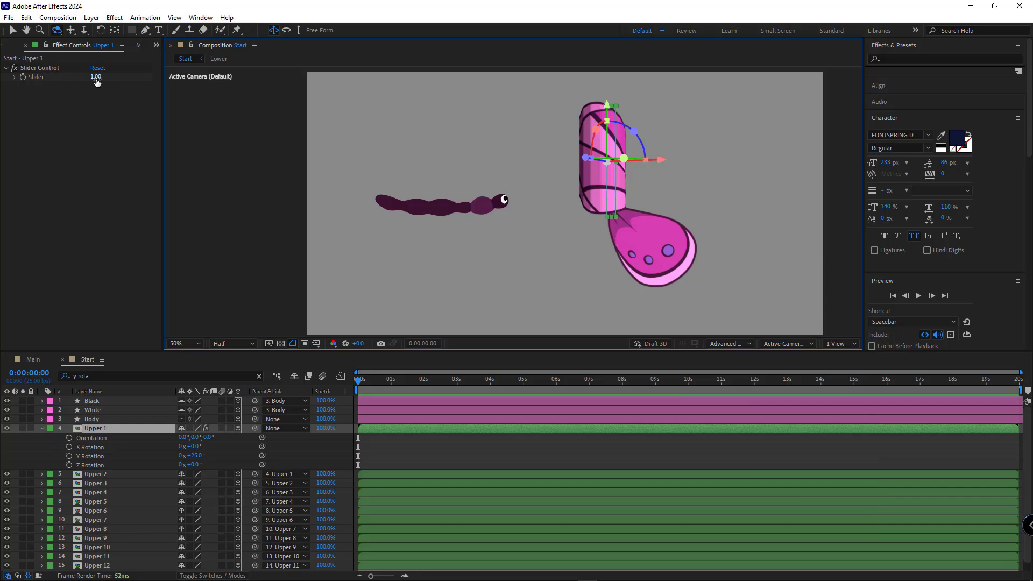
pyautogui.moveTo(96, 76); pyautogui.dragTo(112, 77)
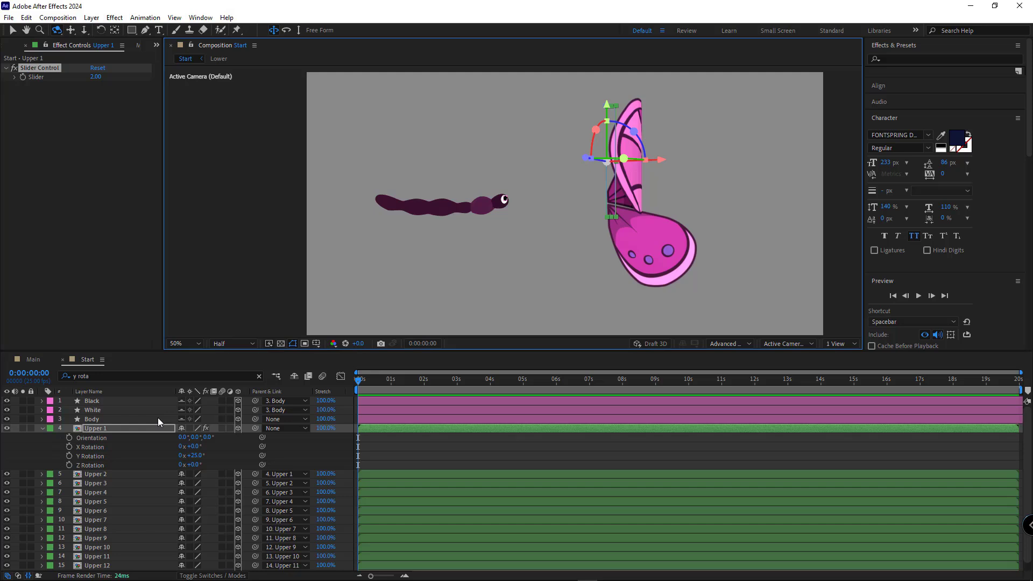
# Keyframe Upper 1's Y Rotation at 0 and 10 frames for the curled and open flap poses
pyautogui.click(257, 377)
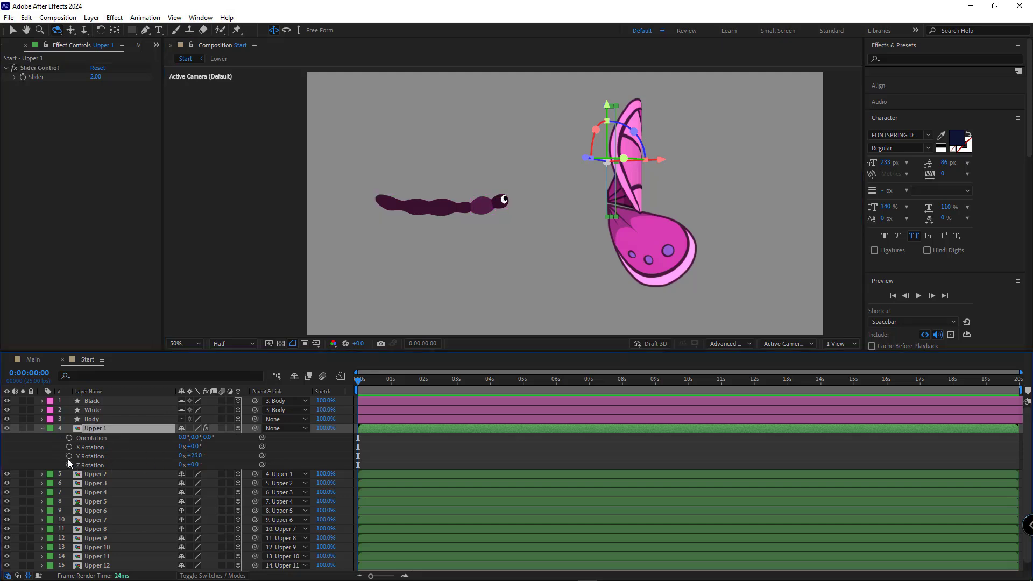
pyautogui.click(42, 428)
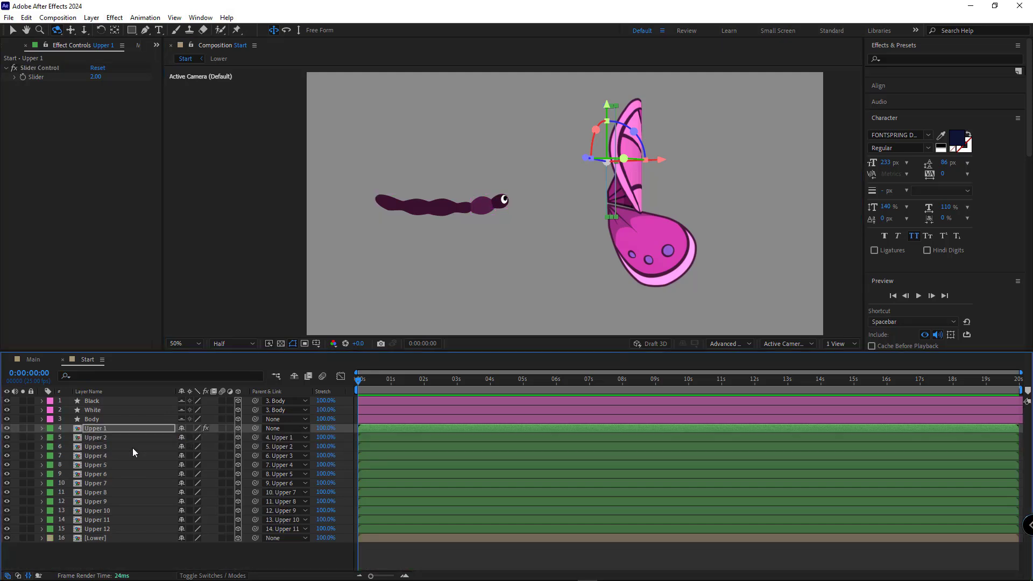
pyautogui.click(42, 429)
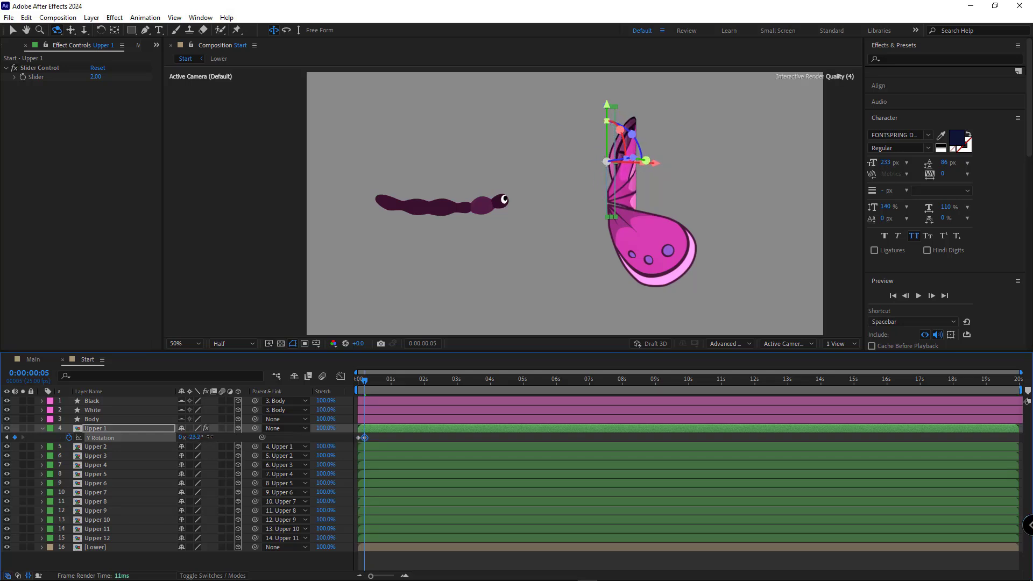
pyautogui.doubleClick(191, 438)
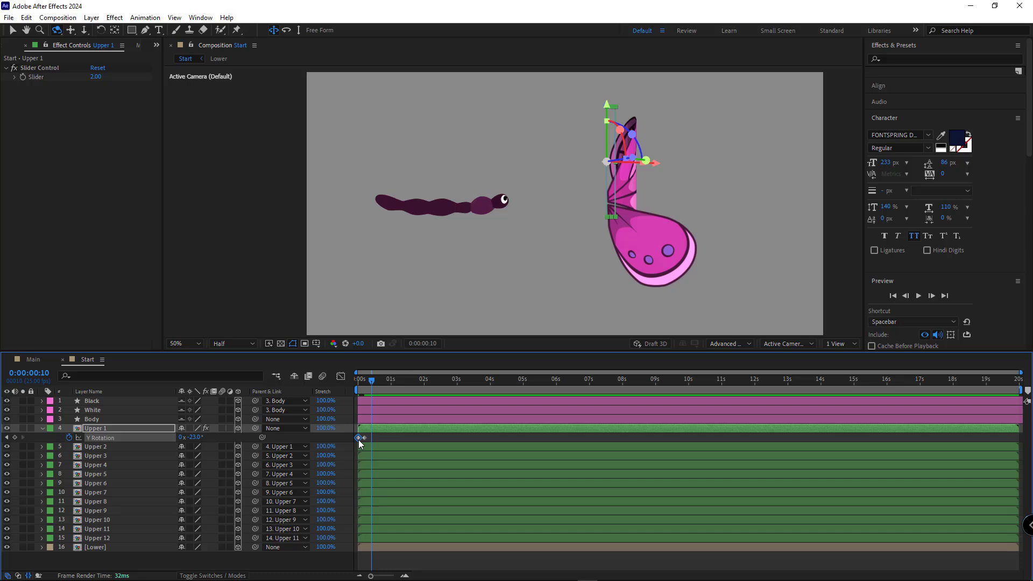
pyautogui.press('ctrl+v')
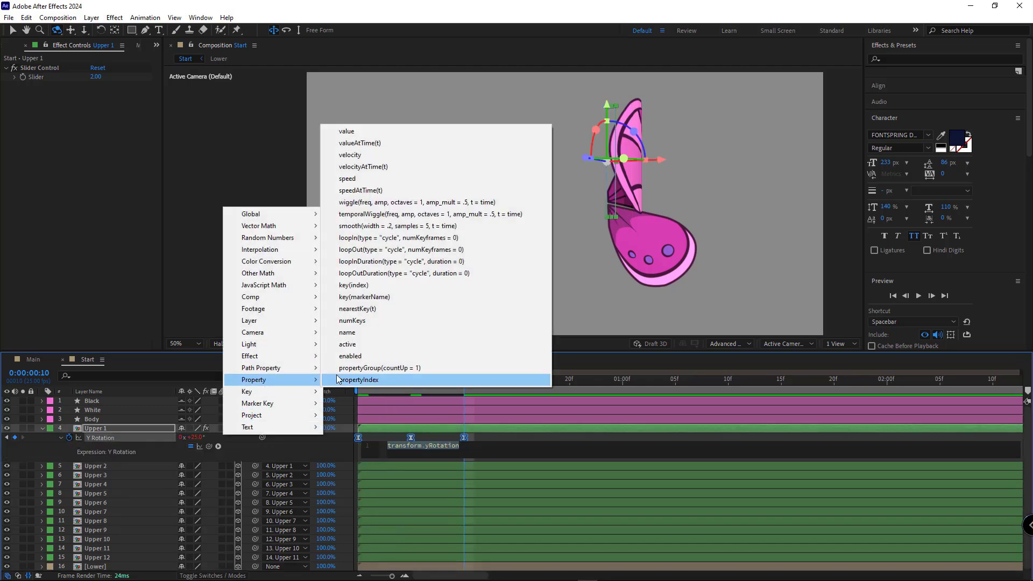
# Add a loopOut("cycle") expression to Y Rotation so the flap repeats
pyautogui.click(397, 248)
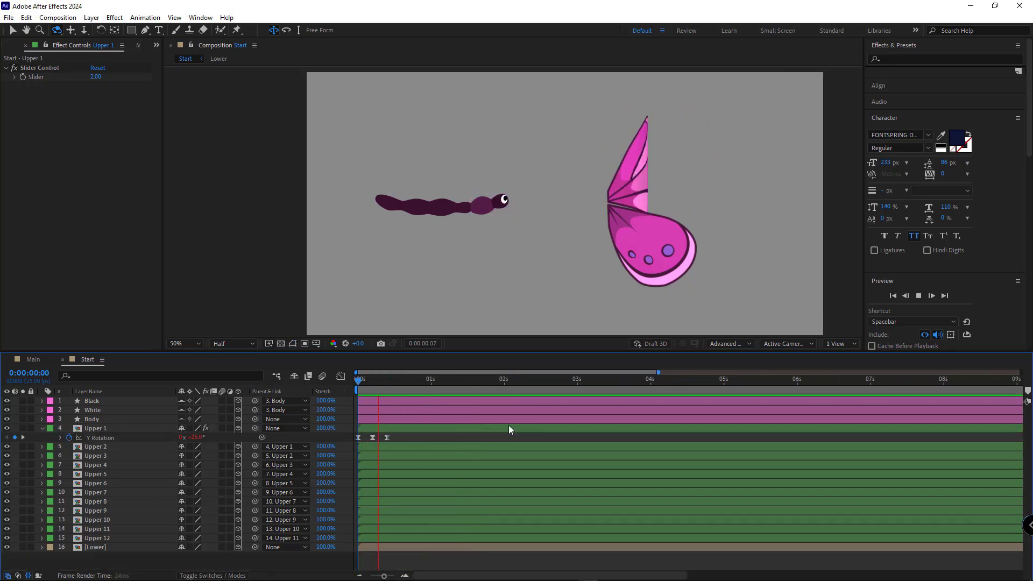
pyautogui.click(430, 379)
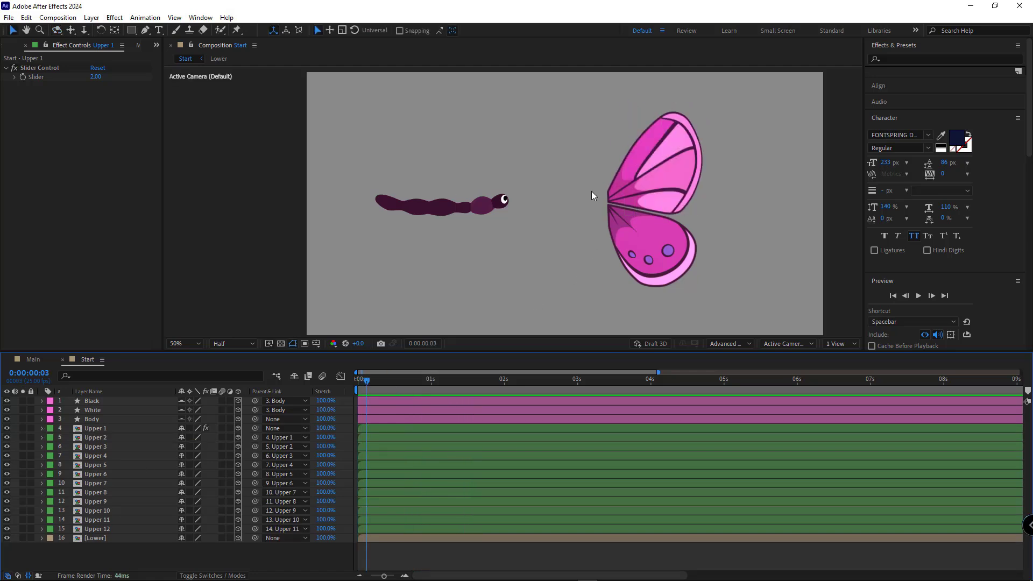
# Duplicate the upper wing strips as Upper 13–24 and remove Upper 24's Y Rotation loop expression
pyautogui.click(95, 428)
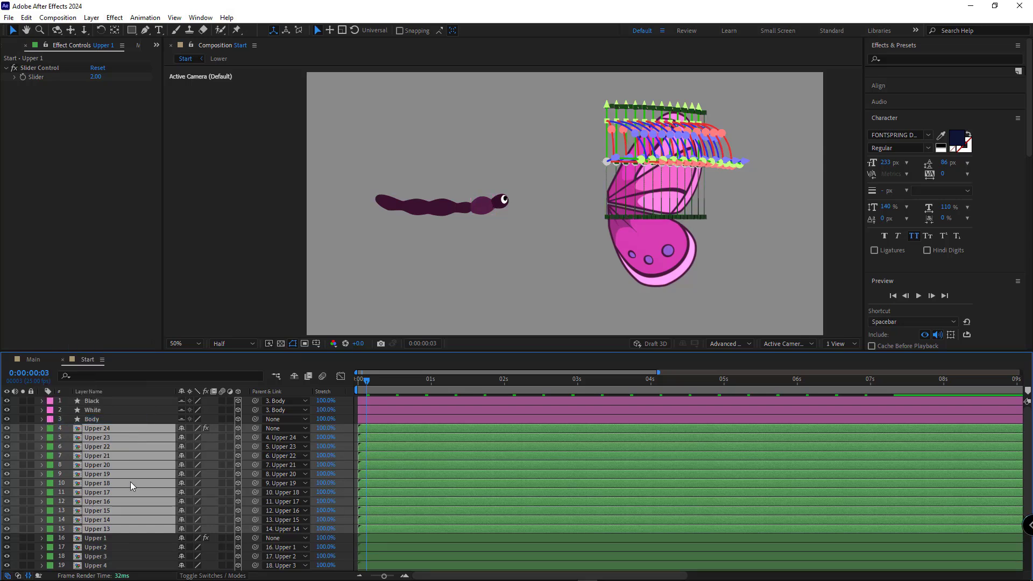
pyautogui.click(97, 428)
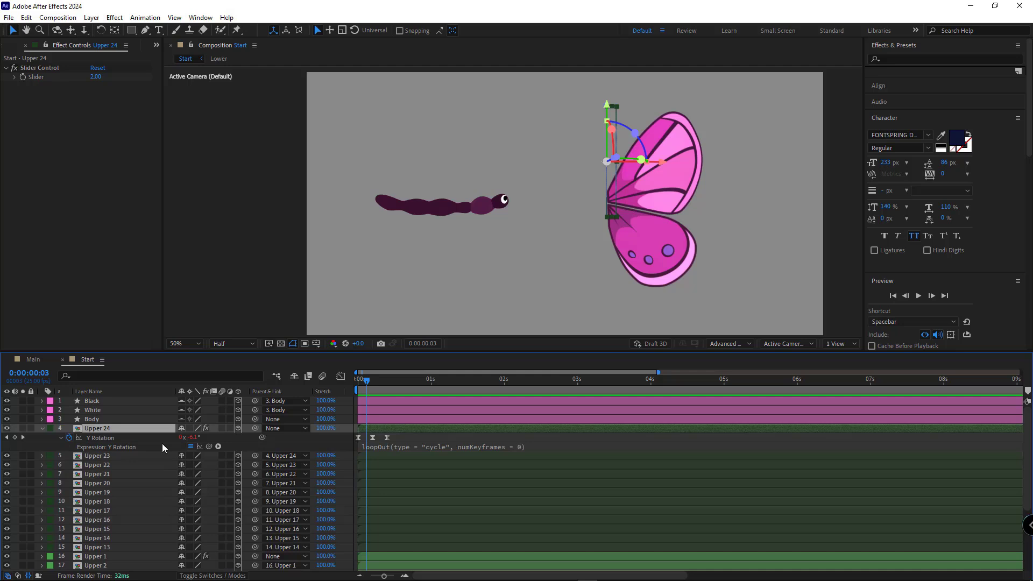
pyautogui.moveTo(98, 442)
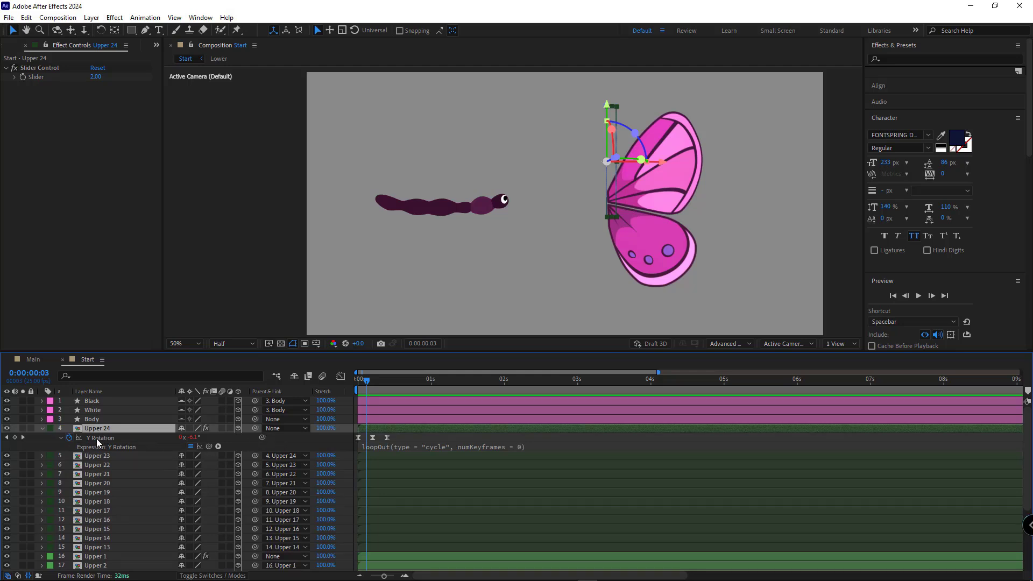
pyautogui.click(99, 438)
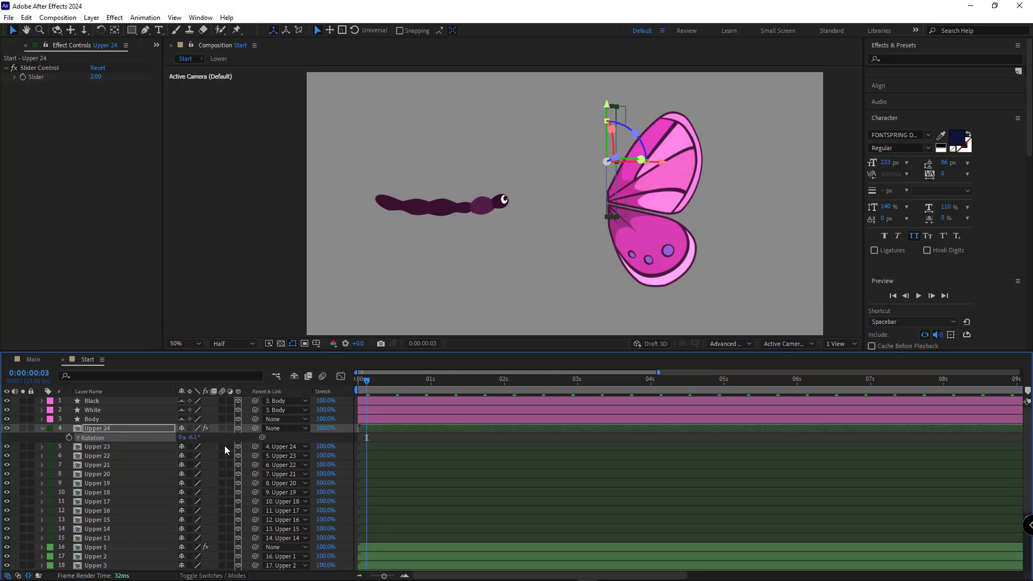
pyautogui.click(96, 547)
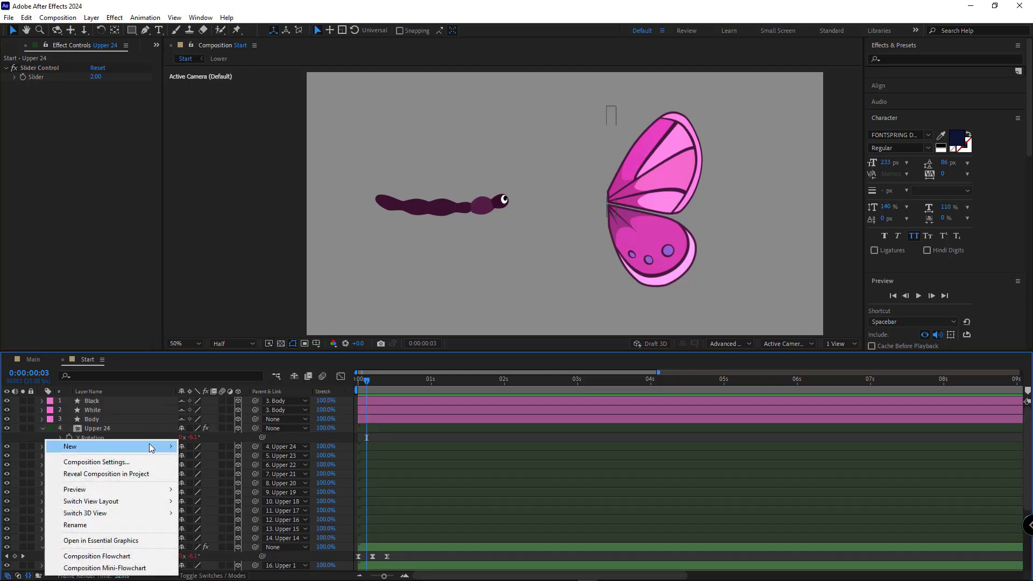
# Create a null, parent Upper 24 to it and set its Scale to -100,100,100 to mirror the wing
pyautogui.click(70, 447)
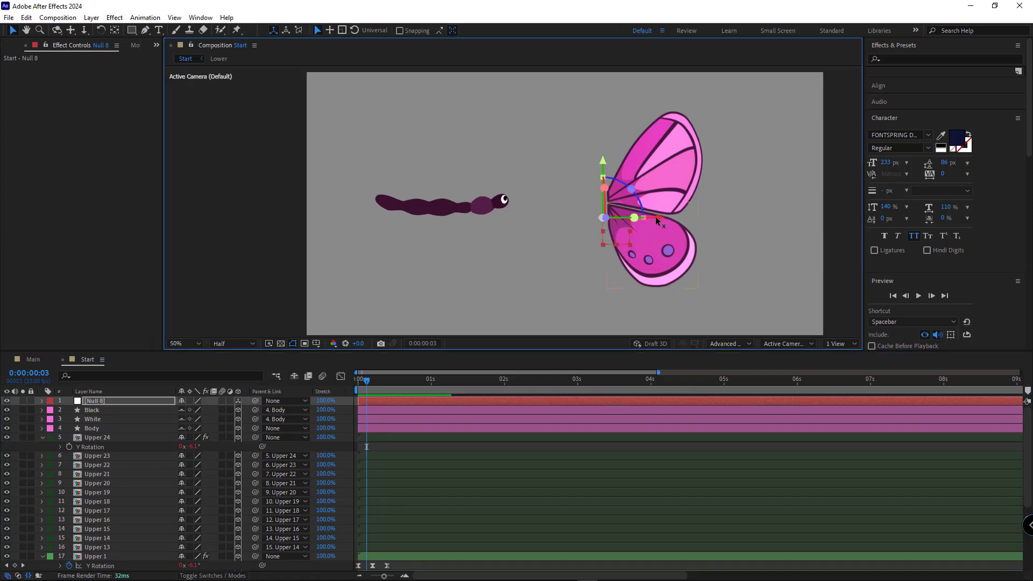
pyautogui.click(97, 438)
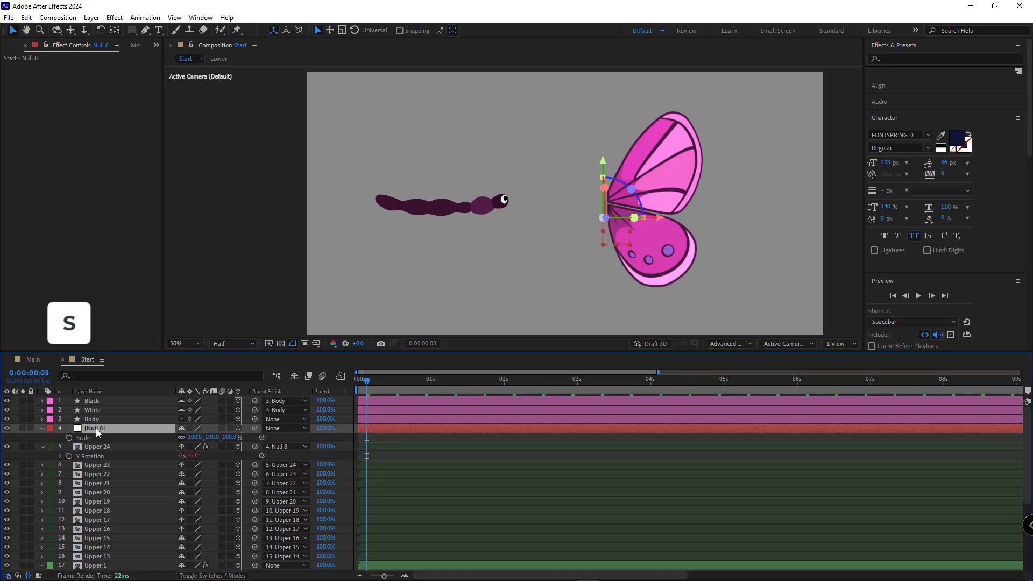
pyautogui.doubleClick(195, 437)
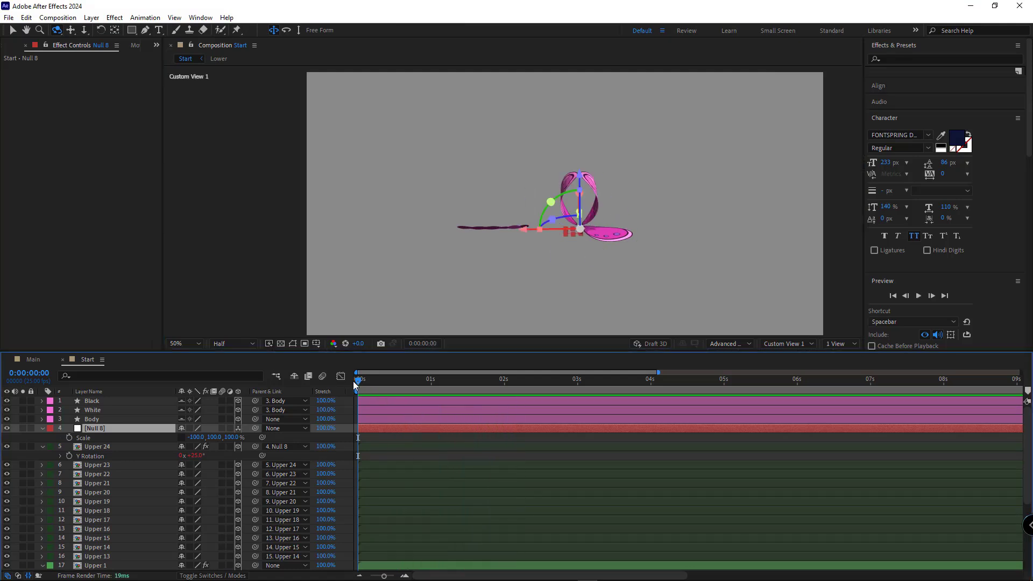
# Preview both upper wings flapping together
pyautogui.click(469, 379)
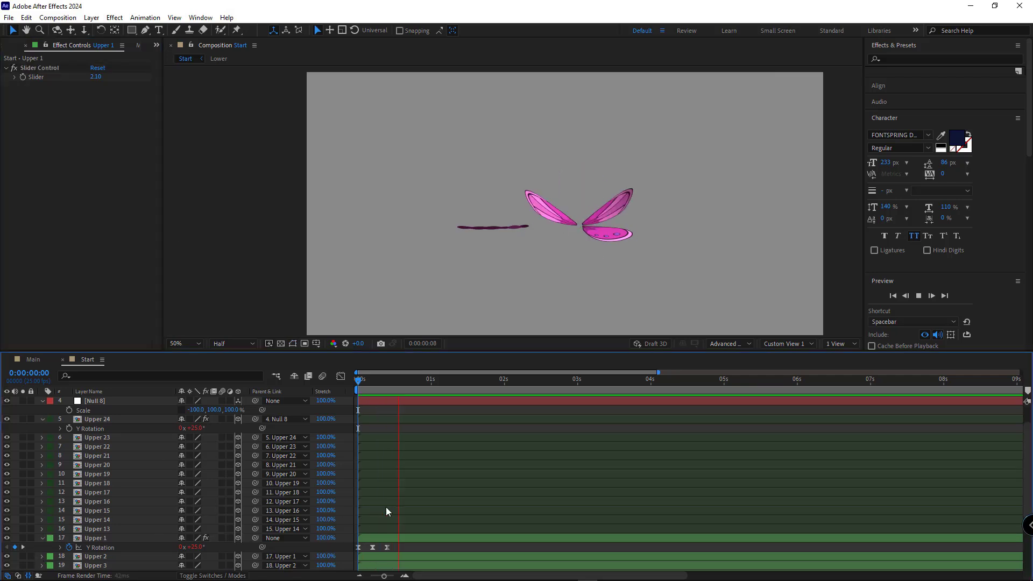
pyautogui.click(544, 379)
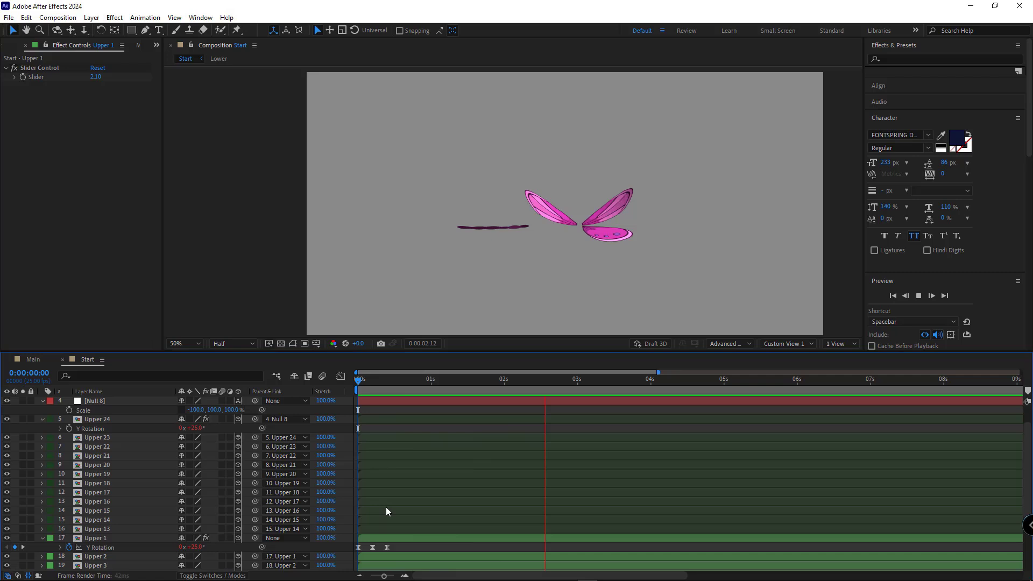
pyautogui.click(785, 344)
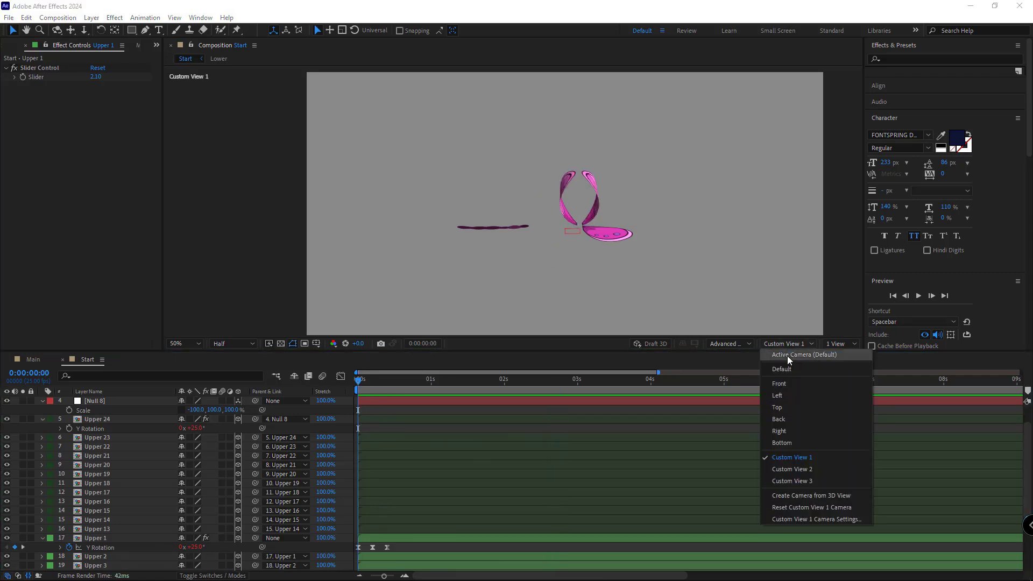
# Rename the null to 'Null Wings' and reassign Upper 24's parent
pyautogui.click(804, 354)
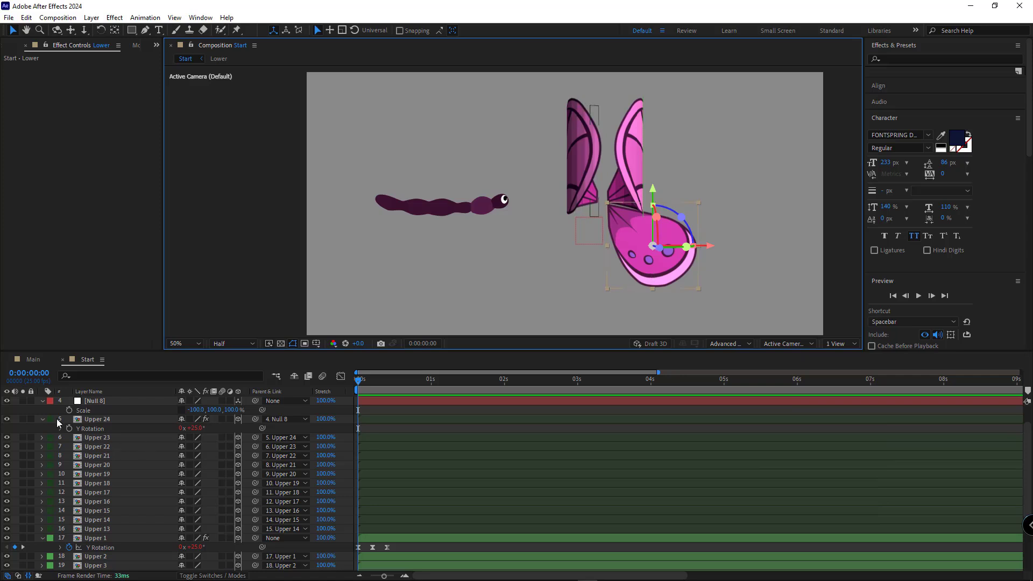
pyautogui.click(95, 400)
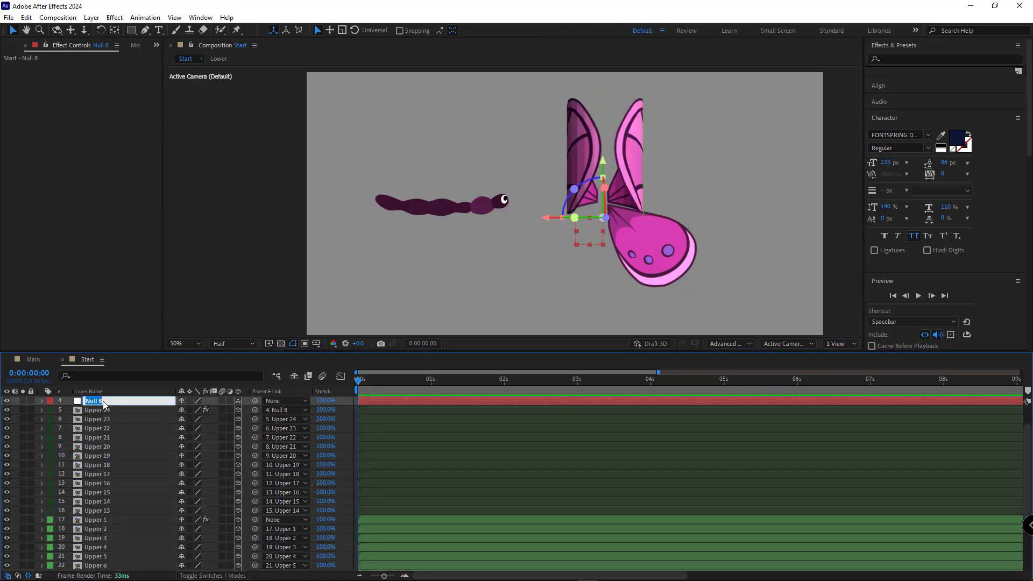
pyautogui.write('Null Wings')
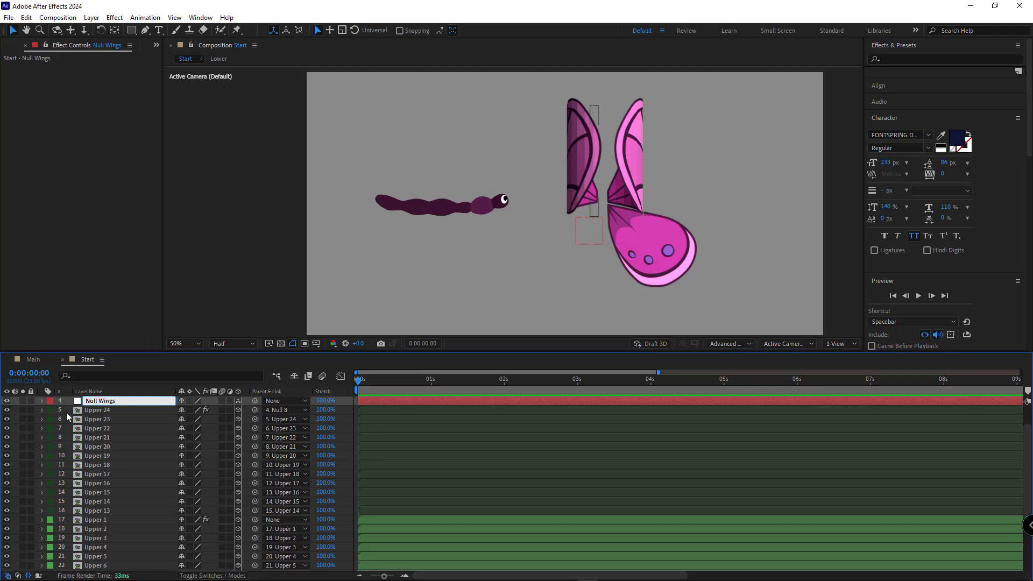
pyautogui.click(284, 410)
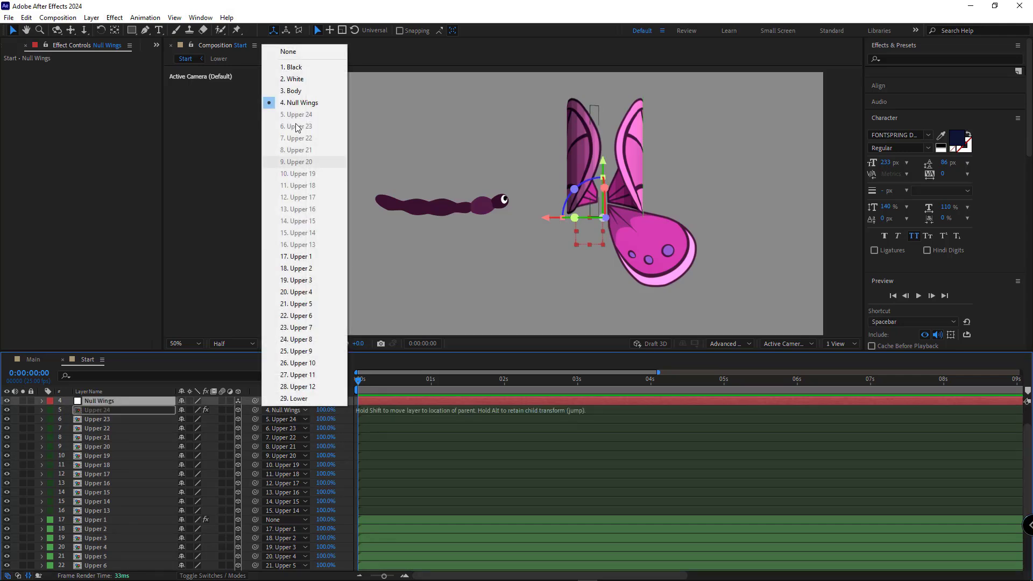
pyautogui.click(288, 52)
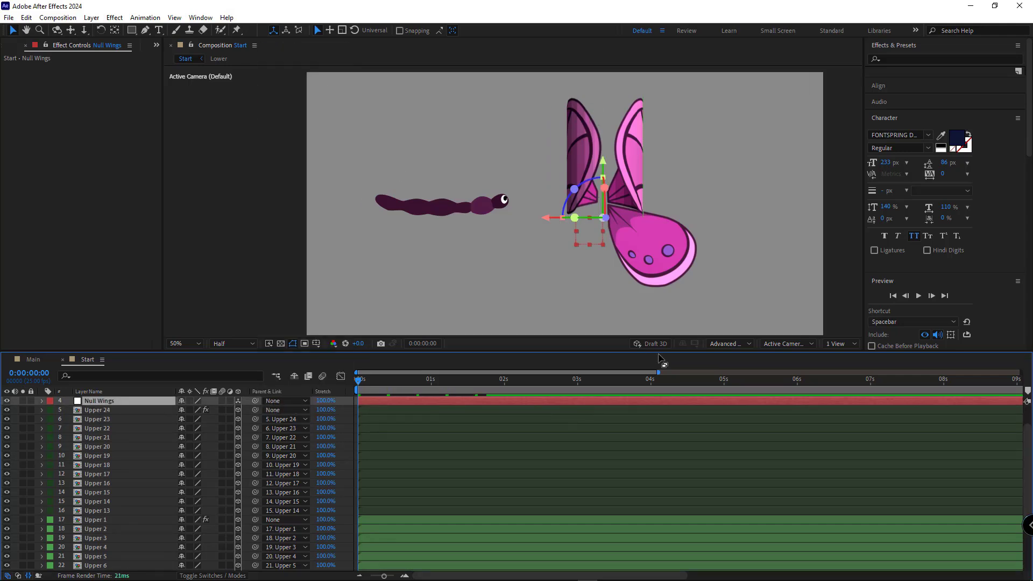
# Check the custom 3D view, then parent Upper 1 to Null Wings as well
pyautogui.click(786, 344)
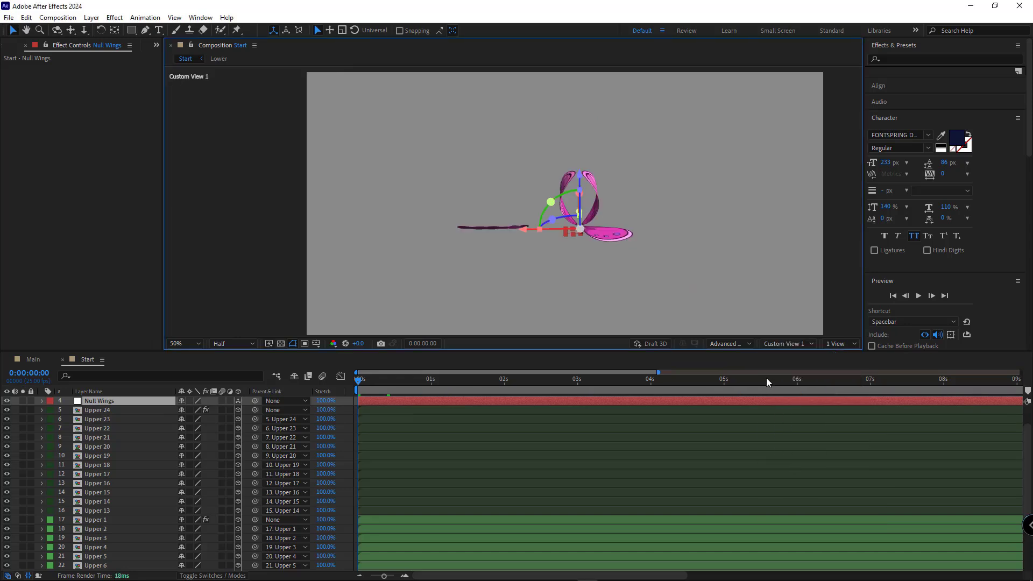
pyautogui.click(786, 344)
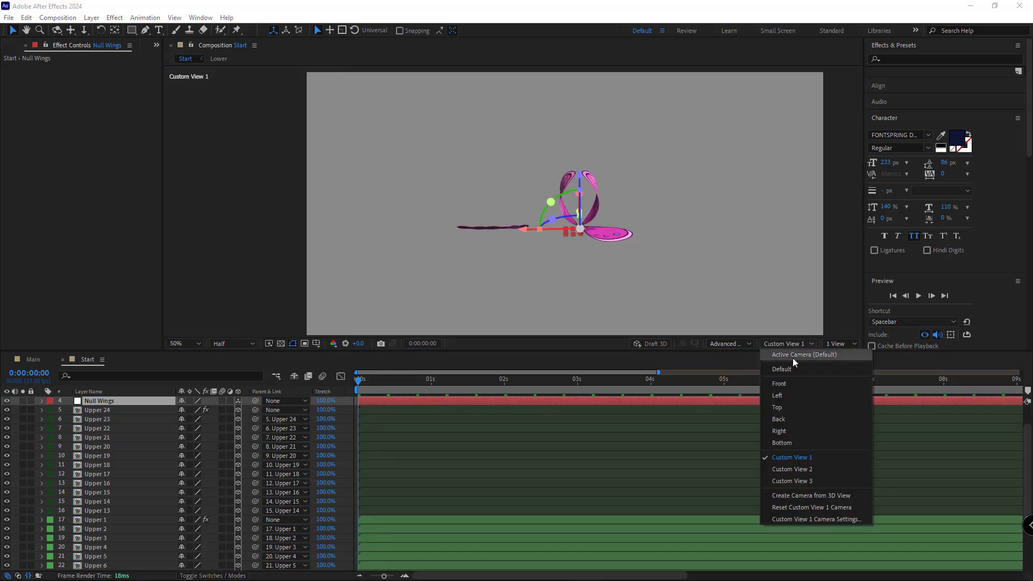
pyautogui.click(803, 355)
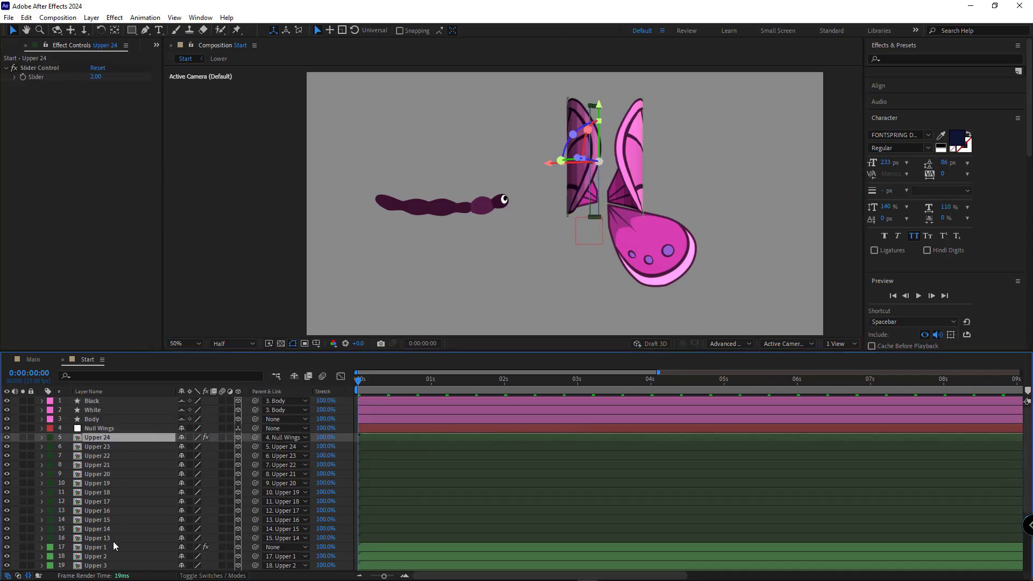
pyautogui.click(96, 547)
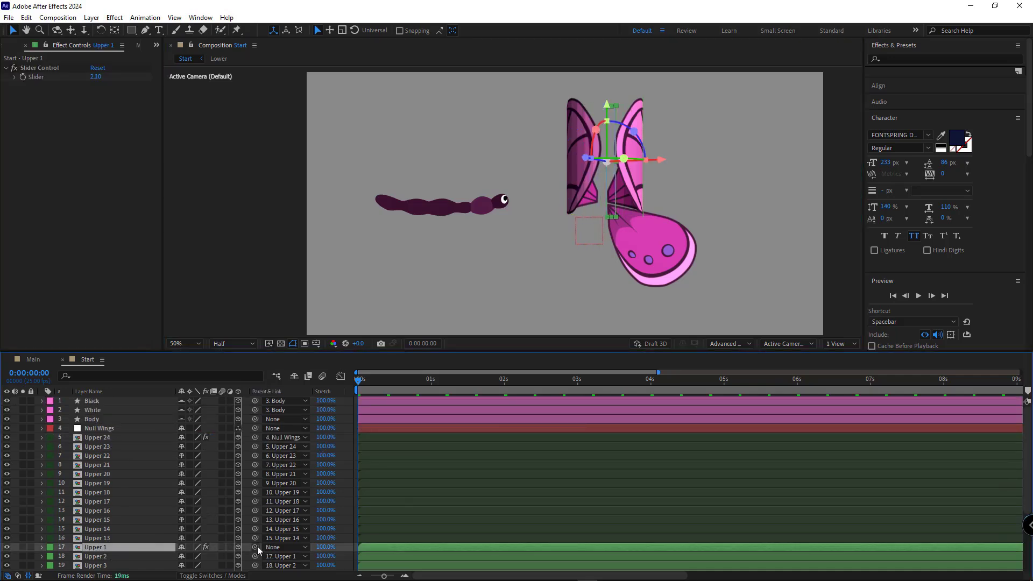
pyautogui.click(99, 427)
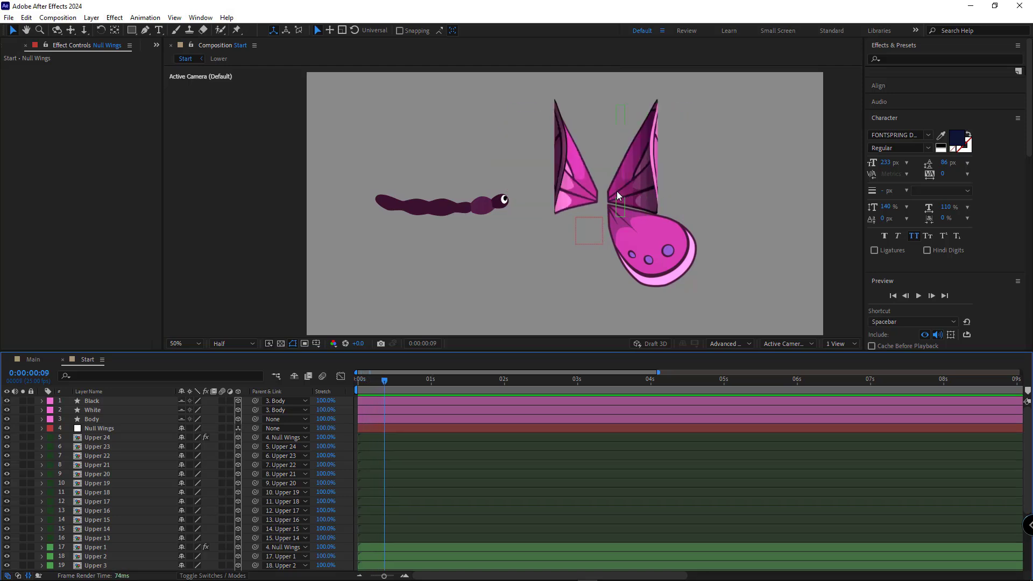
pyautogui.rightClick(89, 401)
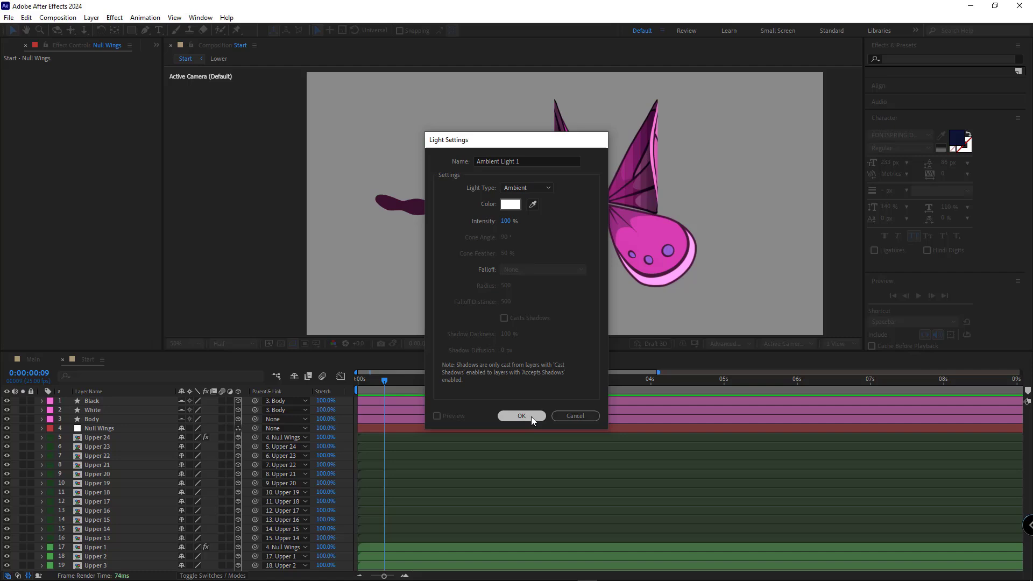
# Confirm the Light Settings to add Ambient Light 1 to the Start composition
pyautogui.click(521, 415)
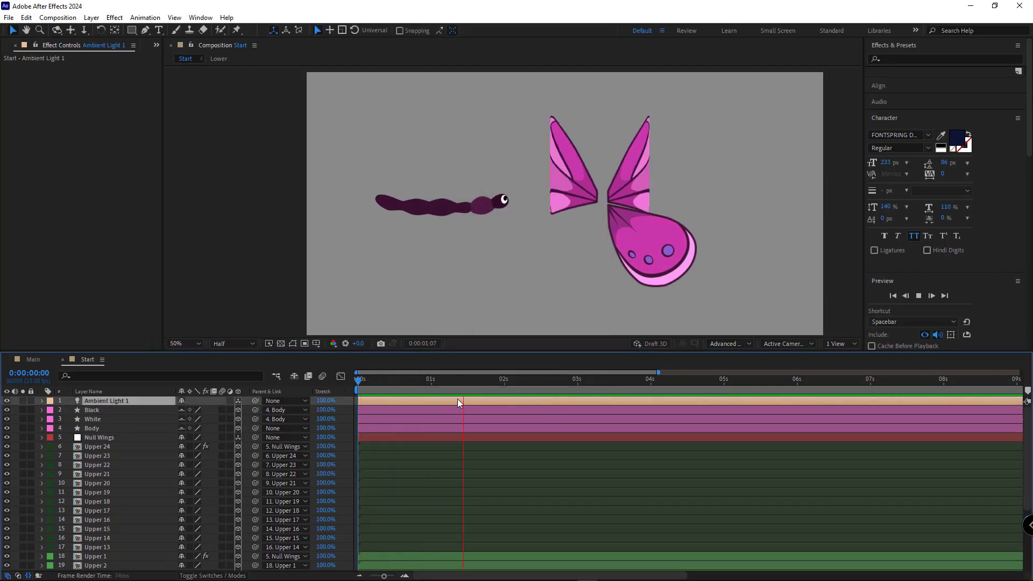
pyautogui.click(359, 378)
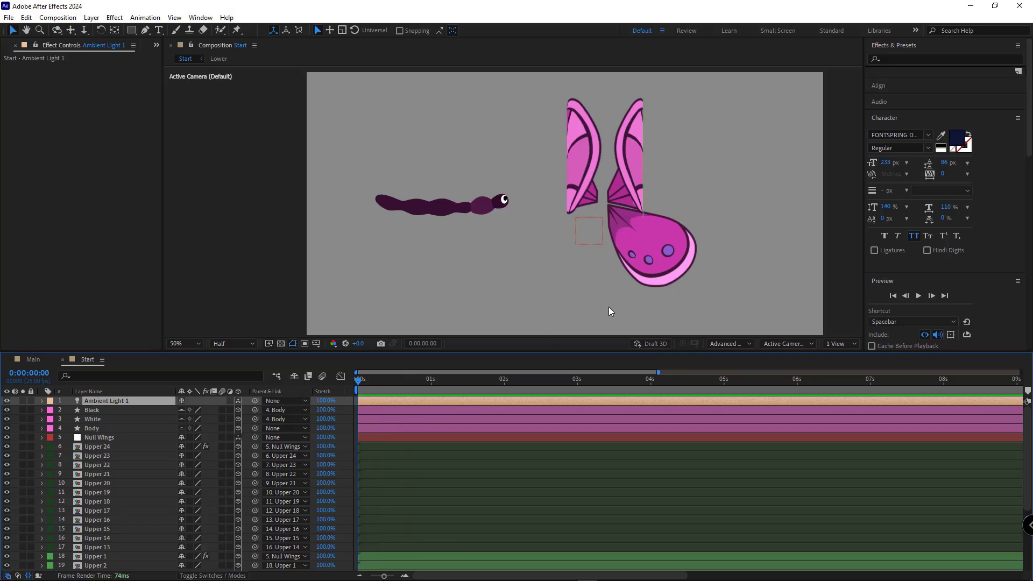
pyautogui.moveTo(605, 177)
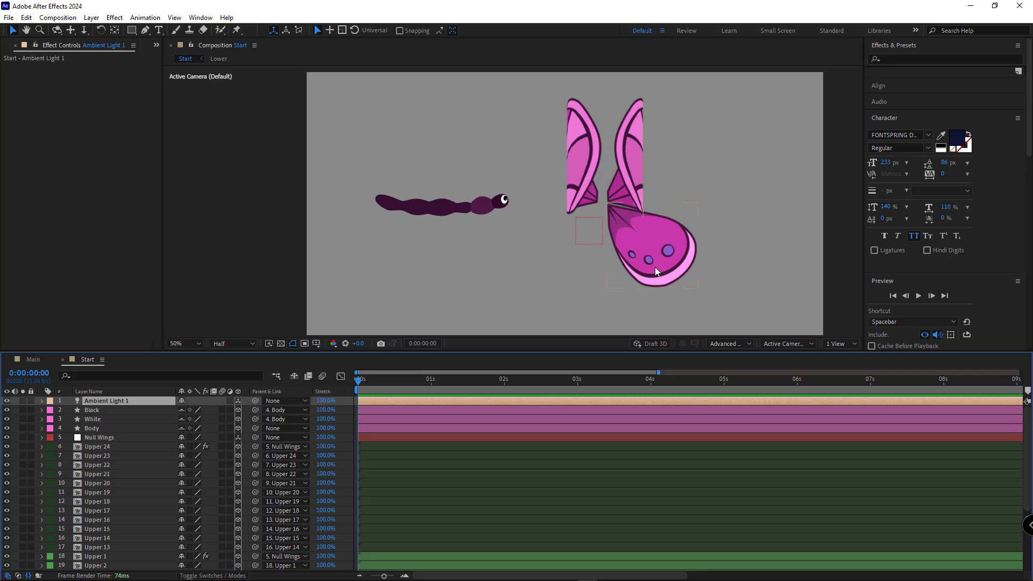
pyautogui.moveTo(636, 267)
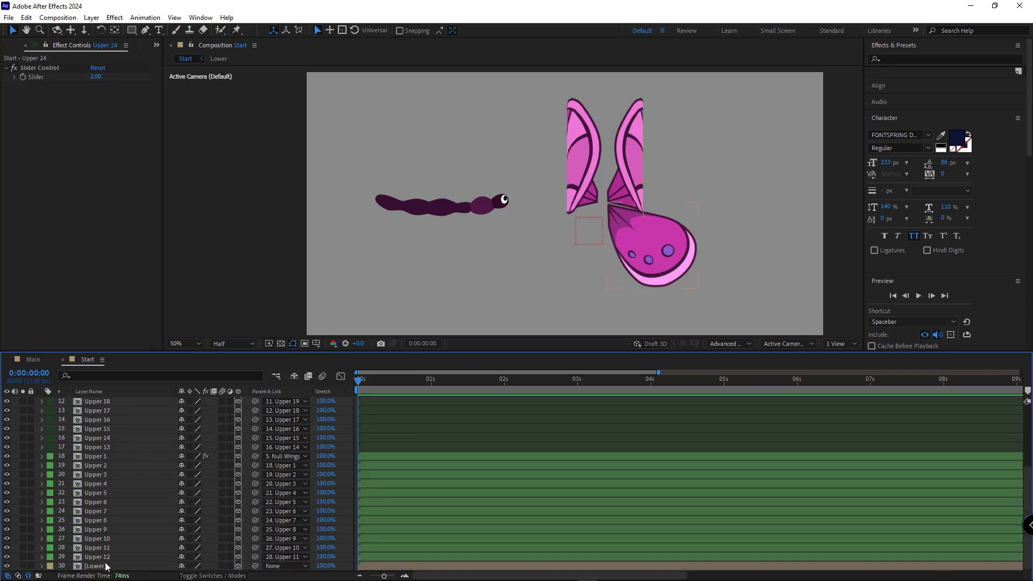
# Slice the Lower wing into 12 columns with rd_Slicer and rename them Lower 1–12
pyautogui.click(95, 566)
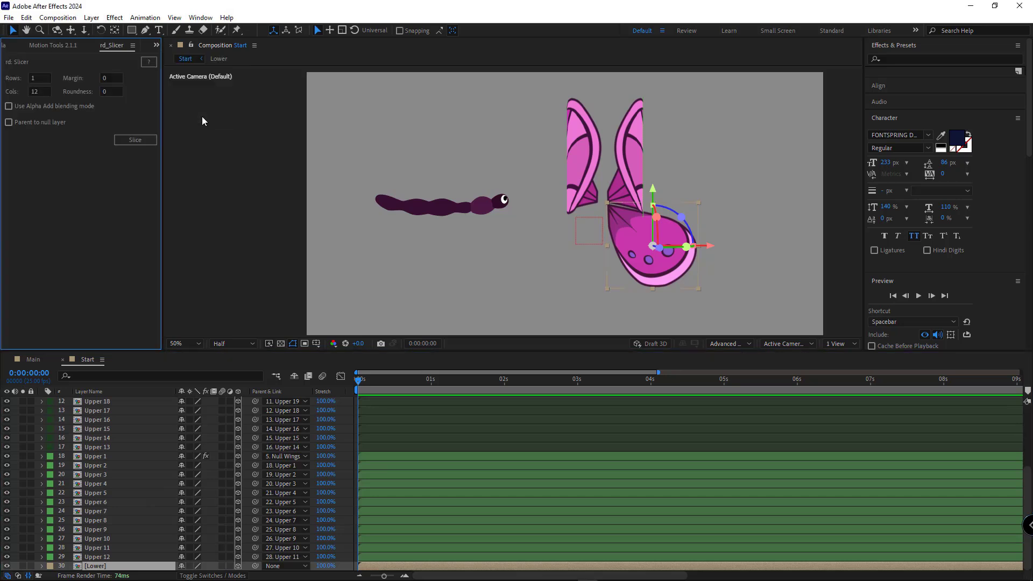
pyautogui.click(136, 140)
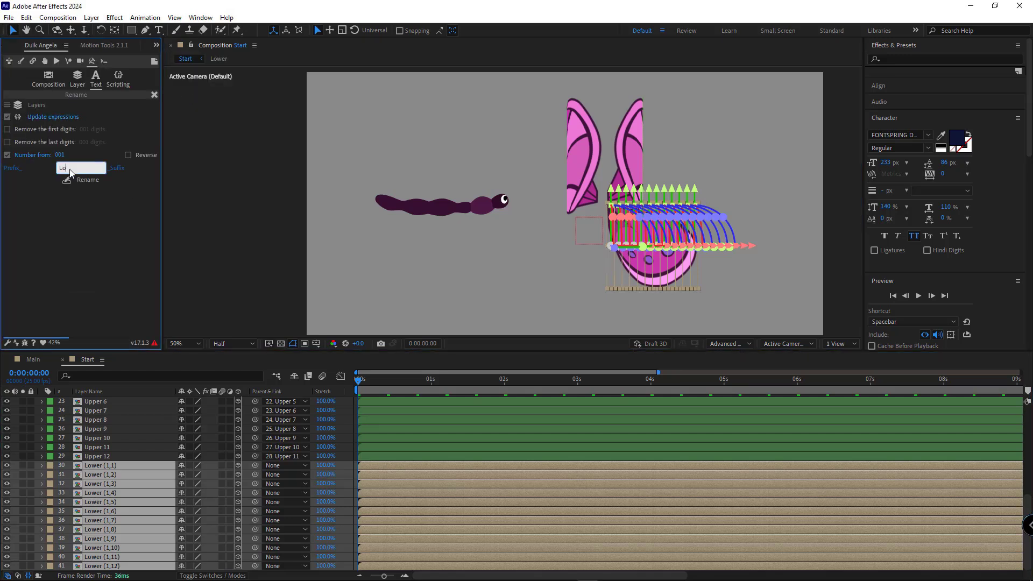
pyautogui.click(87, 179)
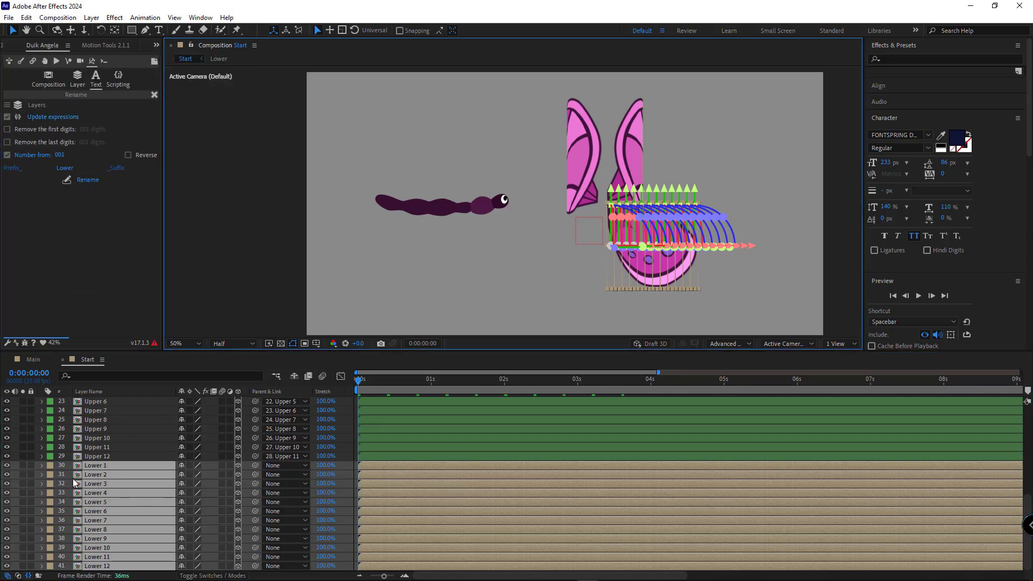
# Filter the layer list with 'expa' and bring up the Motion Tools extension
pyautogui.click(158, 375)
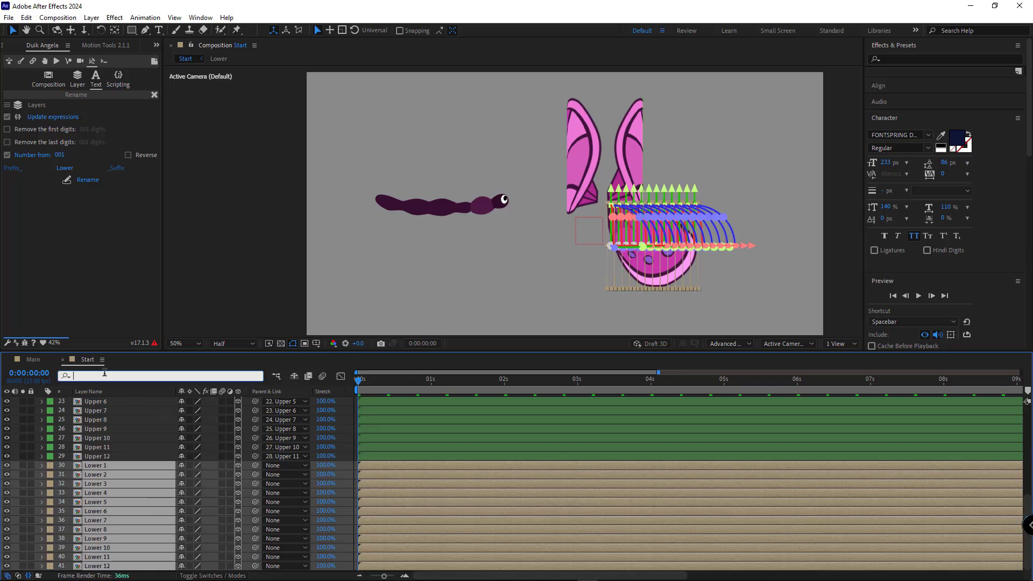
pyautogui.write('expa')
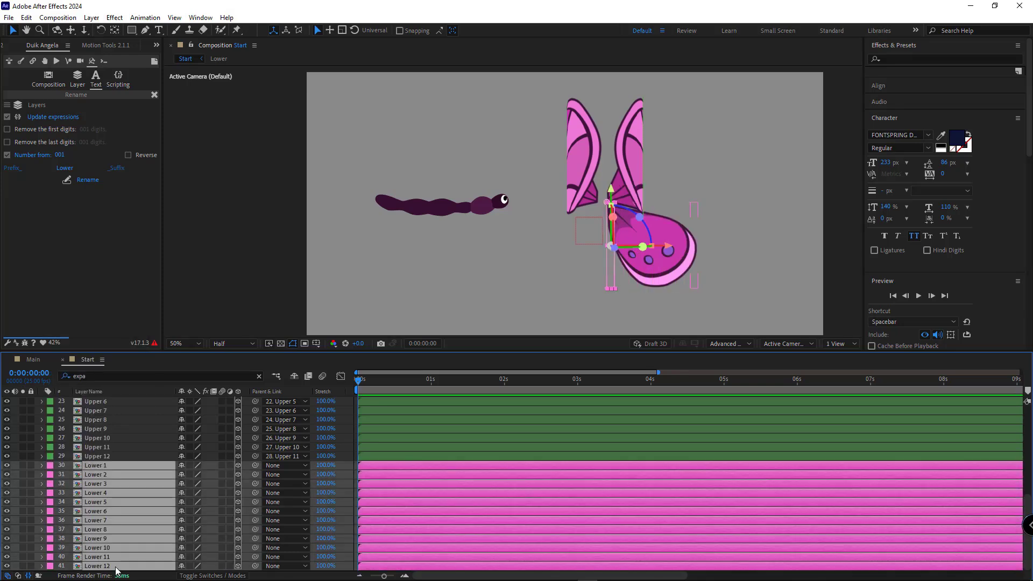
pyautogui.click(105, 45)
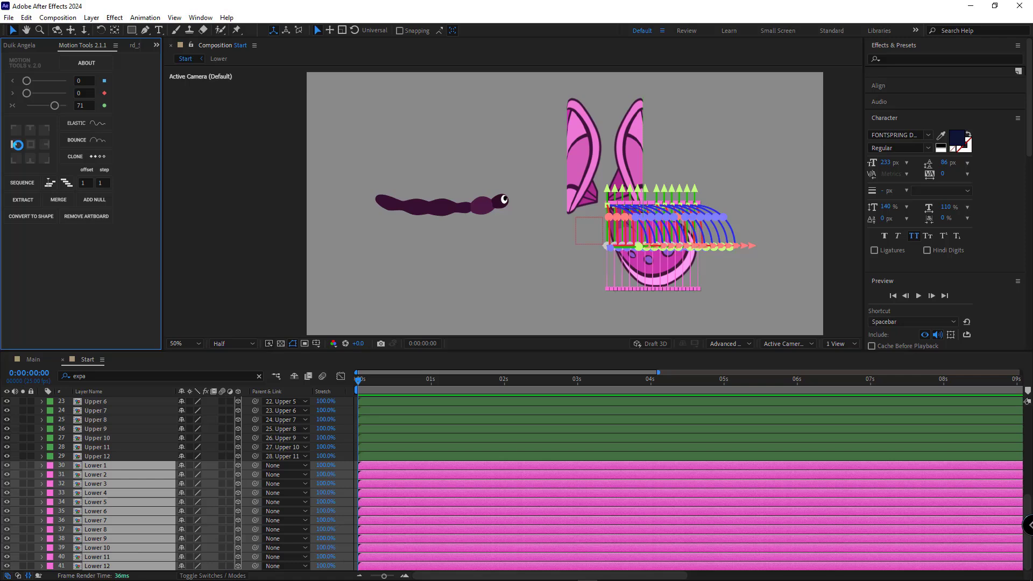
# Chain each lower strip to the previous one and copy Lower 2's Y Rotation expression only
pyautogui.click(114, 17)
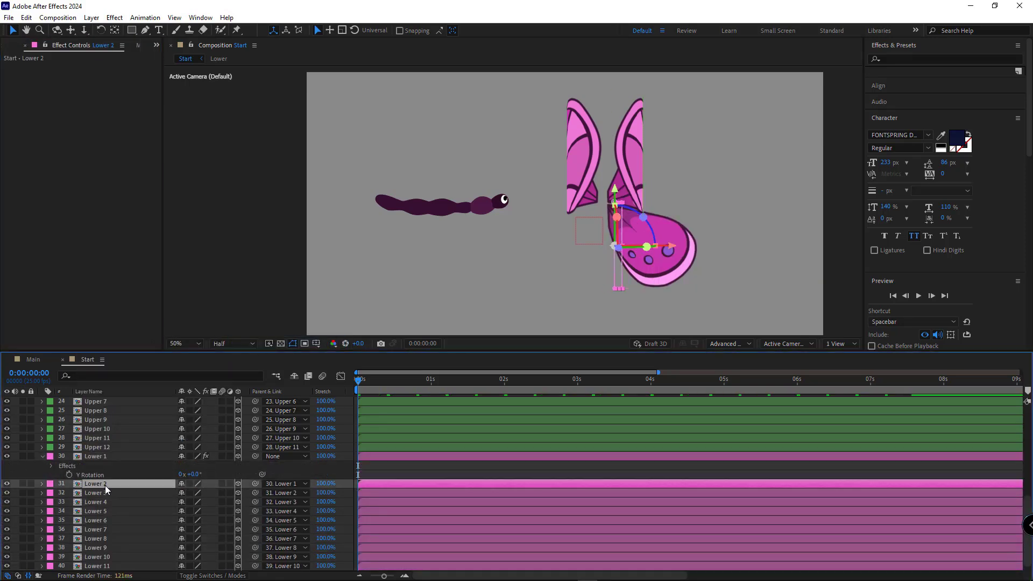
pyautogui.click(41, 483)
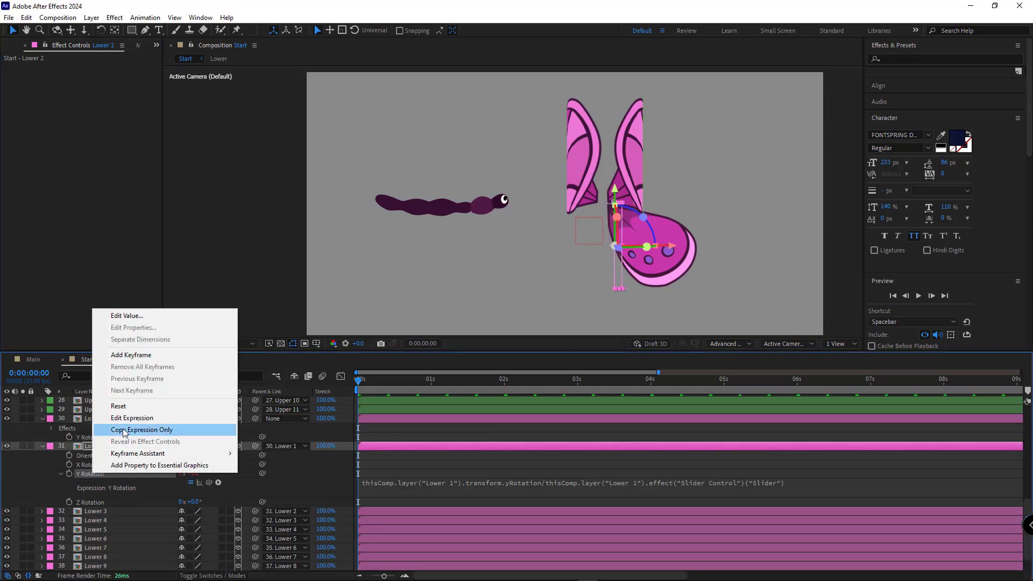
pyautogui.click(141, 430)
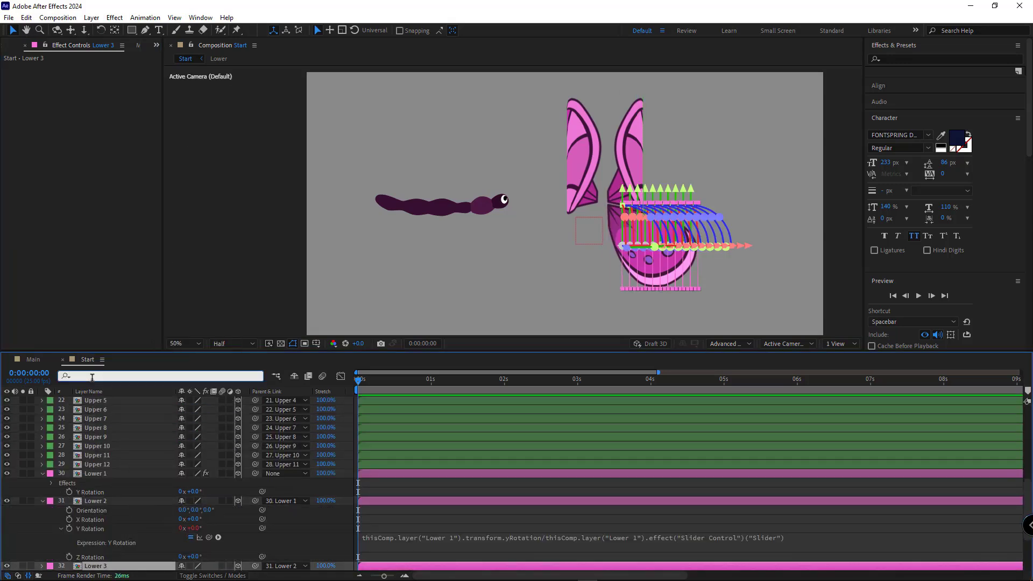
# Filter 'y rota' and paste the expression onto the remaining lower strips' Y Rotation
pyautogui.write('y rota')
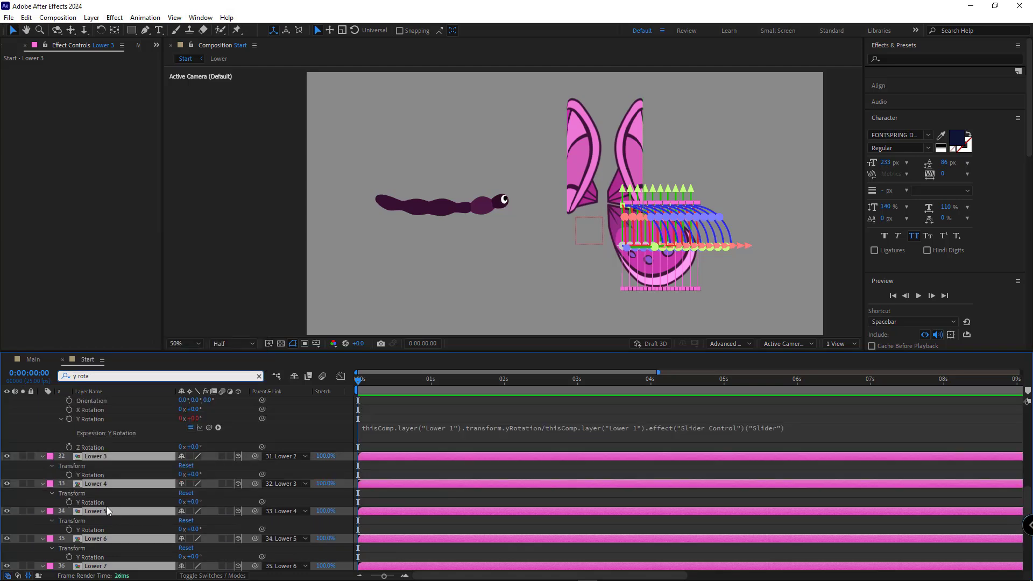
pyautogui.press('ctrl+v')
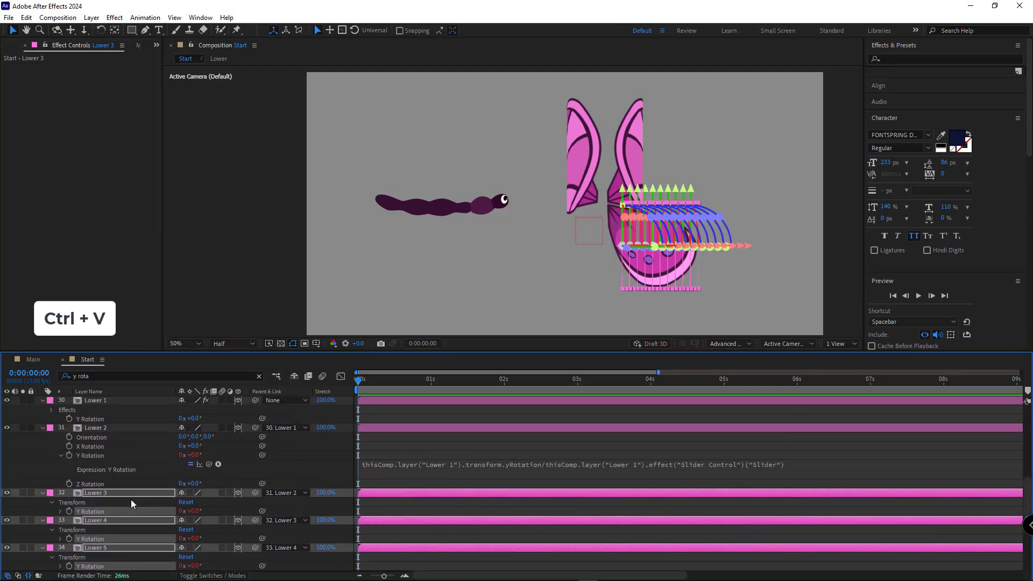
pyautogui.press('ctrl+v')
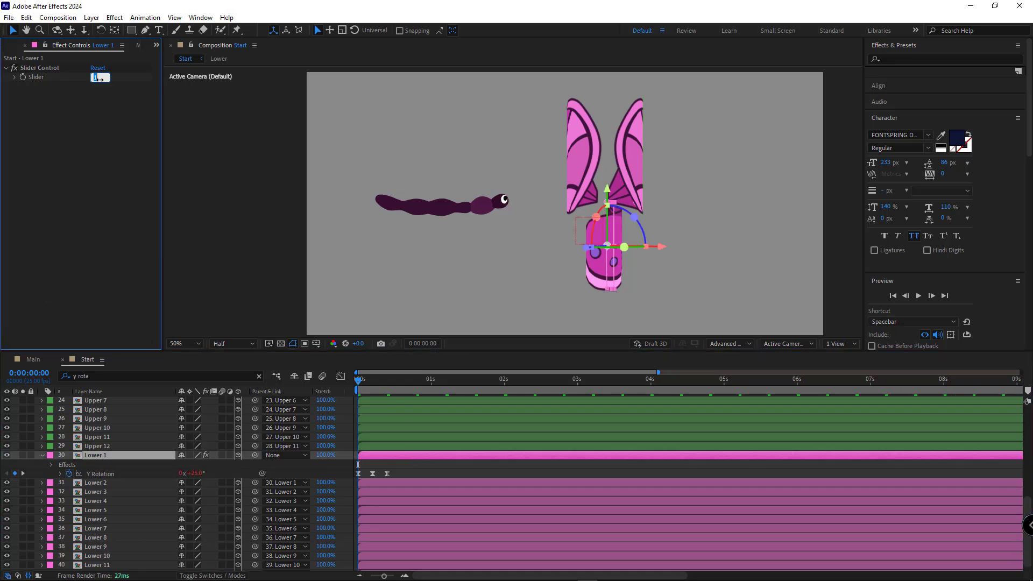
# In Custom View 1 at 100% zoom, set Lower 1's Slider Control to 2.30
pyautogui.click(786, 343)
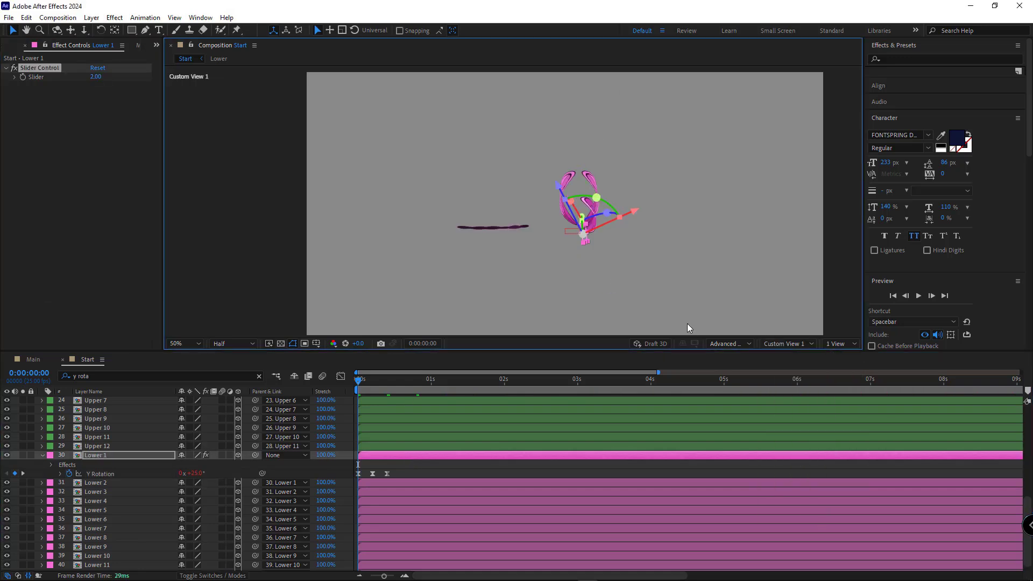
pyautogui.click(177, 343)
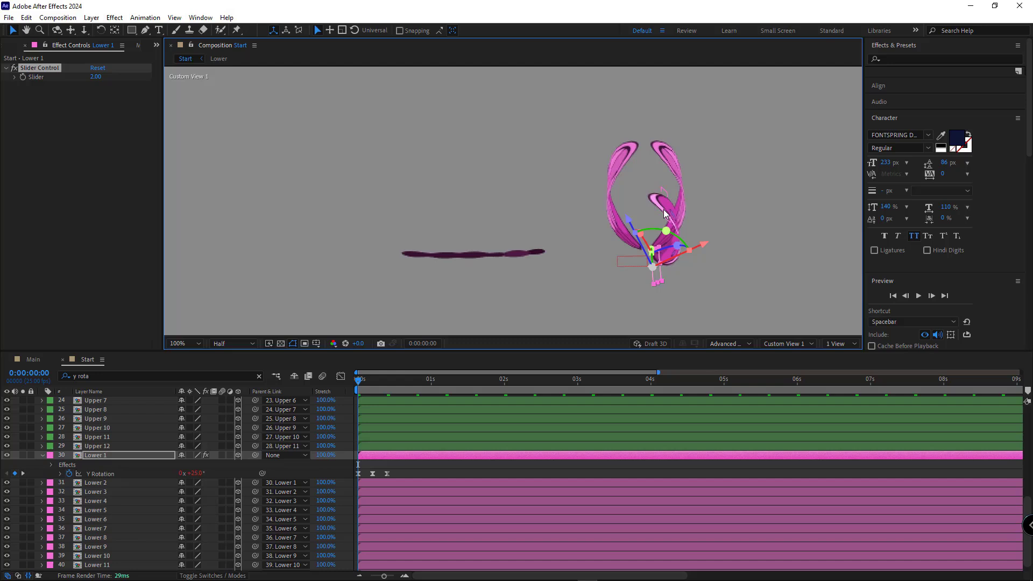
pyautogui.moveTo(653, 176)
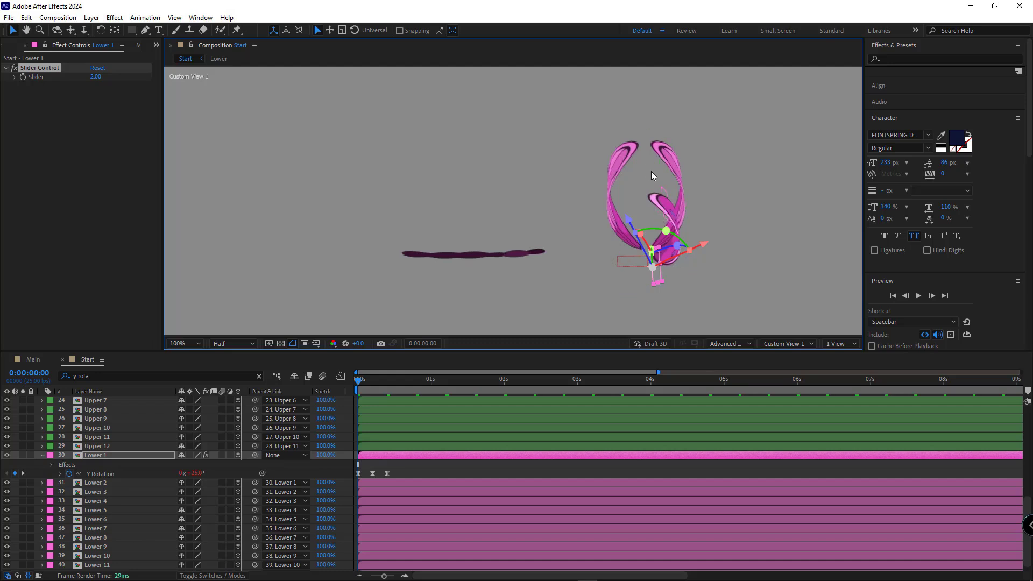
pyautogui.doubleClick(191, 473)
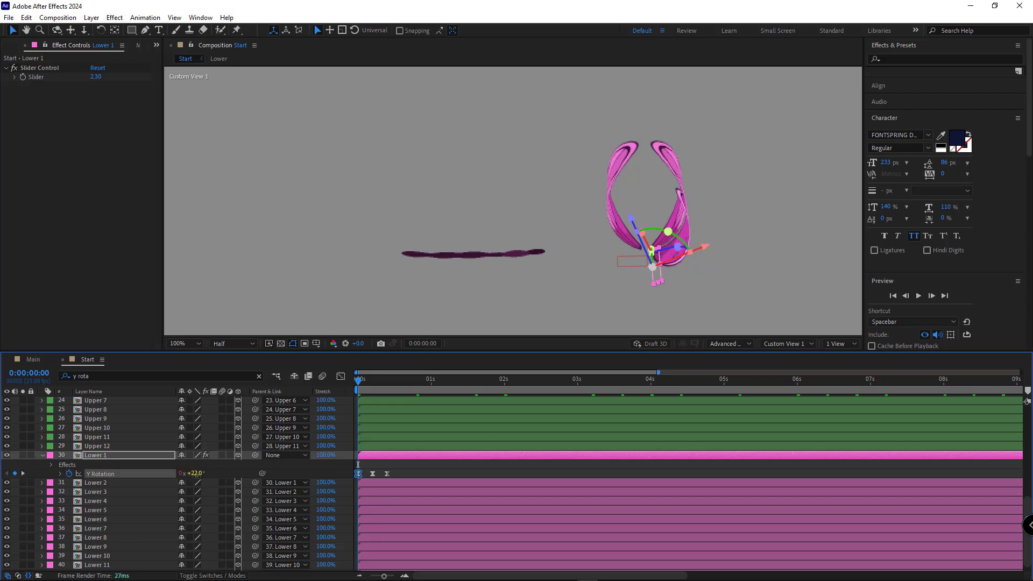
# Step through Lower 1's Y Rotation keyframes, retuning the curl to about -22°, and play it
pyautogui.click(373, 379)
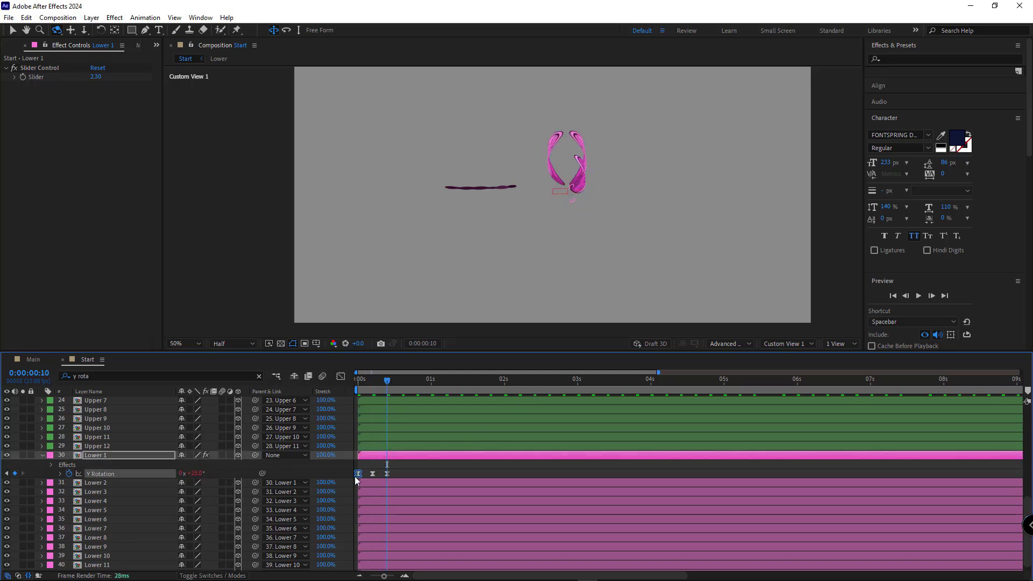
pyautogui.press('ctrl+v')
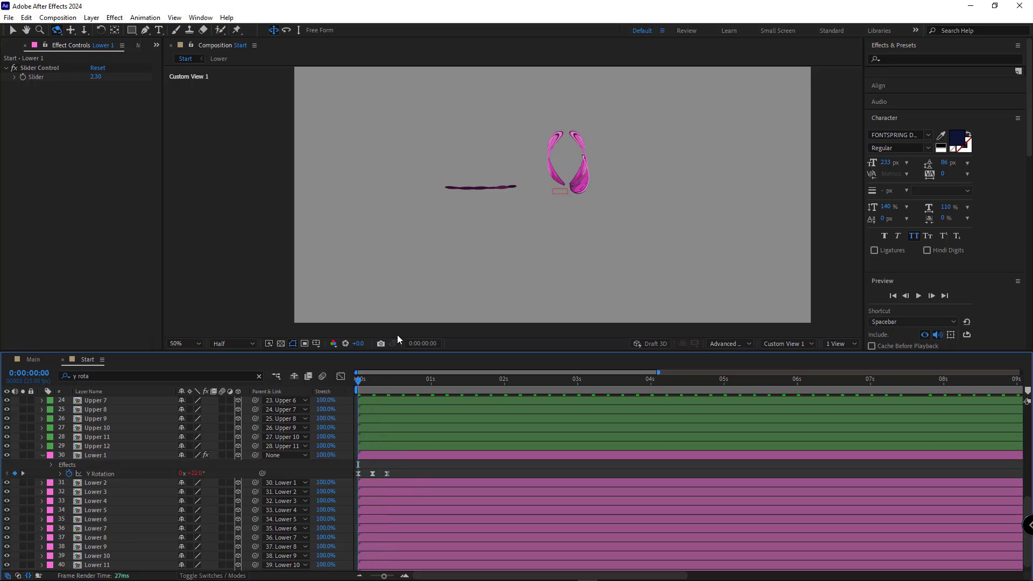
pyautogui.press('space')
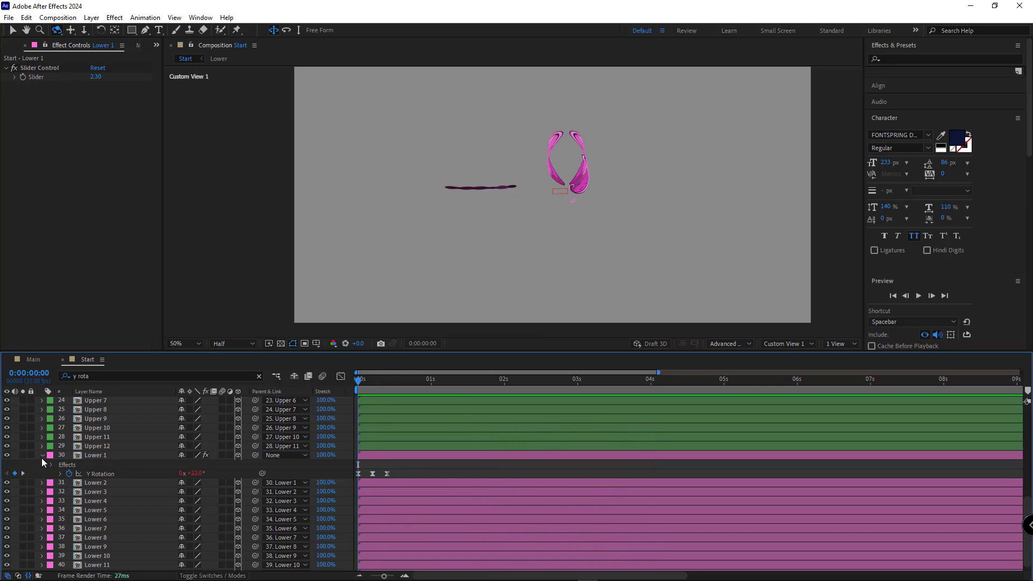
# Duplicate the lower wing strips as Lower 13–24 above the originals
pyautogui.press('Ctrl+d')
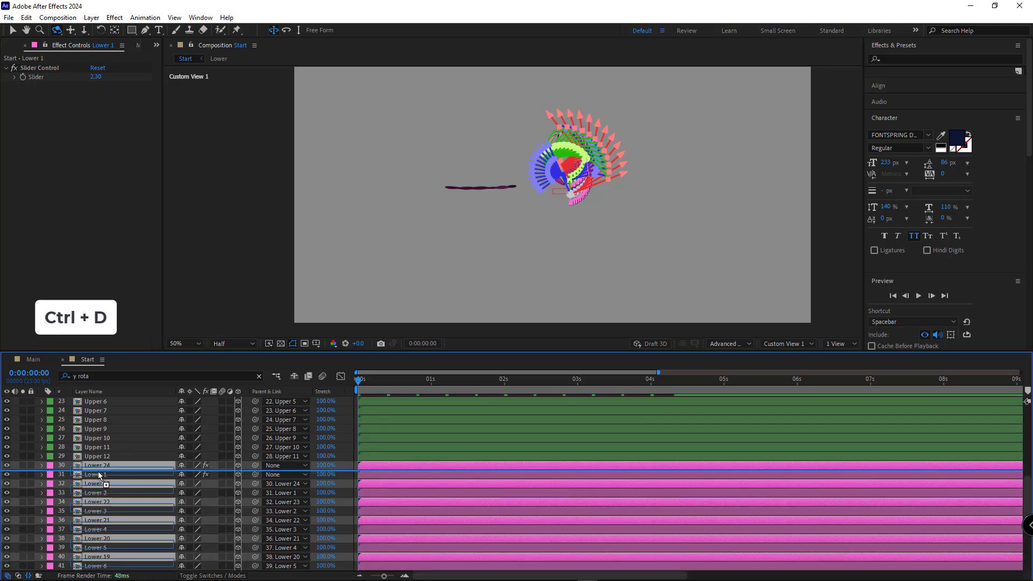
pyautogui.press('ctrl+d')
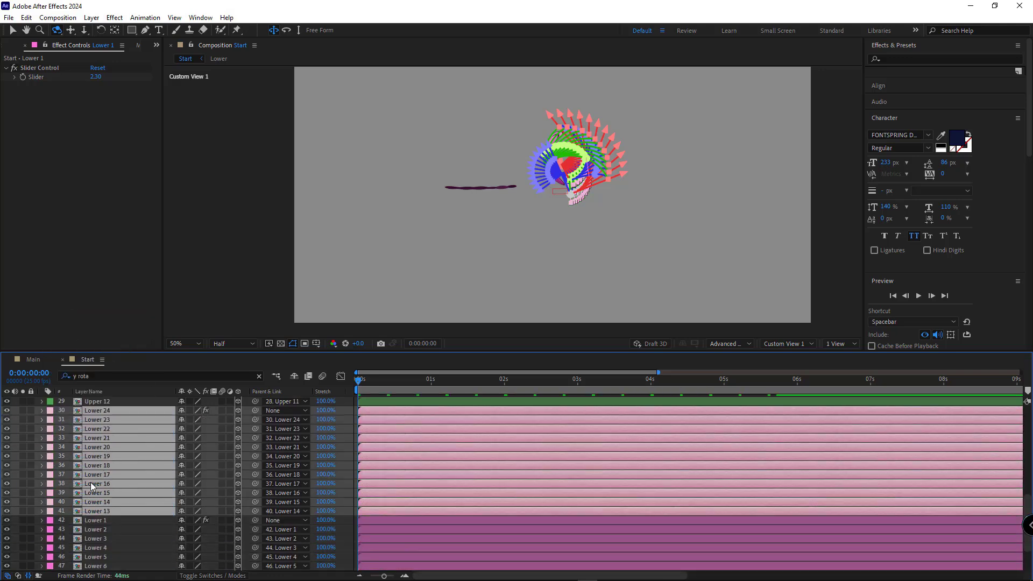
pyautogui.press('u')
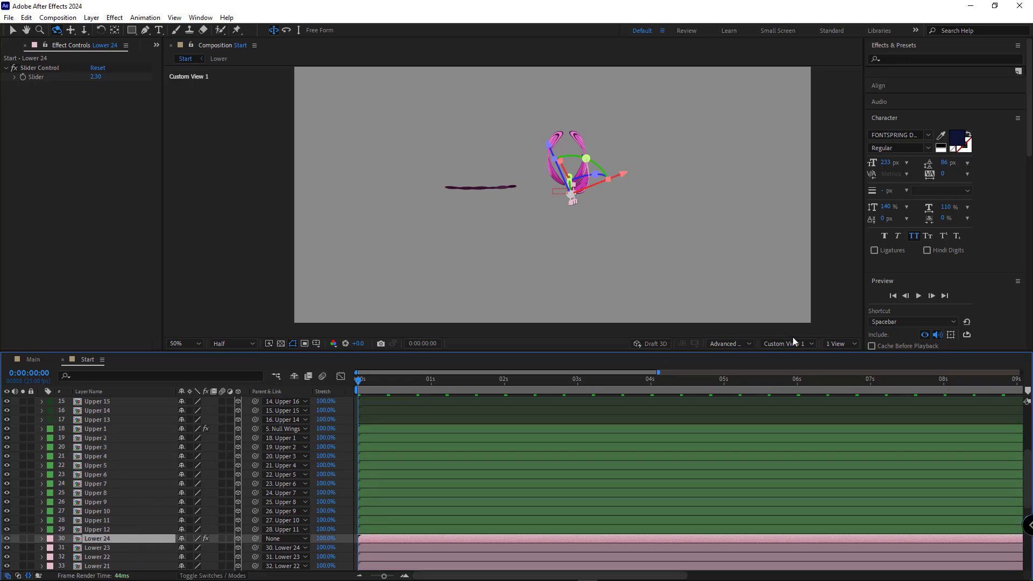
pyautogui.click(785, 343)
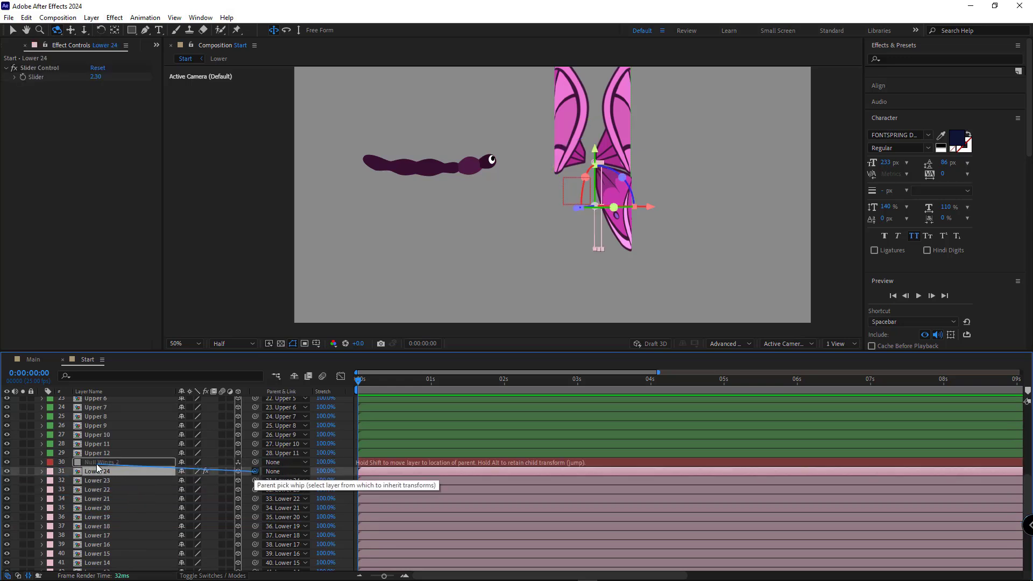
# Parent Lower 24 to the Null Wings layer to mirror the lower wing
pyautogui.click(104, 462)
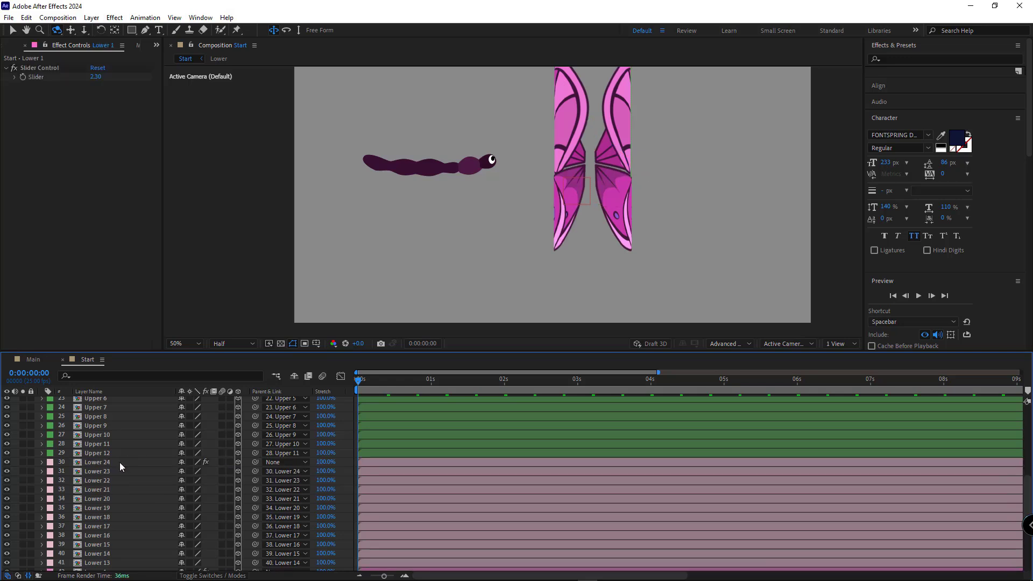
pyautogui.click(96, 462)
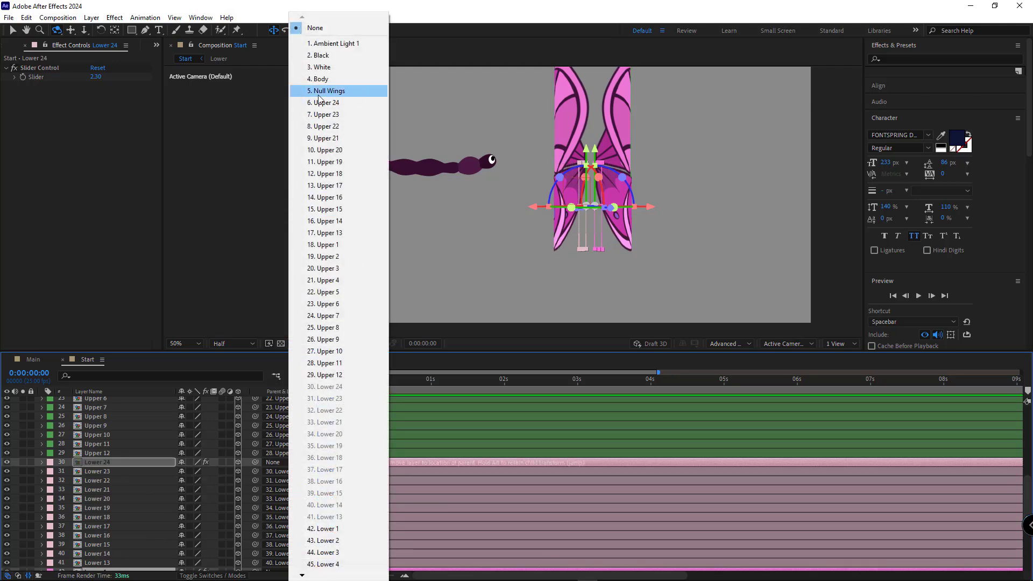
pyautogui.click(327, 91)
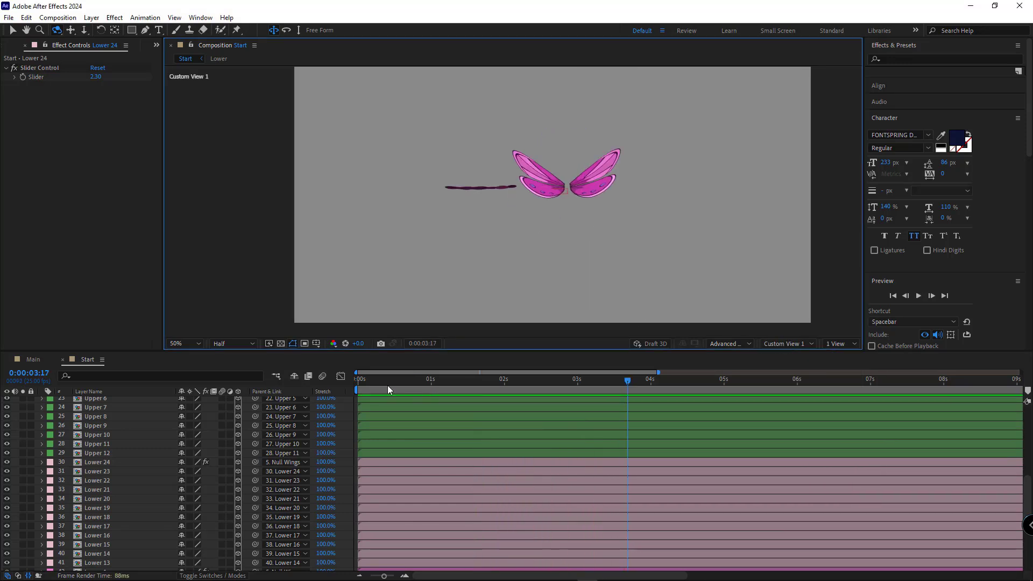
pyautogui.click(186, 344)
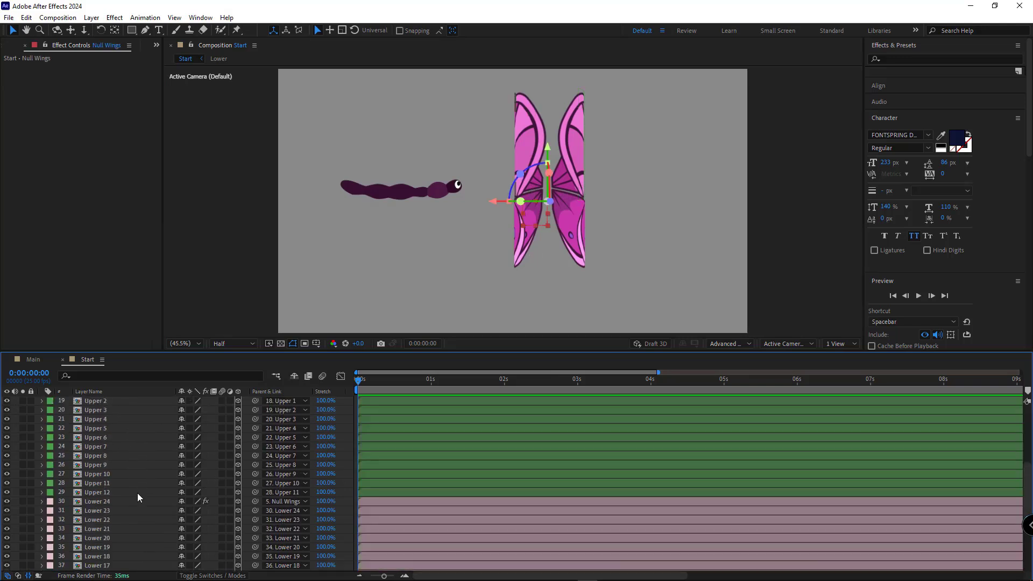
# Hide the wing layers with shy and reveal the Body layer's properties
pyautogui.scroll(-3)
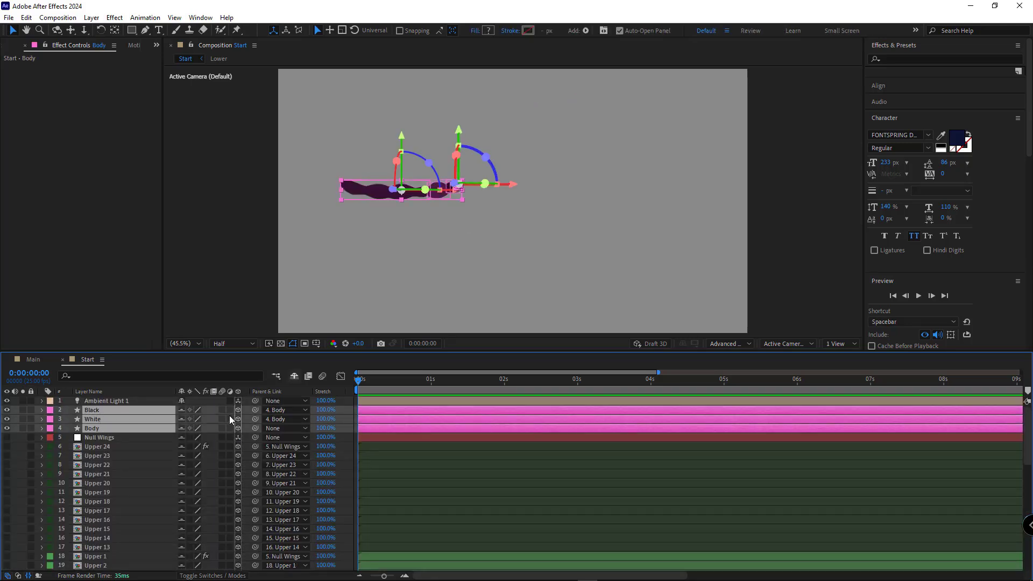
pyautogui.click(293, 376)
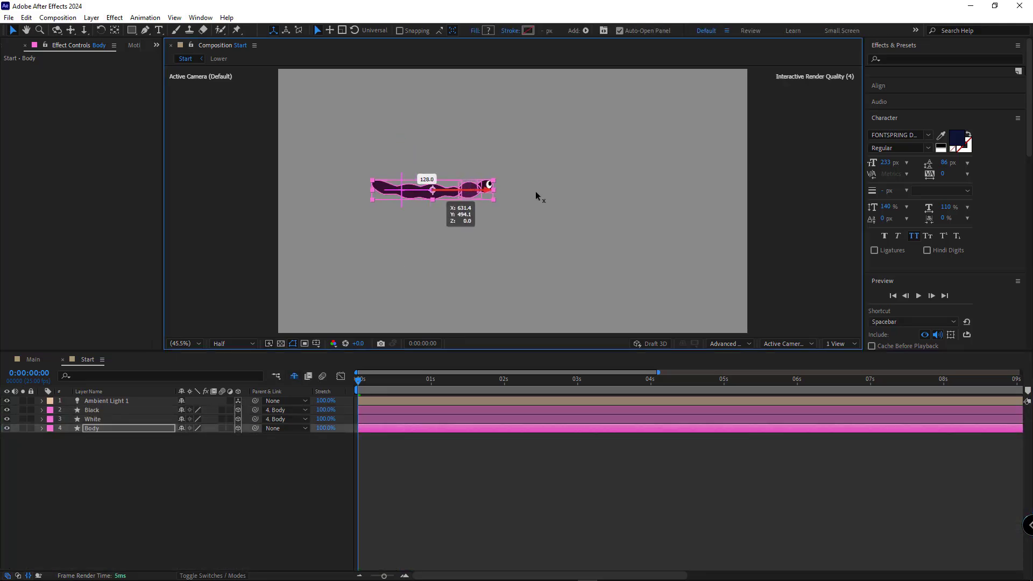
pyautogui.click(41, 429)
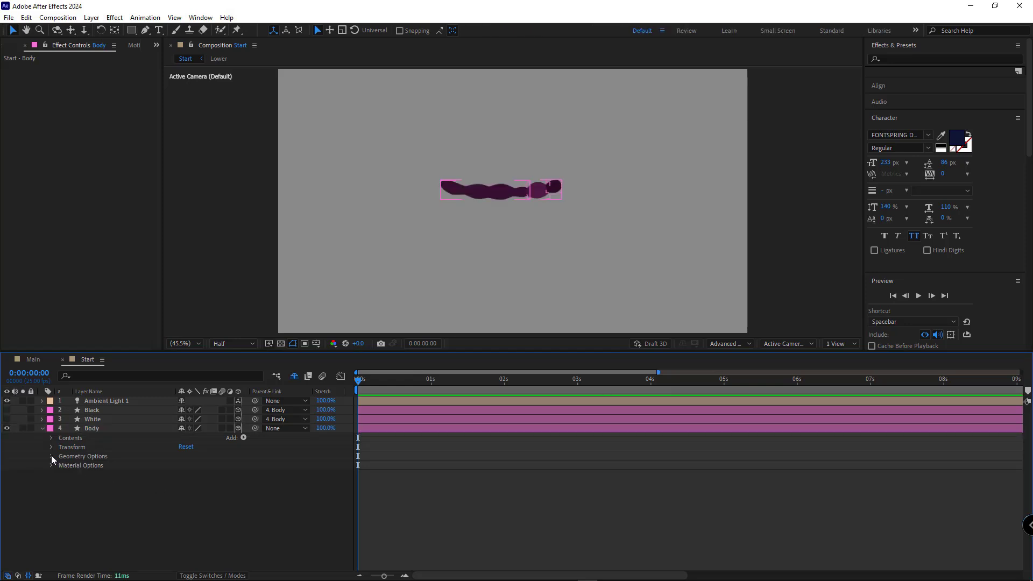
# In Body's Geometry Options set Bevel Style to Convex with bevel depth 10
pyautogui.click(50, 456)
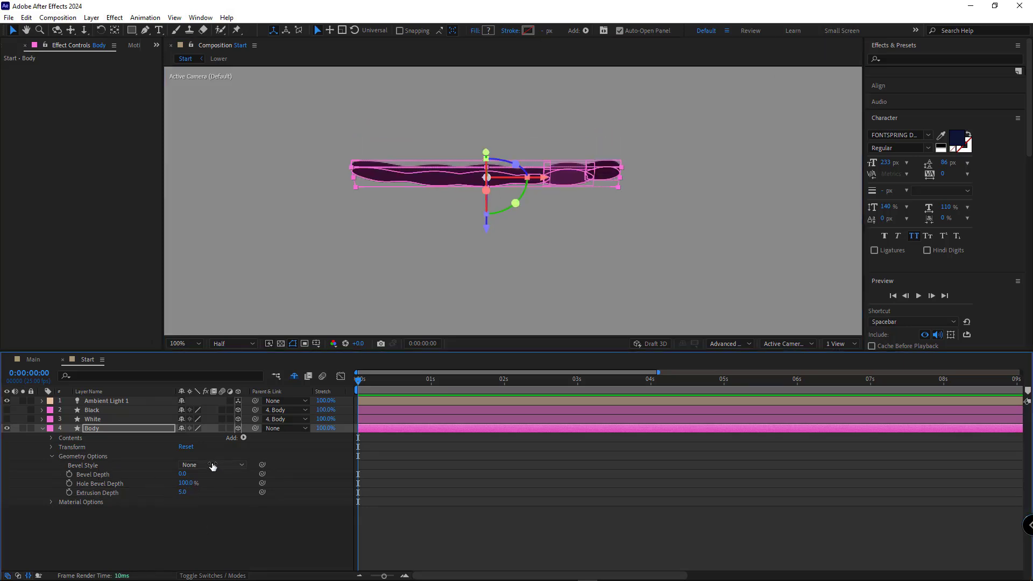
pyautogui.click(211, 465)
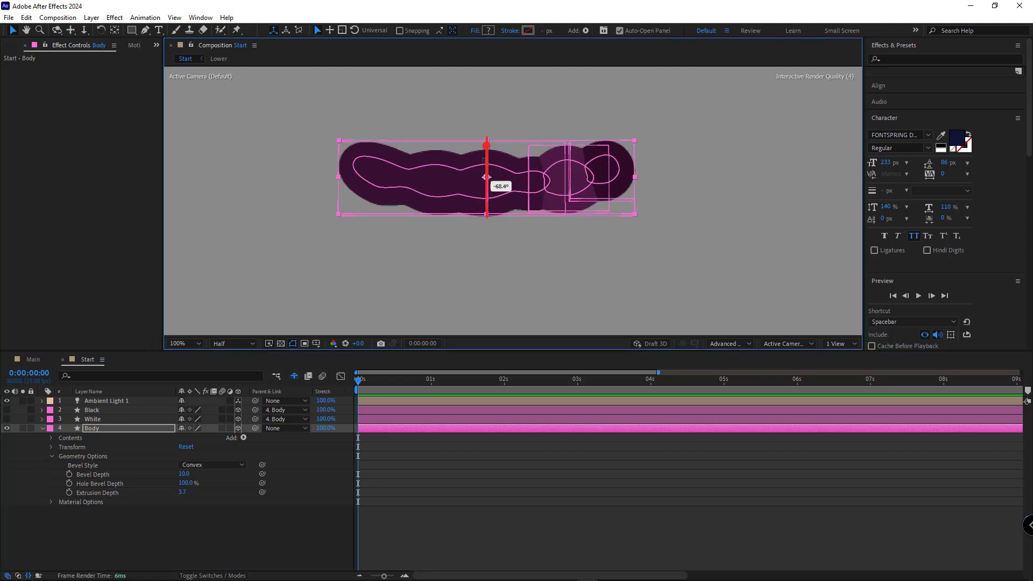
pyautogui.click(52, 438)
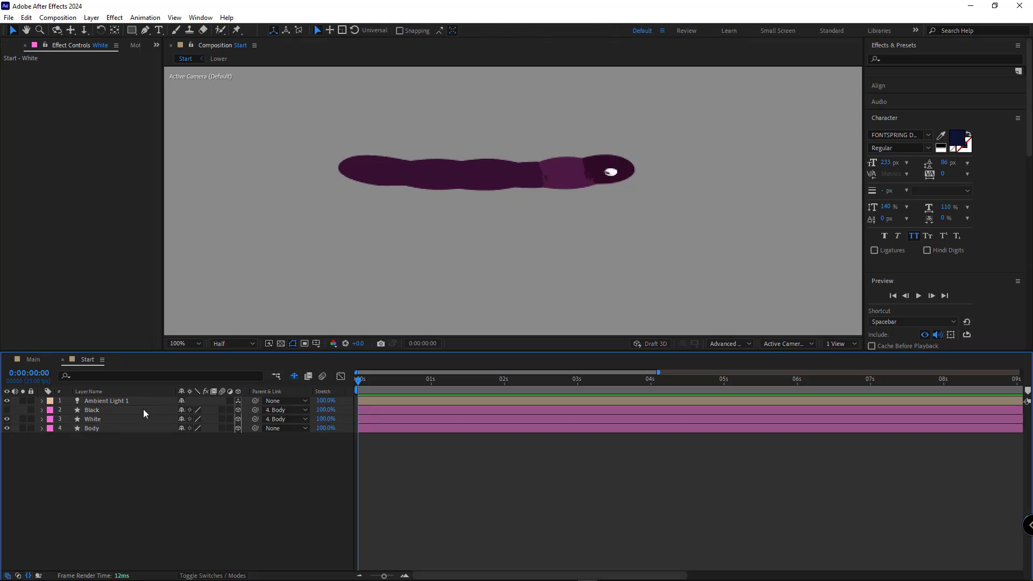
# View the body from Custom View 1 and select the White eye layer
pyautogui.click(91, 428)
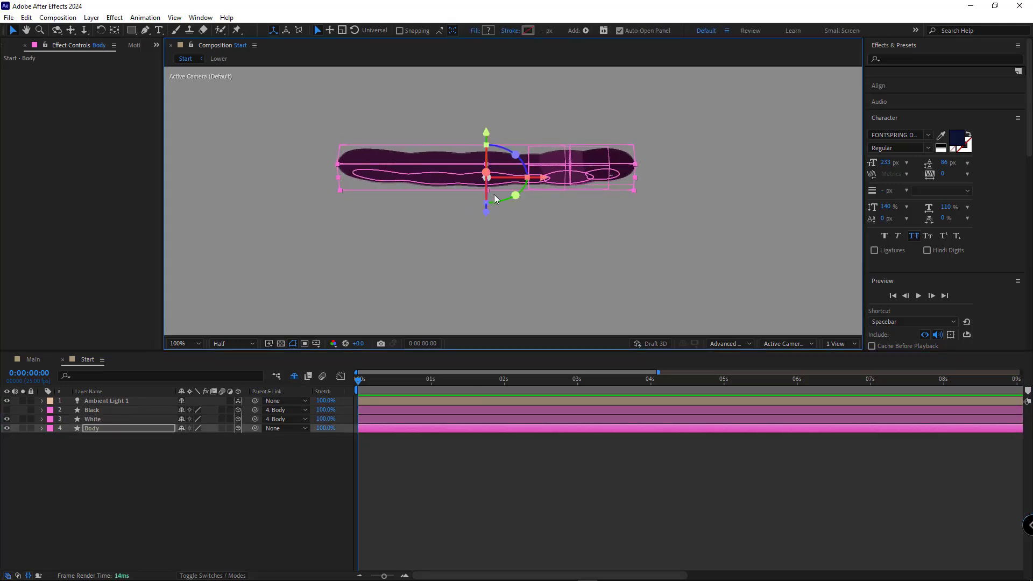
pyautogui.click(785, 344)
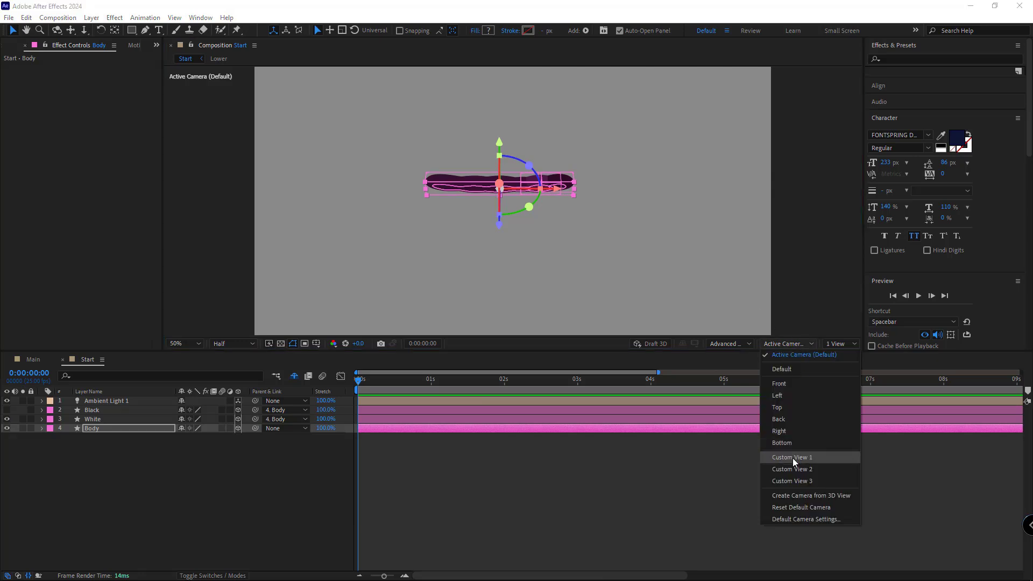
pyautogui.click(791, 458)
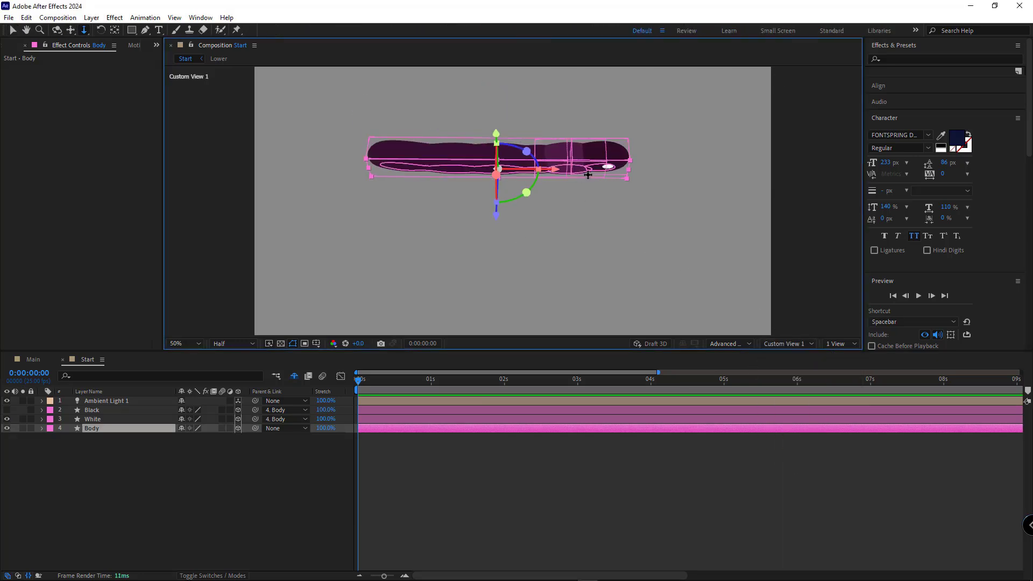
pyautogui.click(93, 419)
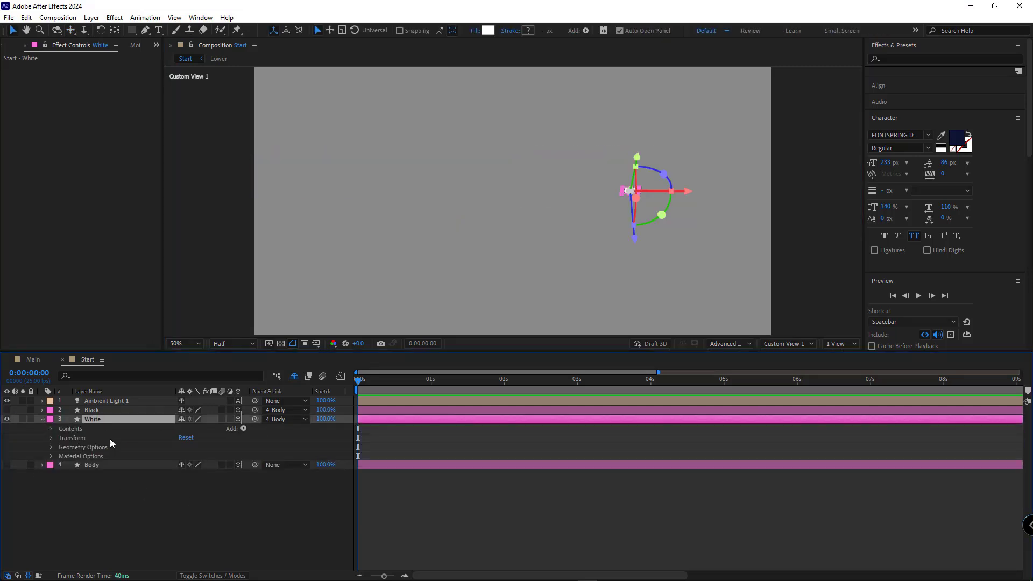
# Give the White eye a Convex bevel in Geometry Options and show the Body layer again
pyautogui.click(50, 446)
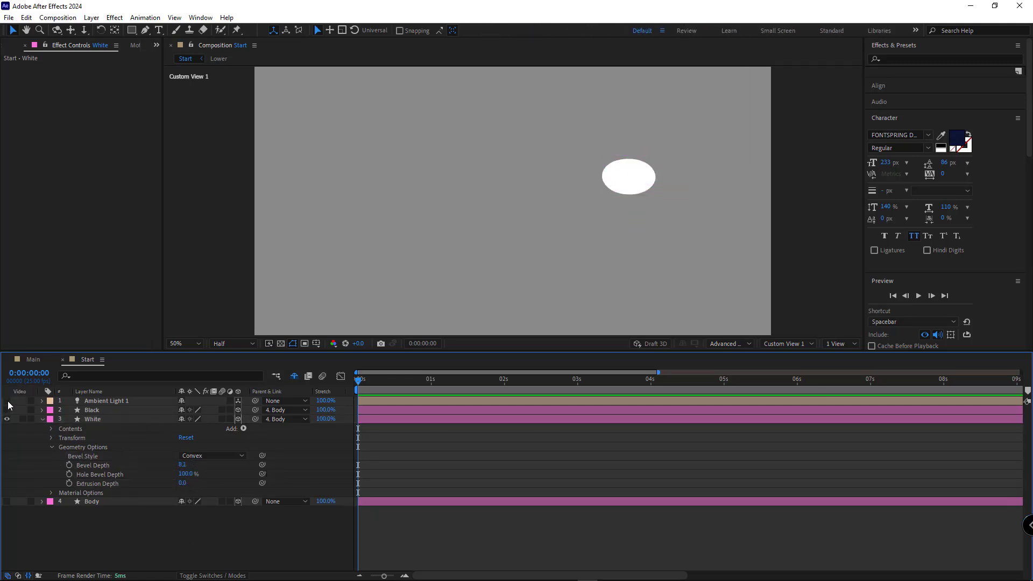
pyautogui.click(627, 177)
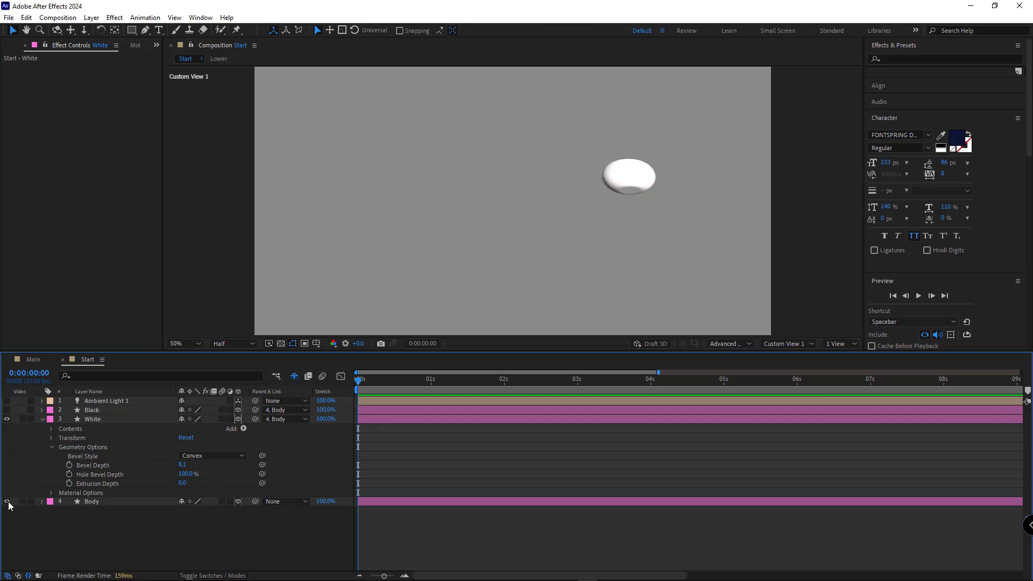
pyautogui.click(93, 419)
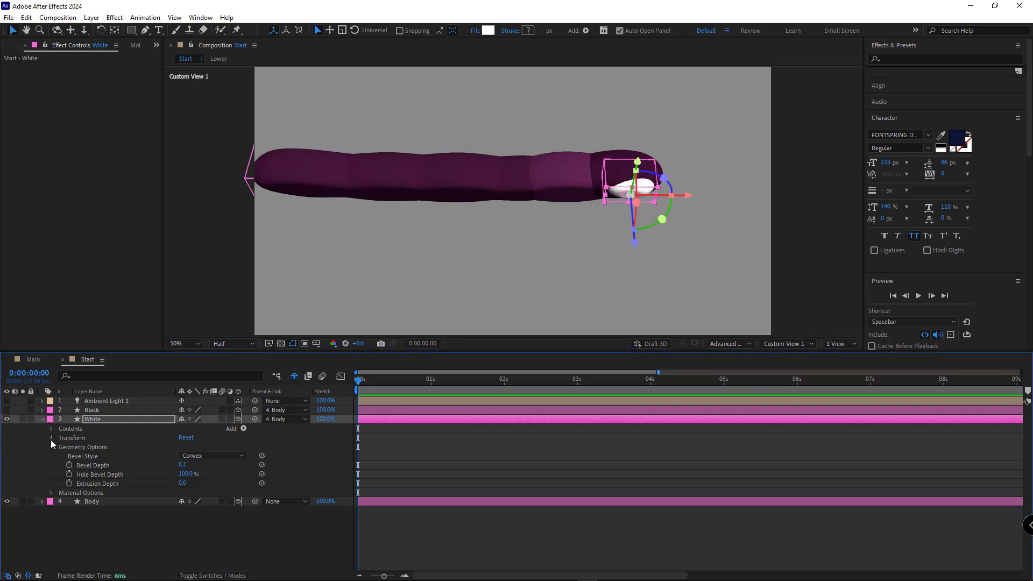
pyautogui.click(52, 438)
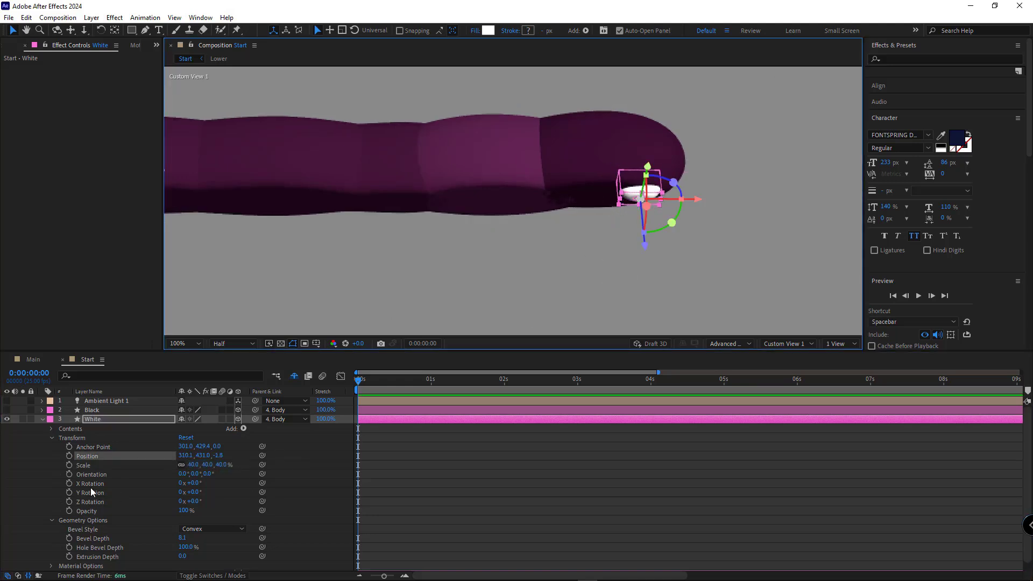
# Duplicate the eye layer, scale the copy to 17.9% and push it forward as a pupil
pyautogui.click(92, 410)
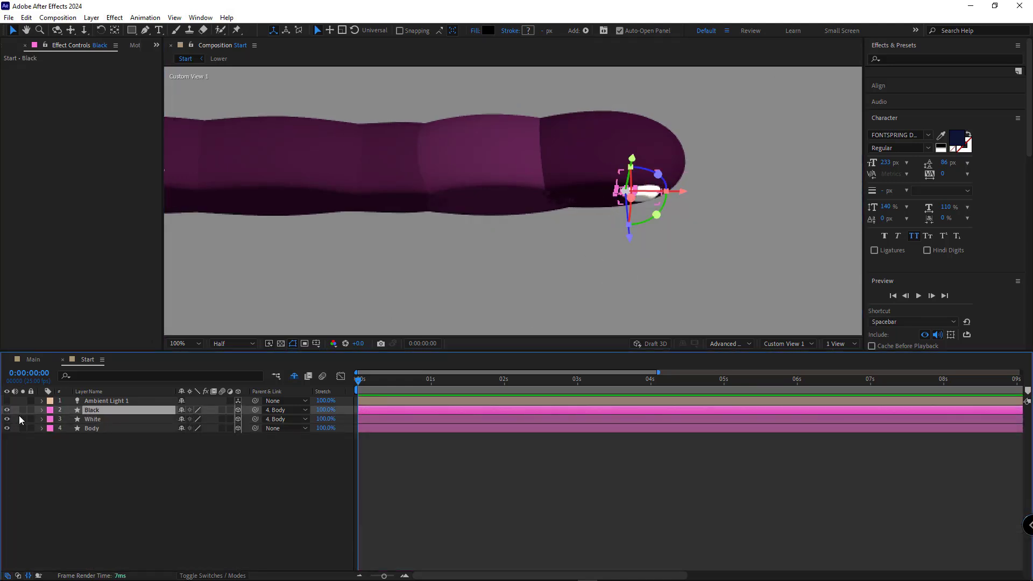
pyautogui.press('ctrl+d')
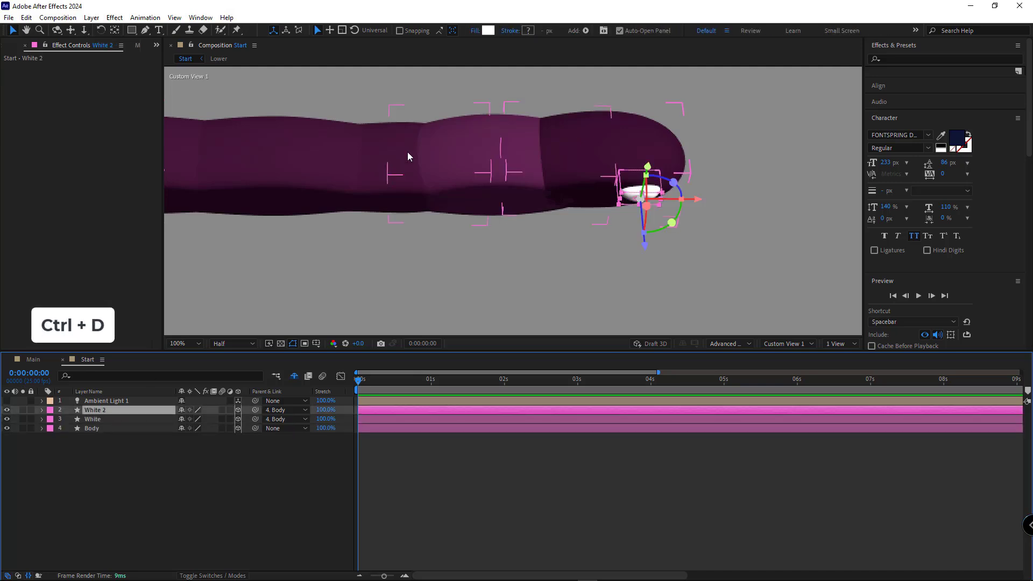
pyautogui.press('ctrl+d')
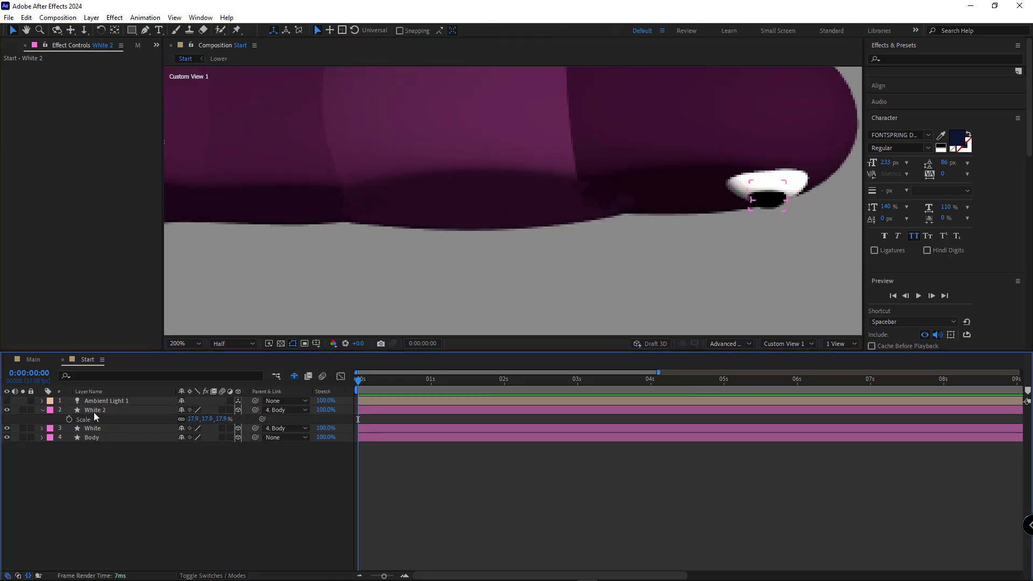
pyautogui.click(95, 410)
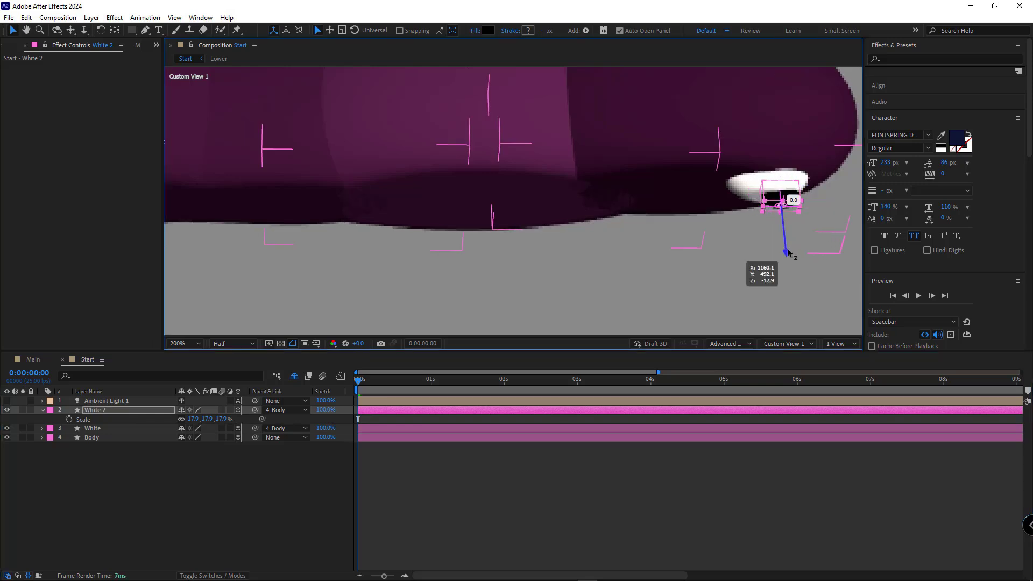
pyautogui.click(92, 437)
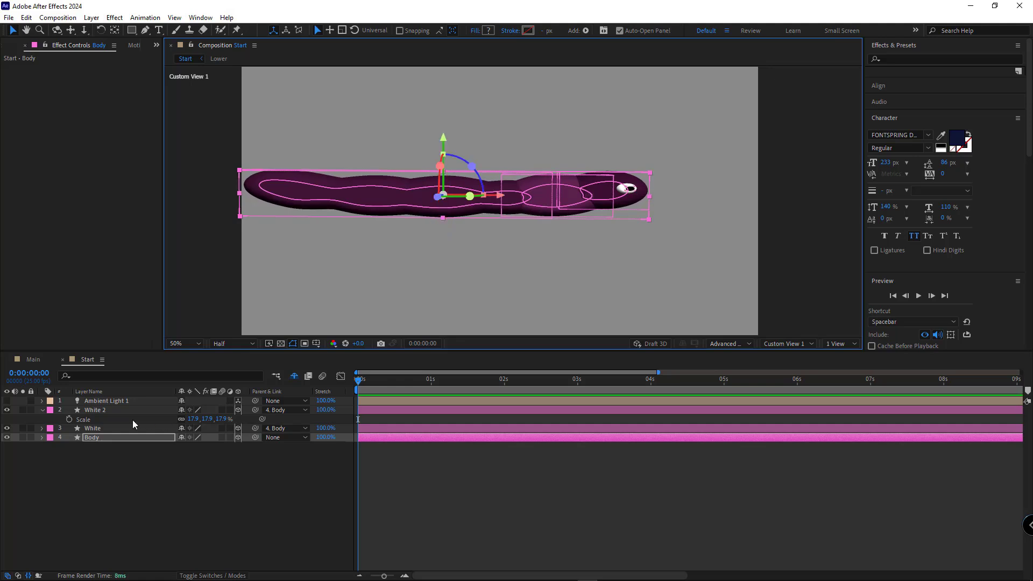
pyautogui.click(96, 410)
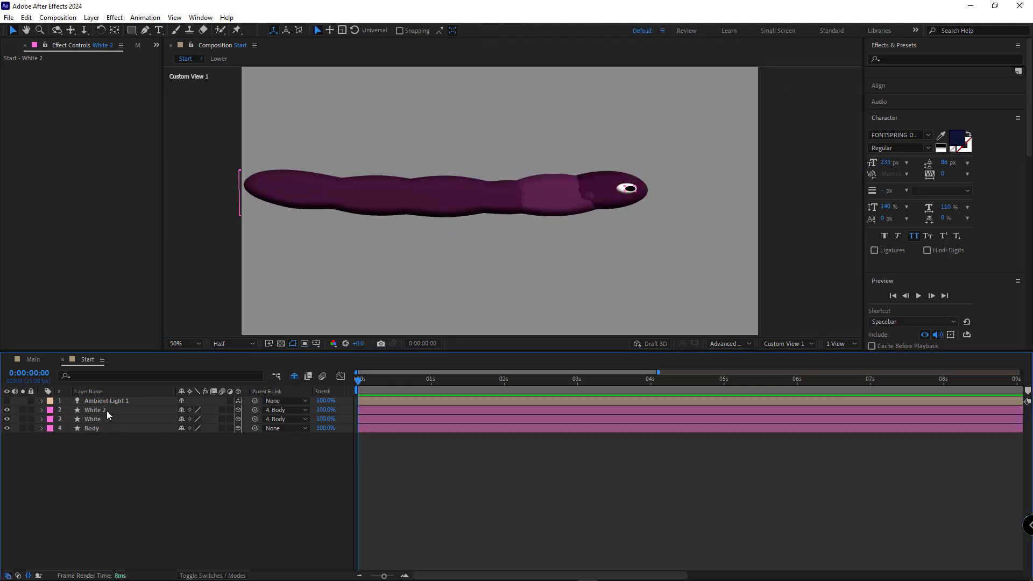
# Duplicate the White and Black eye layers and place the copies as a second eye
pyautogui.press('ctrl+d')
pyautogui.write('Black')
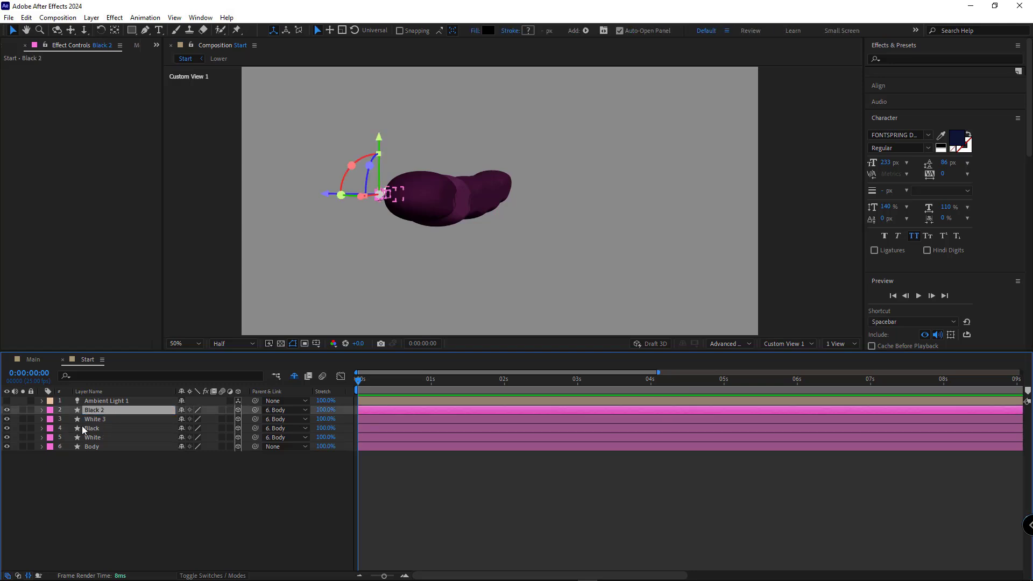
pyautogui.click(94, 418)
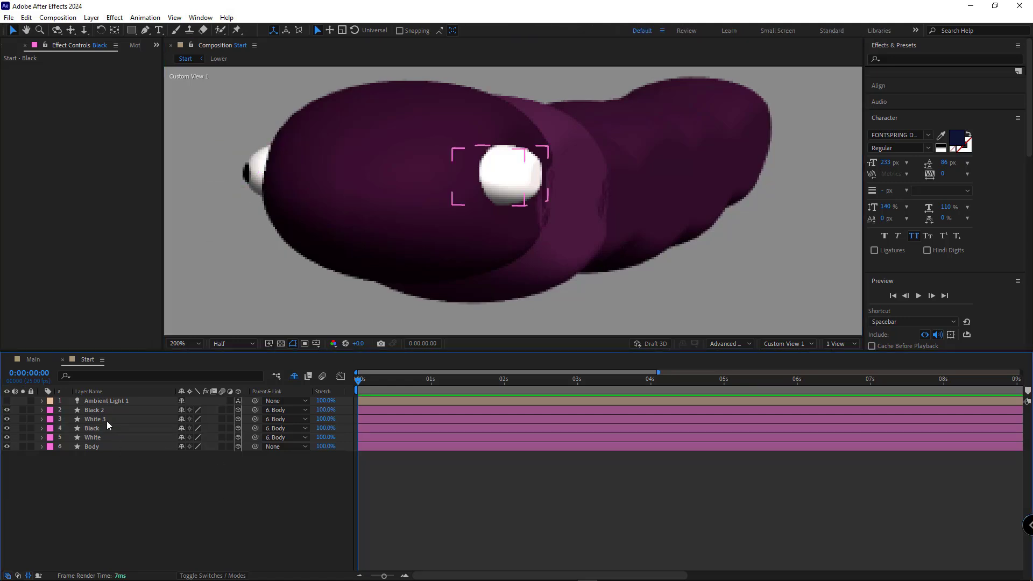
pyautogui.click(94, 410)
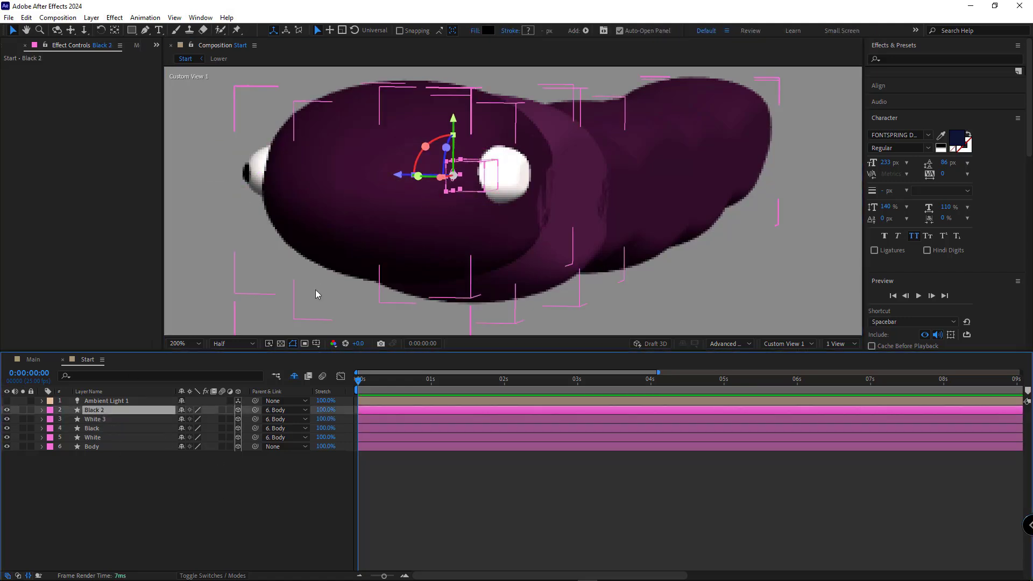
pyautogui.click(91, 445)
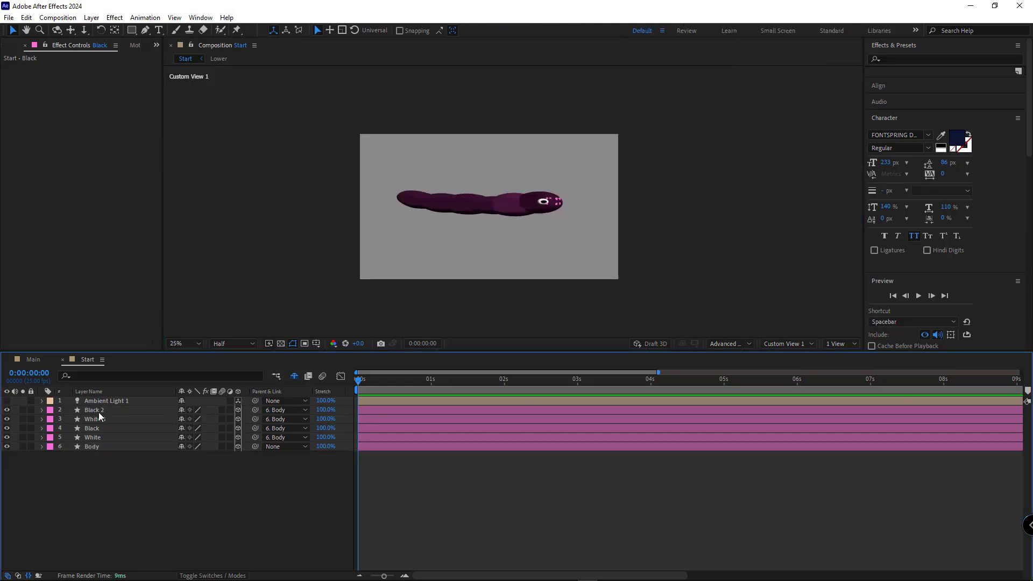
pyautogui.moveTo(294, 376)
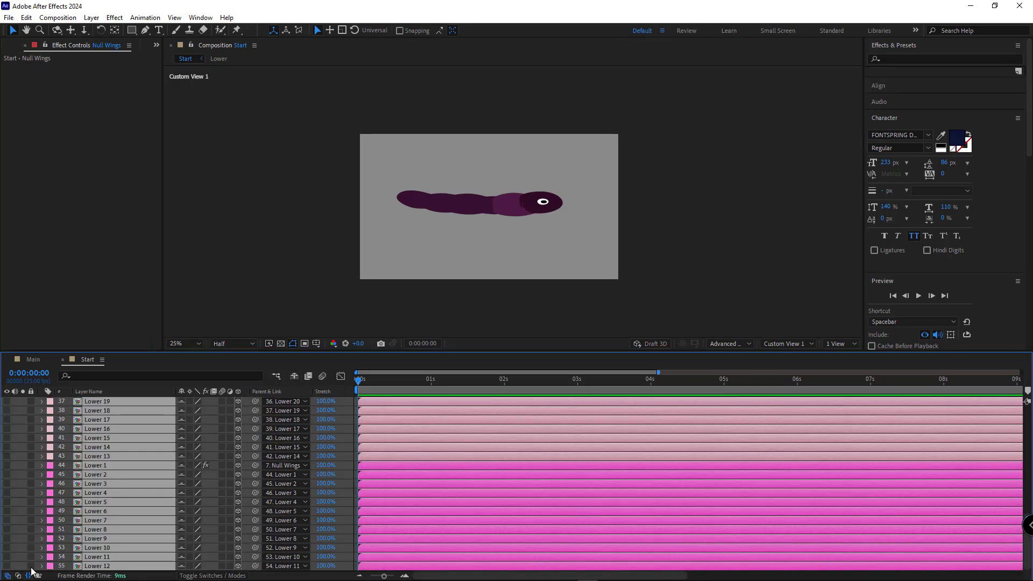
# Return to the default camera view and rescale the Body to about 144, 461, 177% between the wings
pyautogui.click(786, 343)
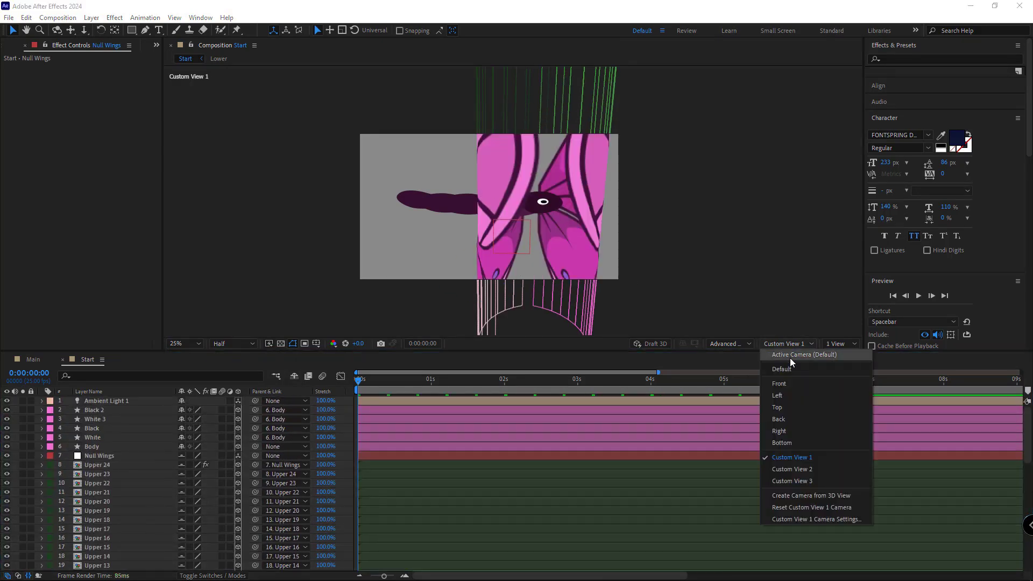
pyautogui.click(803, 354)
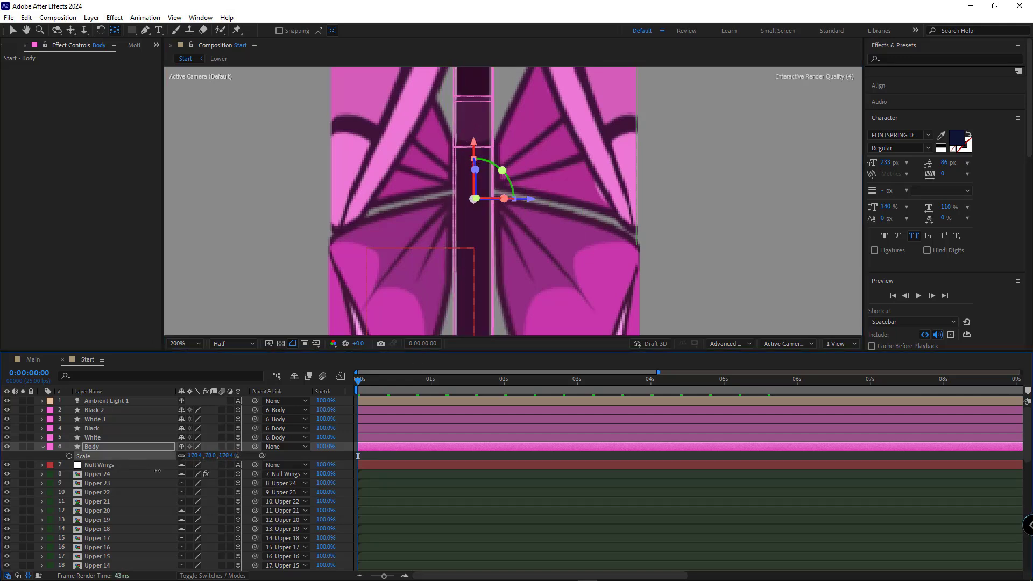
pyautogui.click(178, 344)
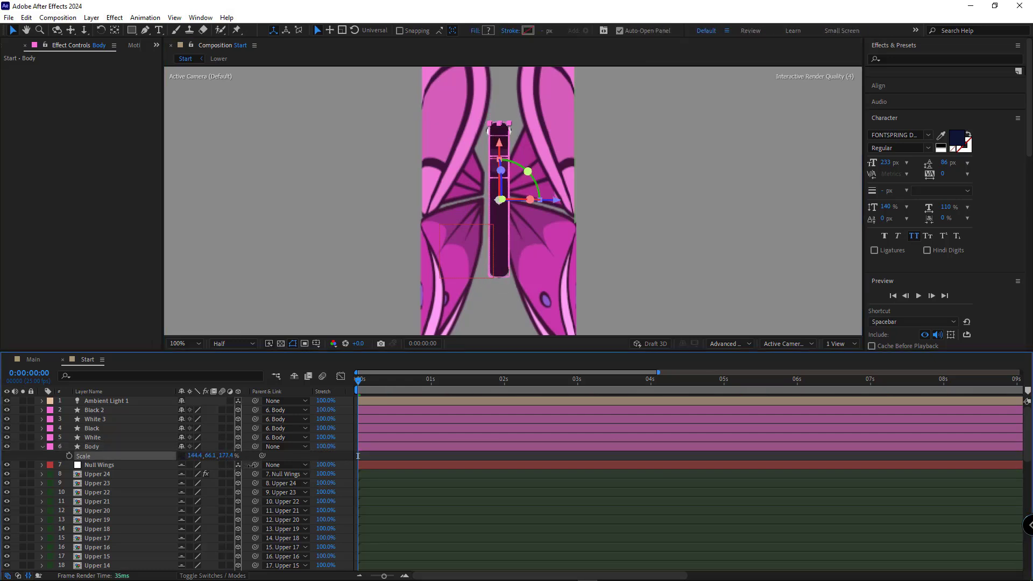
pyautogui.click(92, 447)
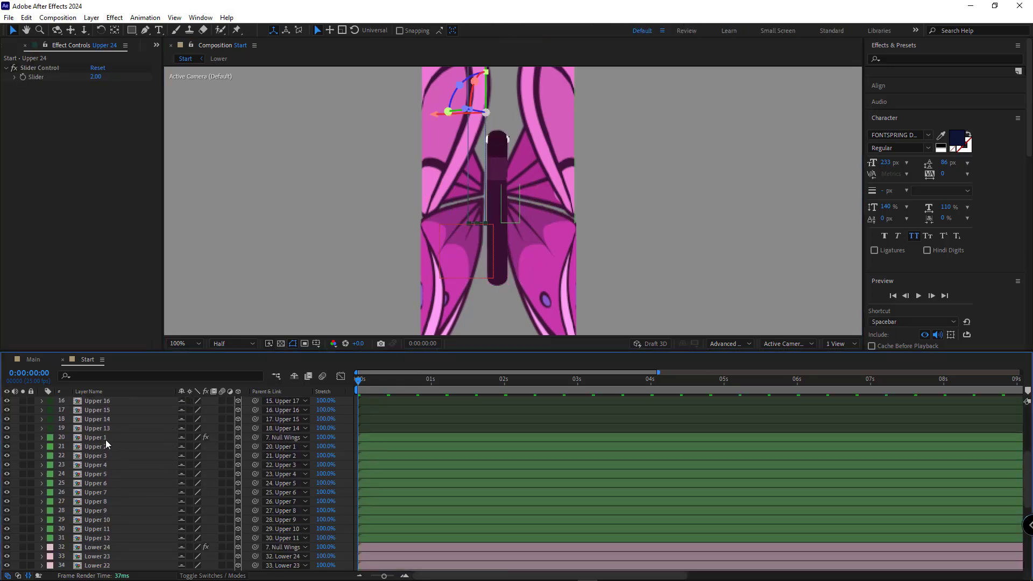
# Fit the composition in the viewer and show the flapping wings from Custom View 1
pyautogui.scroll(-3)
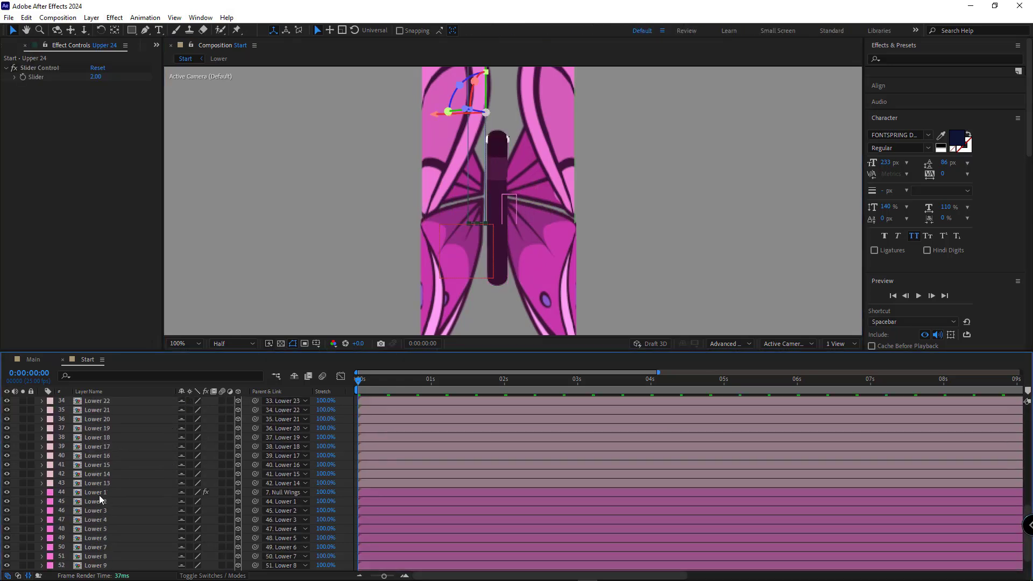
pyautogui.click(97, 437)
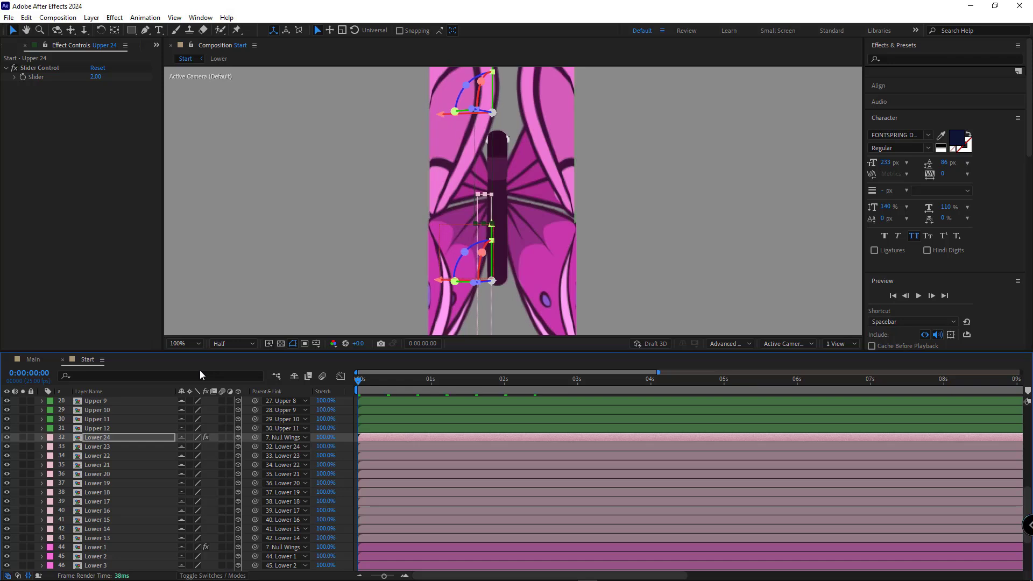
pyautogui.click(187, 344)
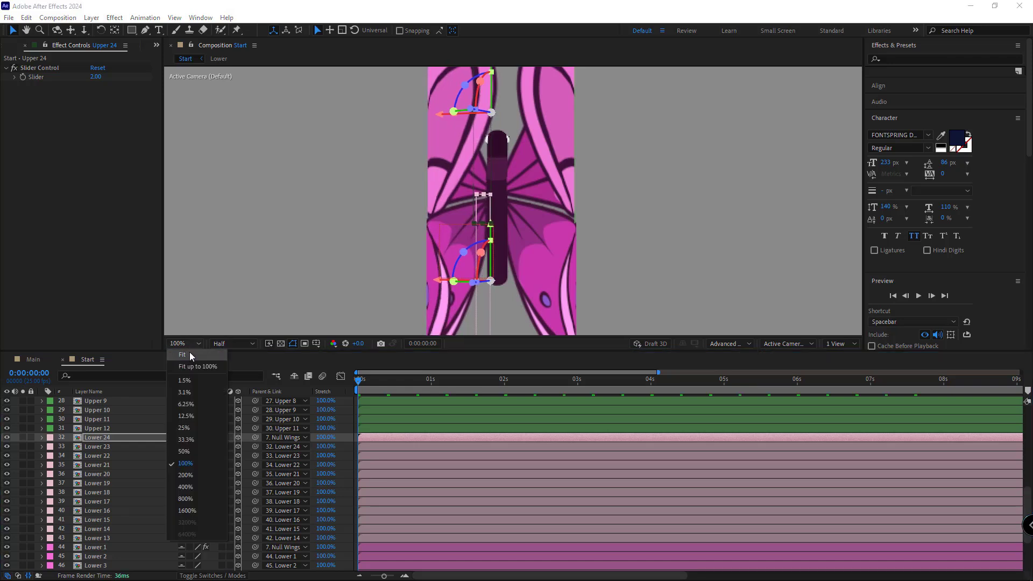
pyautogui.click(180, 354)
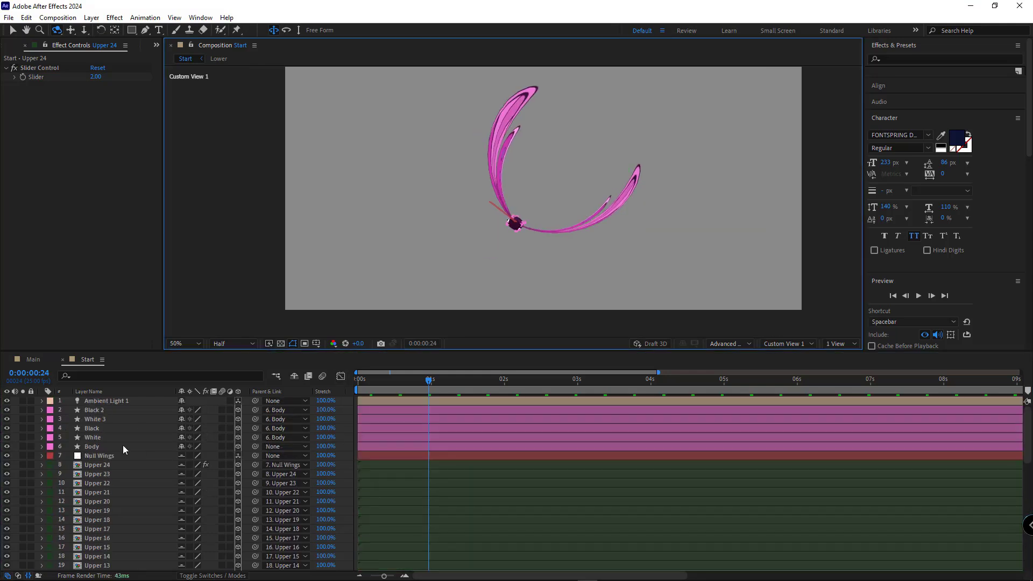
pyautogui.click(92, 446)
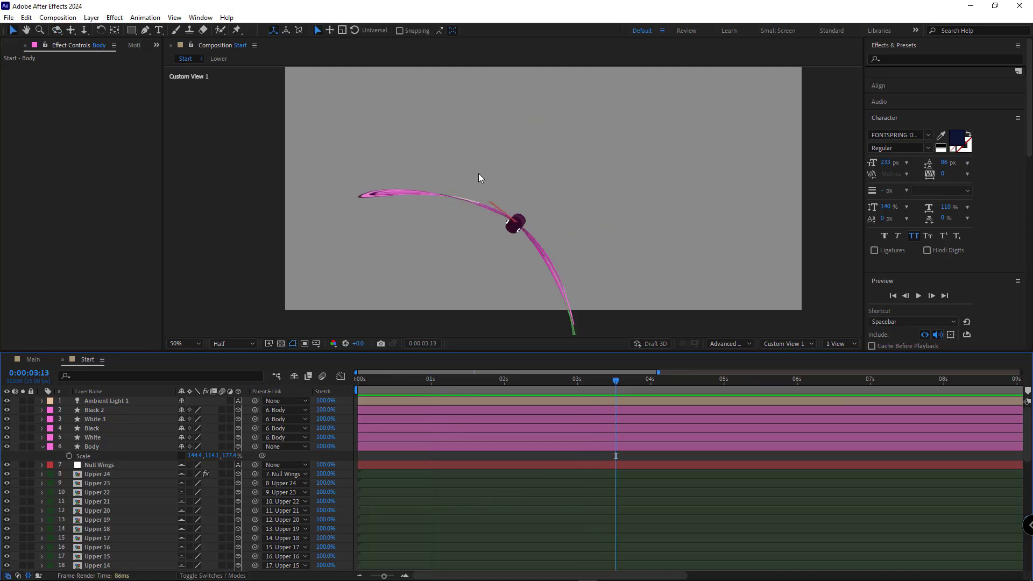
# Duplicate Null Wings as a new null named 'Null Body' labelled Green
pyautogui.click(786, 343)
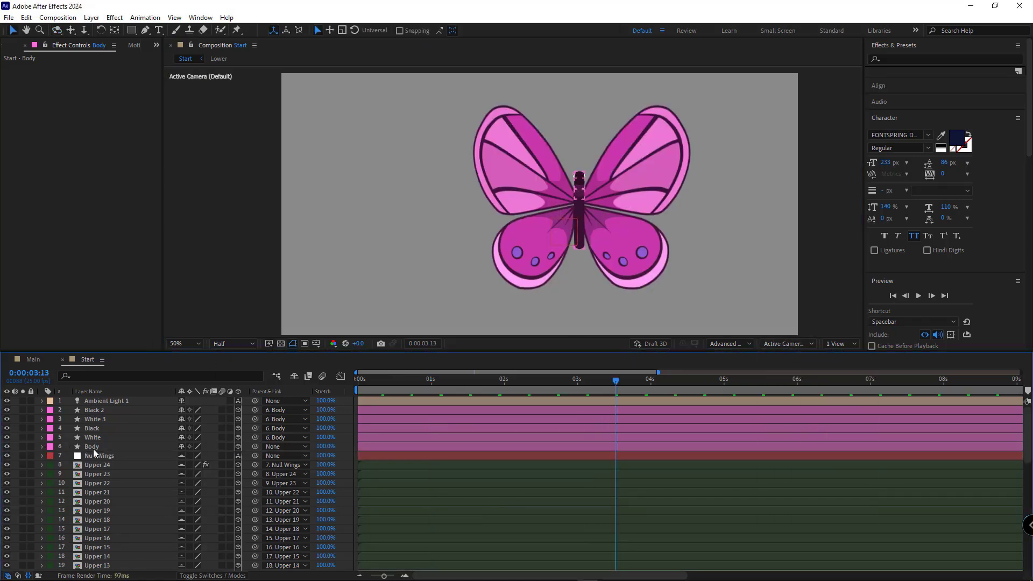
pyautogui.press('ctrl+d')
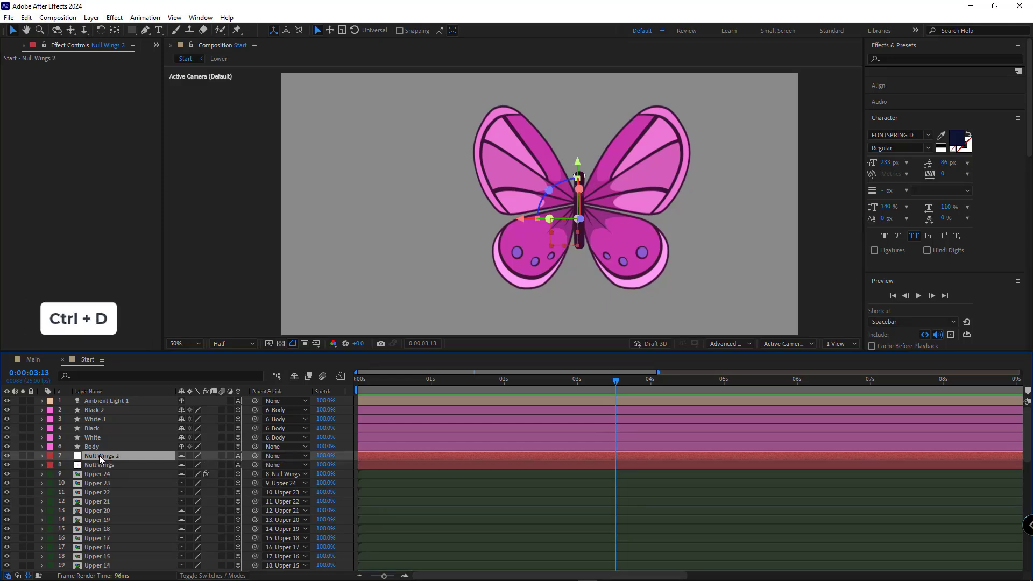
pyautogui.press('ctrl+d')
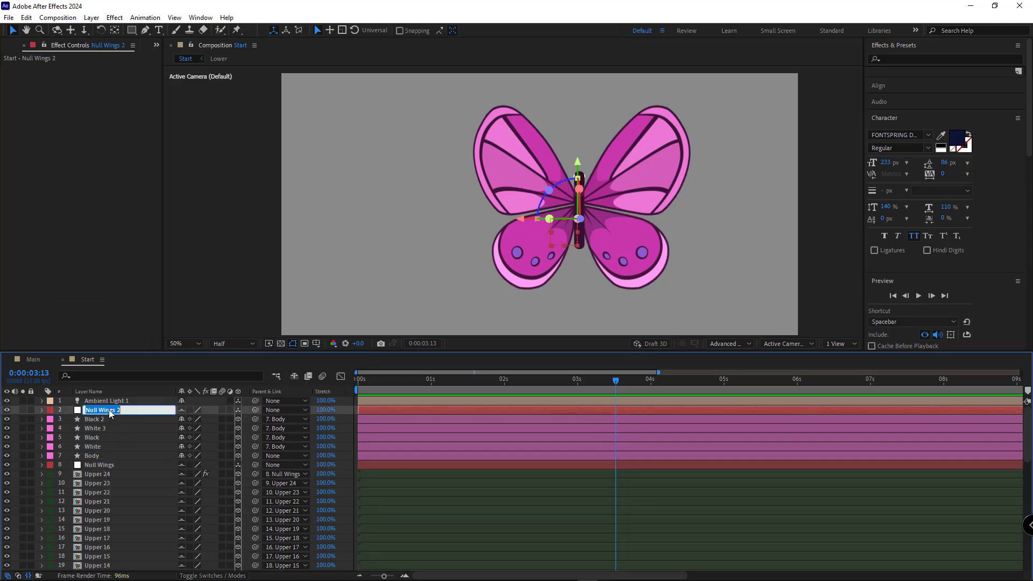
pyautogui.write('Null Body')
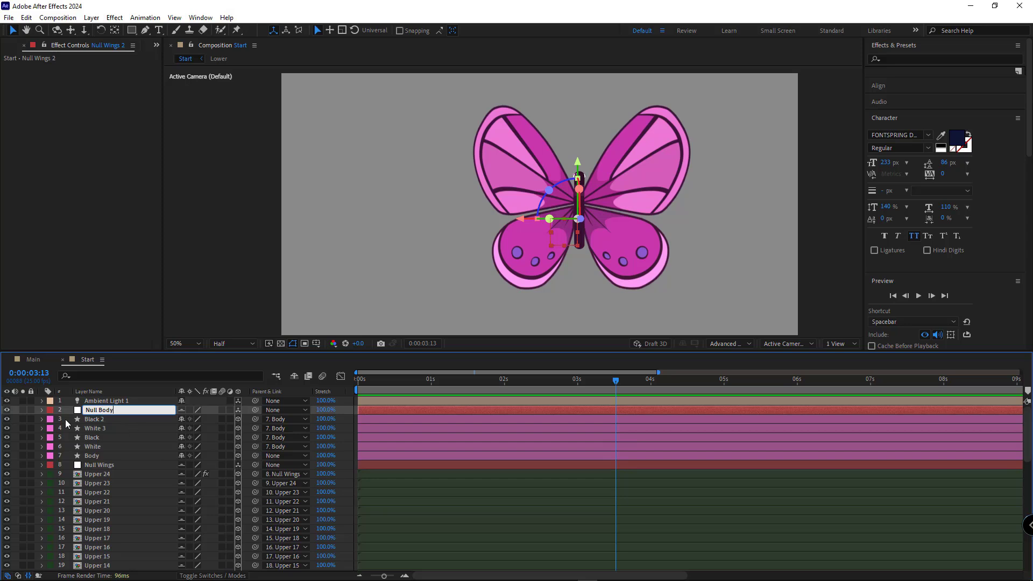
pyautogui.click(127, 45)
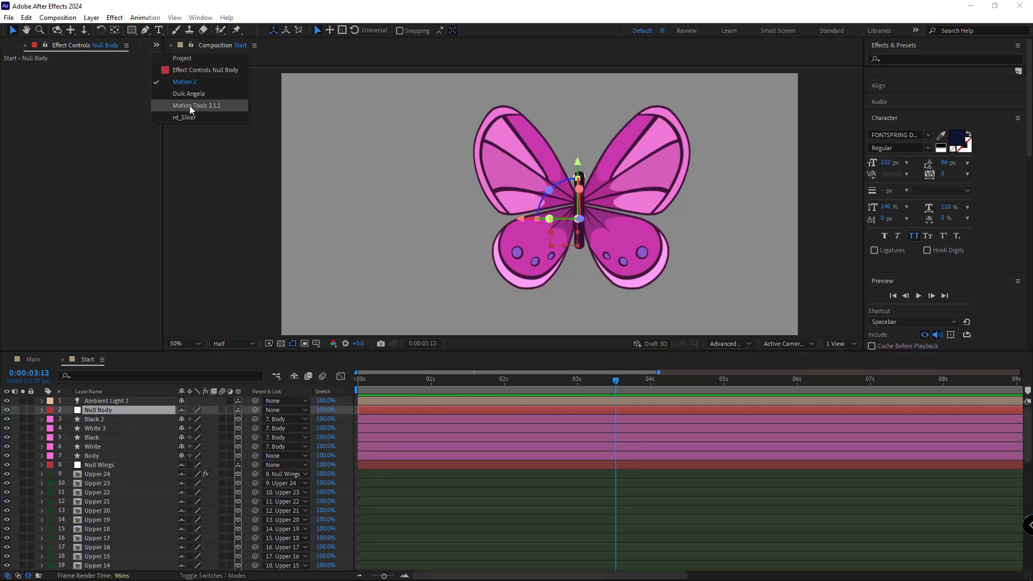
pyautogui.click(196, 105)
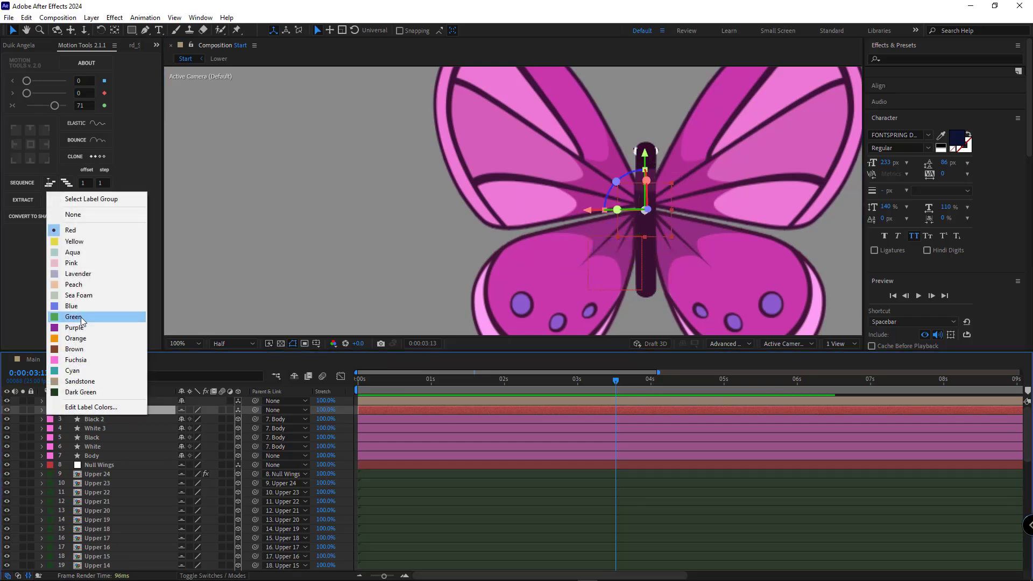
pyautogui.click(74, 316)
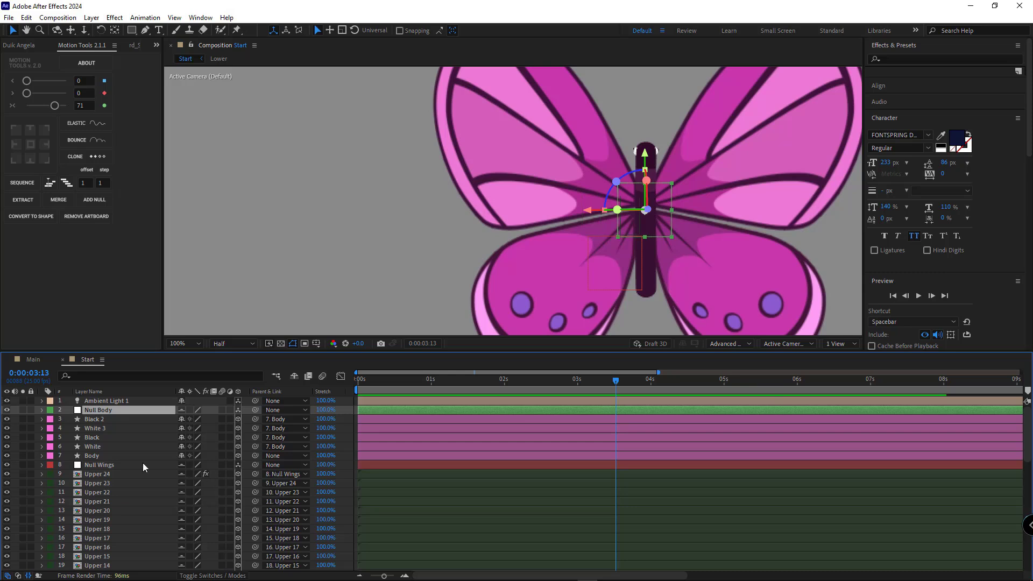
# Parent Body and Null Wings to Null Body and rotate it to tilt the butterfly
pyautogui.click(91, 456)
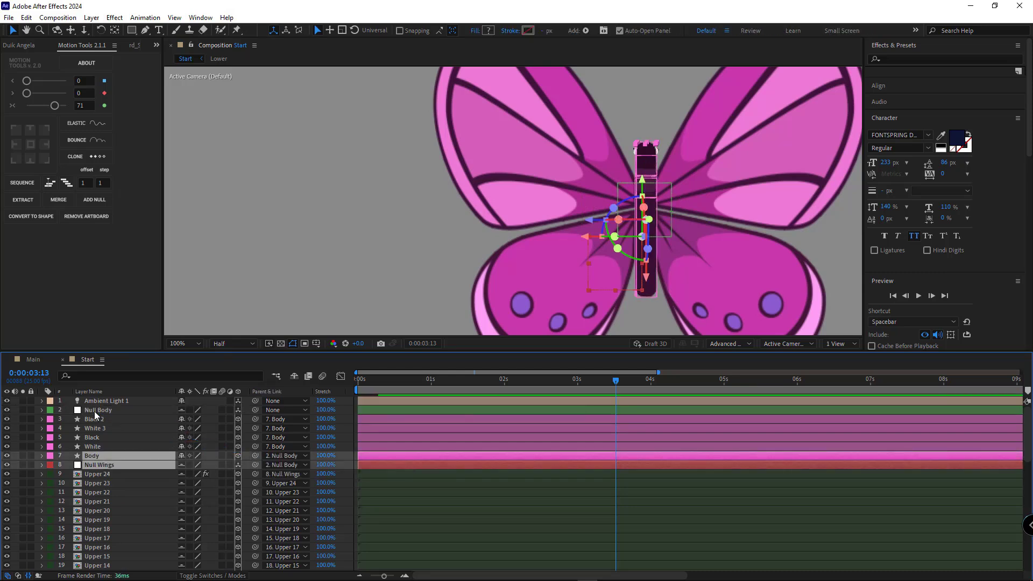
pyautogui.click(98, 410)
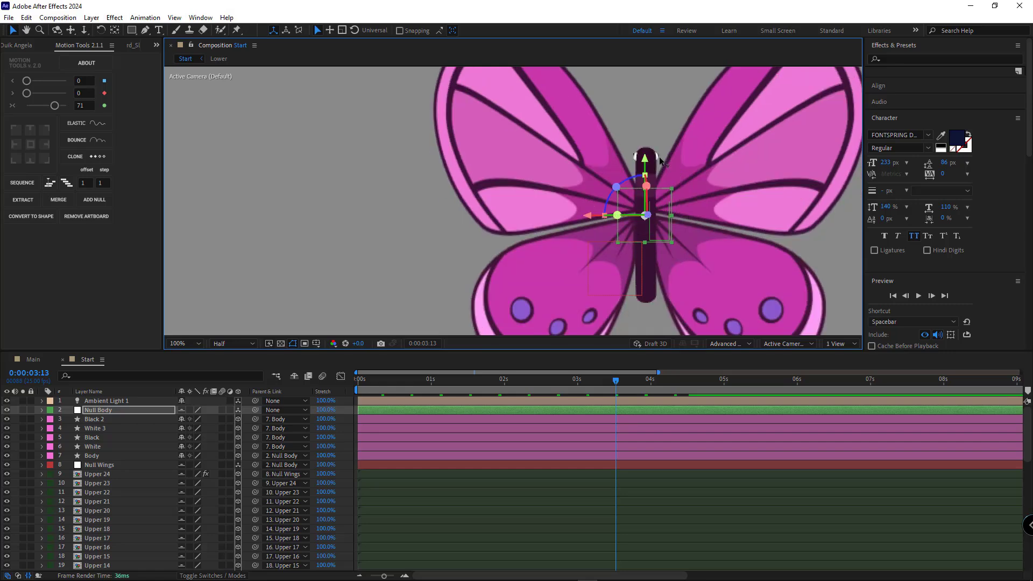
pyautogui.click(40, 409)
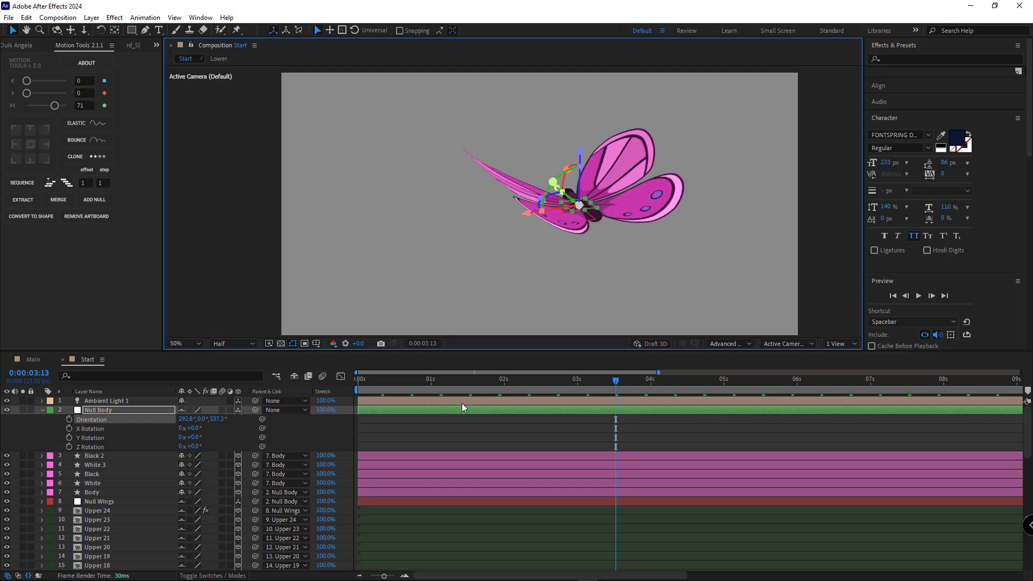
# Keyframe Null Body's Position for an up-down bob and add a loopOut expression
pyautogui.click(358, 379)
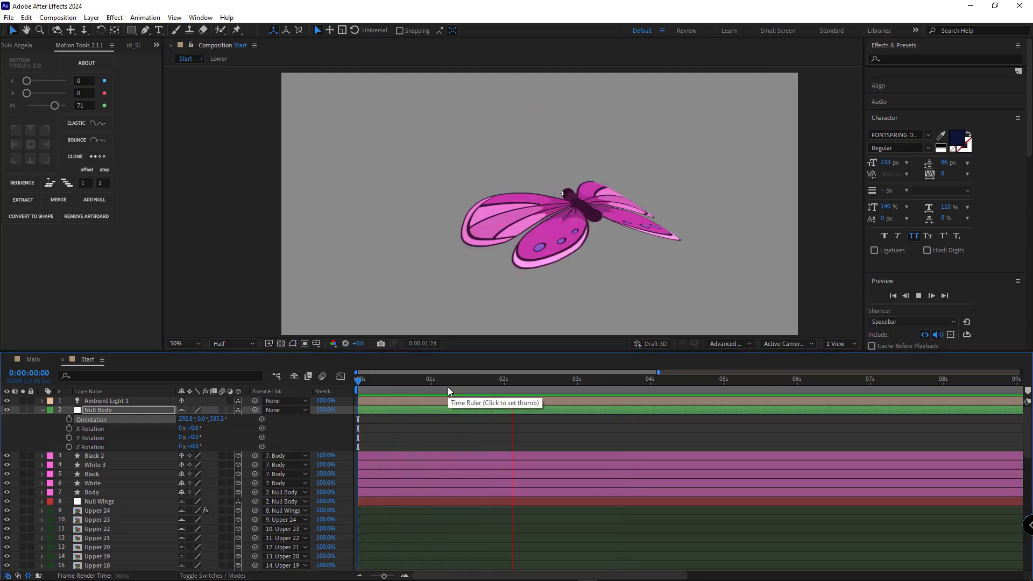
pyautogui.click(407, 379)
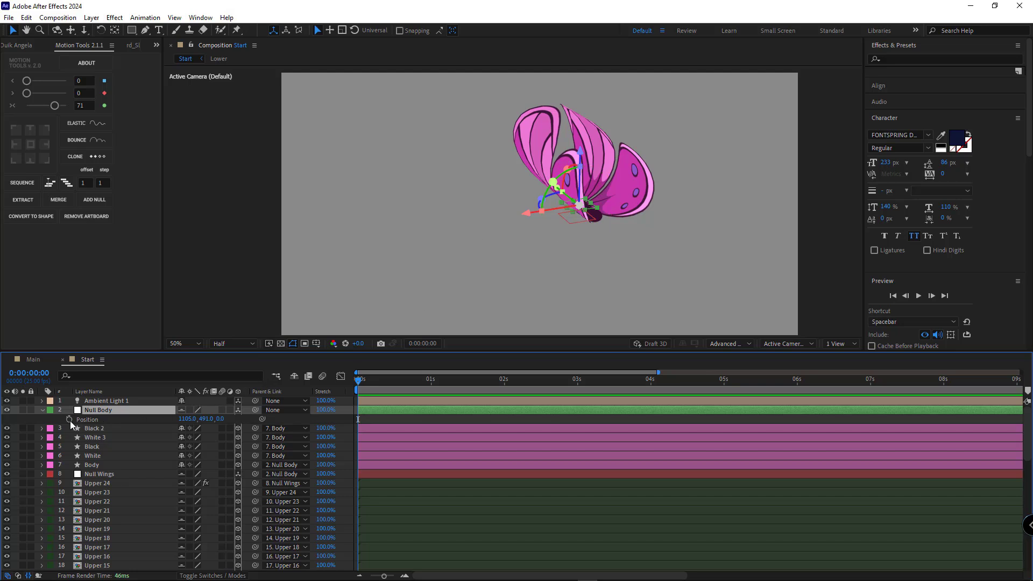
pyautogui.click(71, 419)
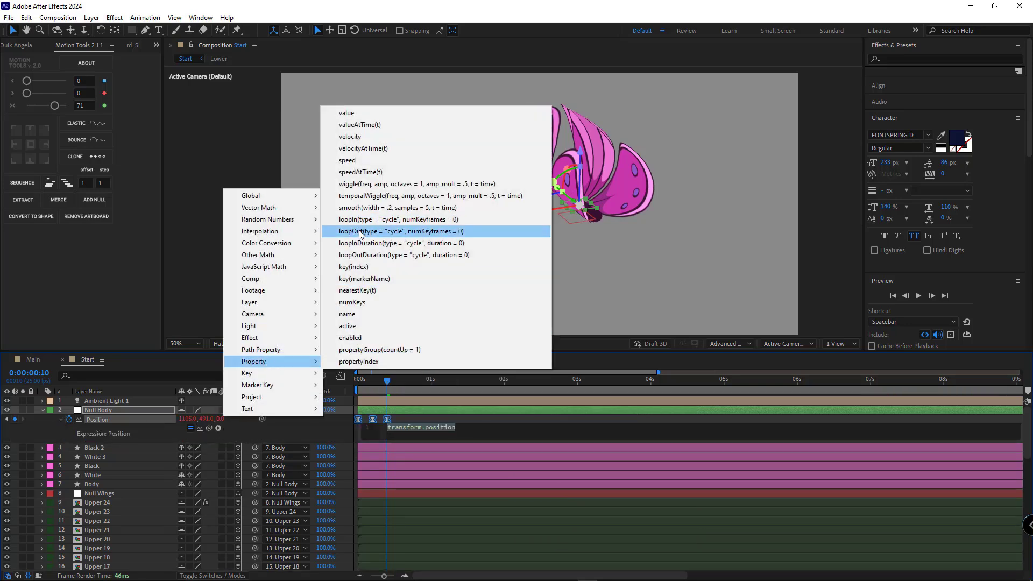
pyautogui.click(399, 231)
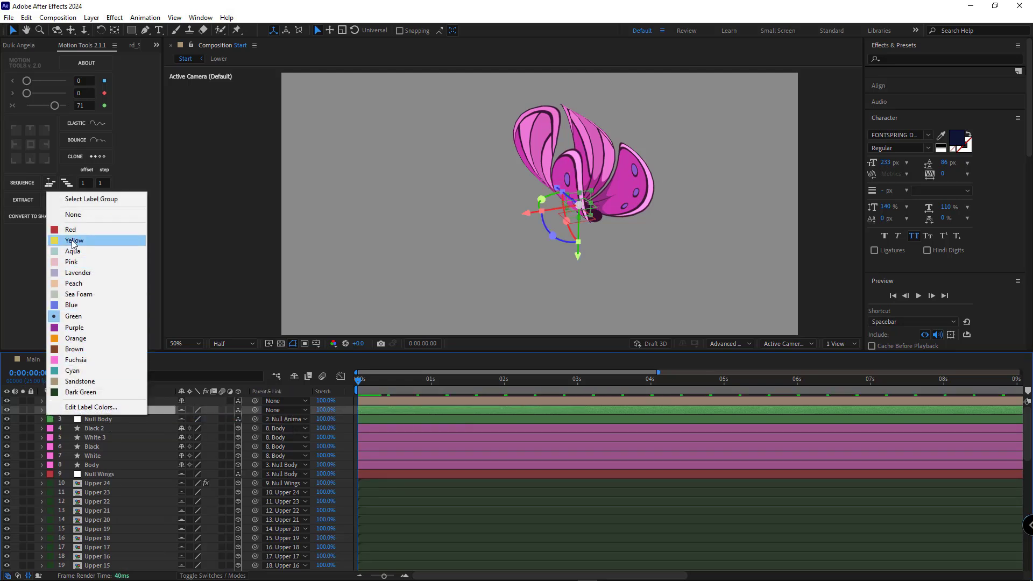
# Label Null Animate Yellow, clear its copied bobbing and keyframe its Position at 0s and 2s
pyautogui.click(74, 240)
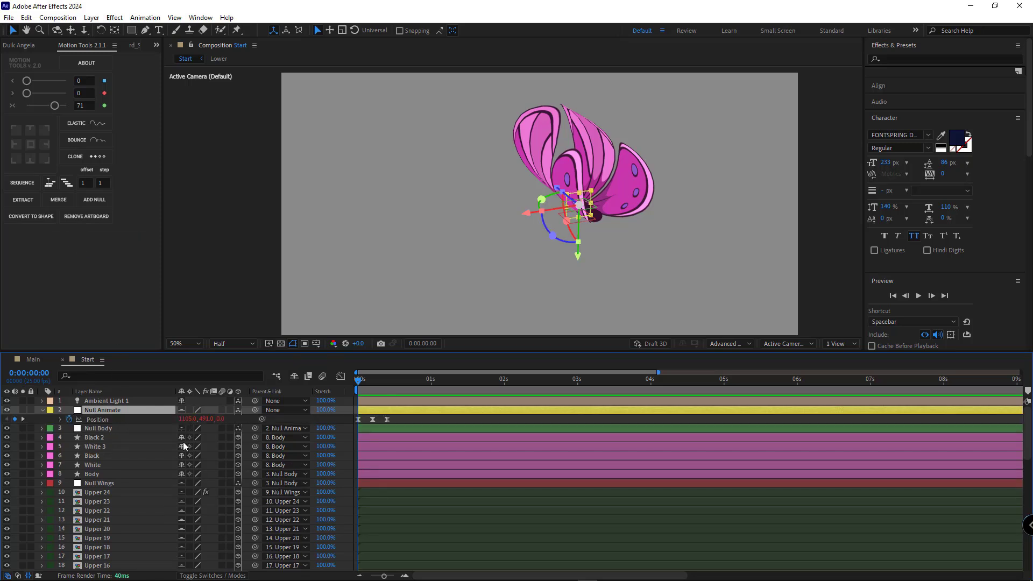
pyautogui.click(60, 410)
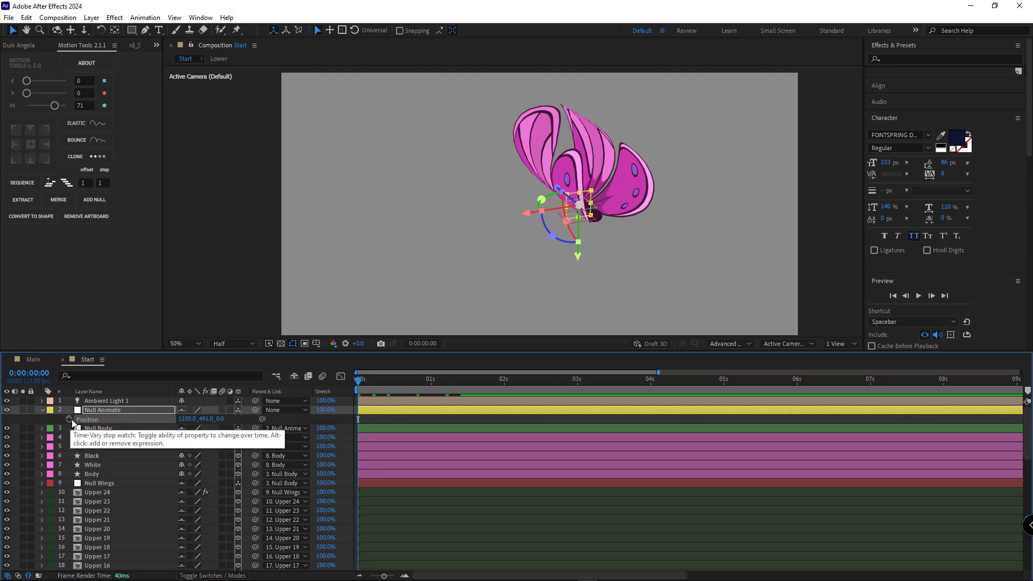
pyautogui.click(71, 420)
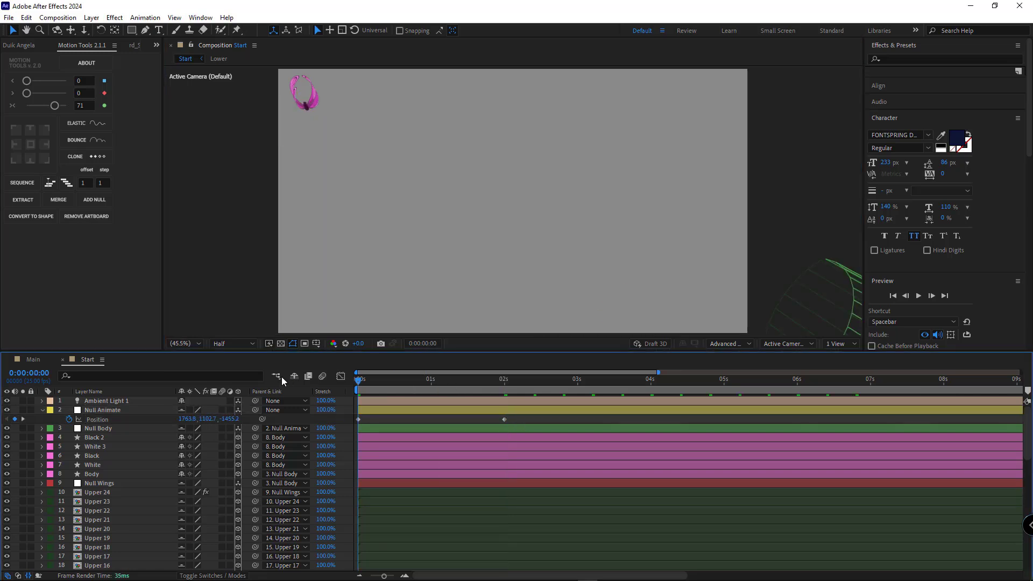
pyautogui.click(441, 379)
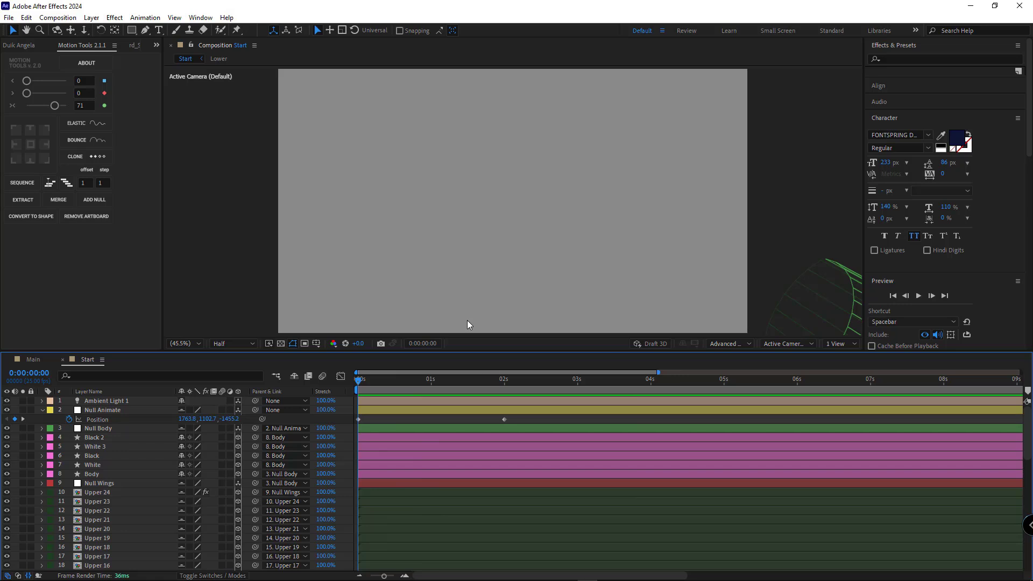
pyautogui.moveTo(210, 414)
pyautogui.write('wiggle(')
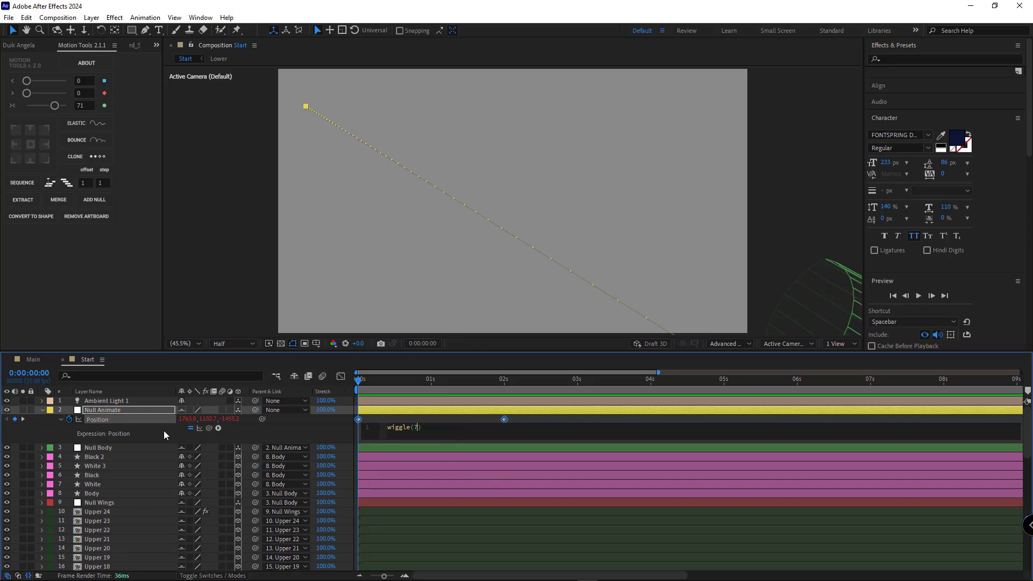
# Give Null Animate's Position a wiggle(7,48) expression and open the Main composition
pyautogui.write(',48')
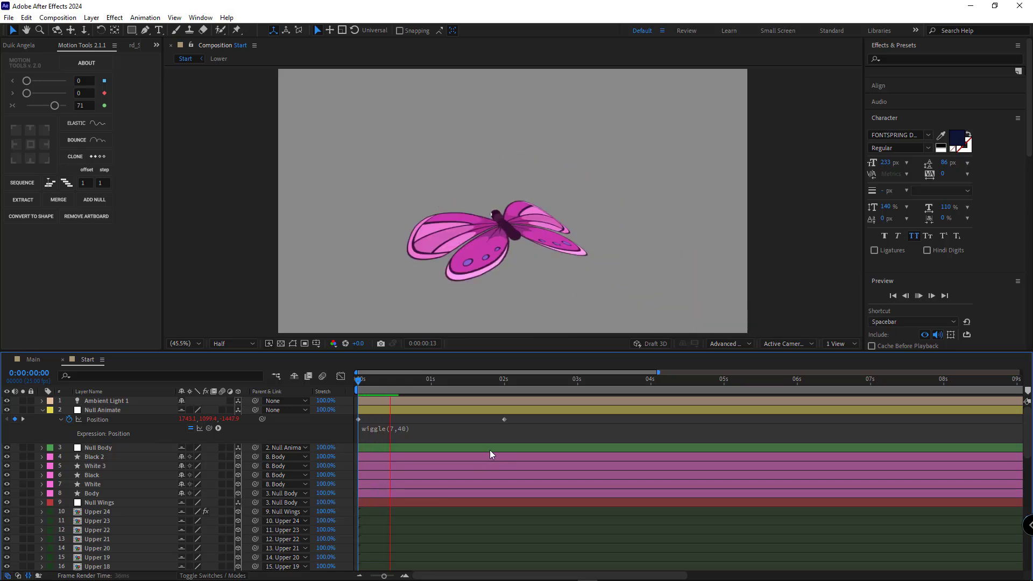
pyautogui.click(507, 379)
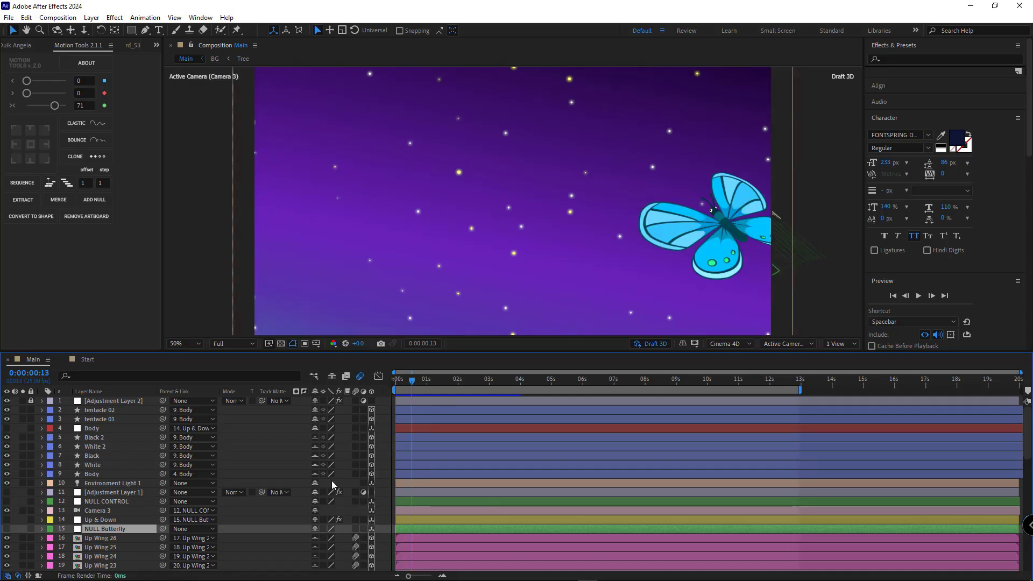
pyautogui.click(104, 528)
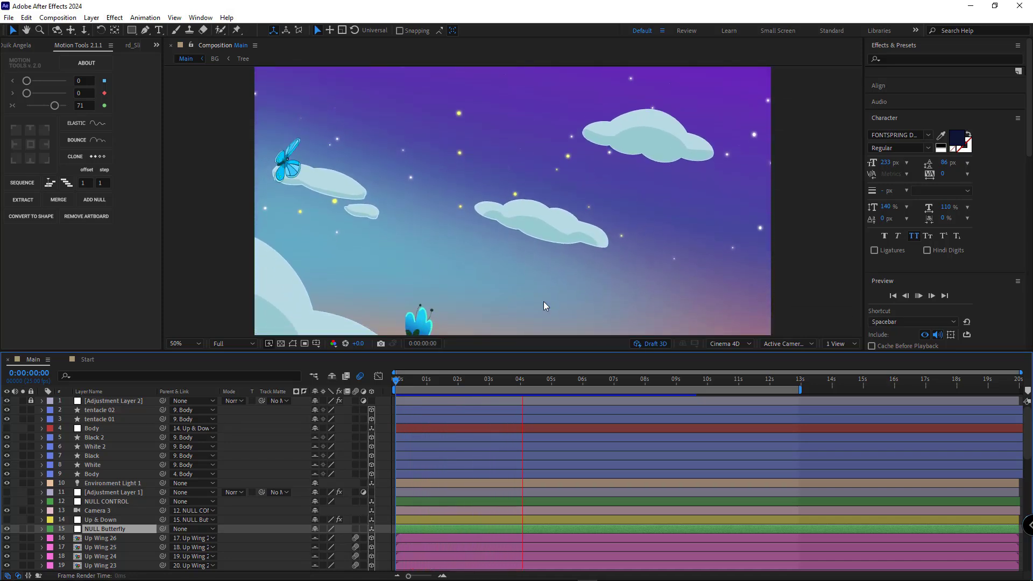
pyautogui.click(583, 379)
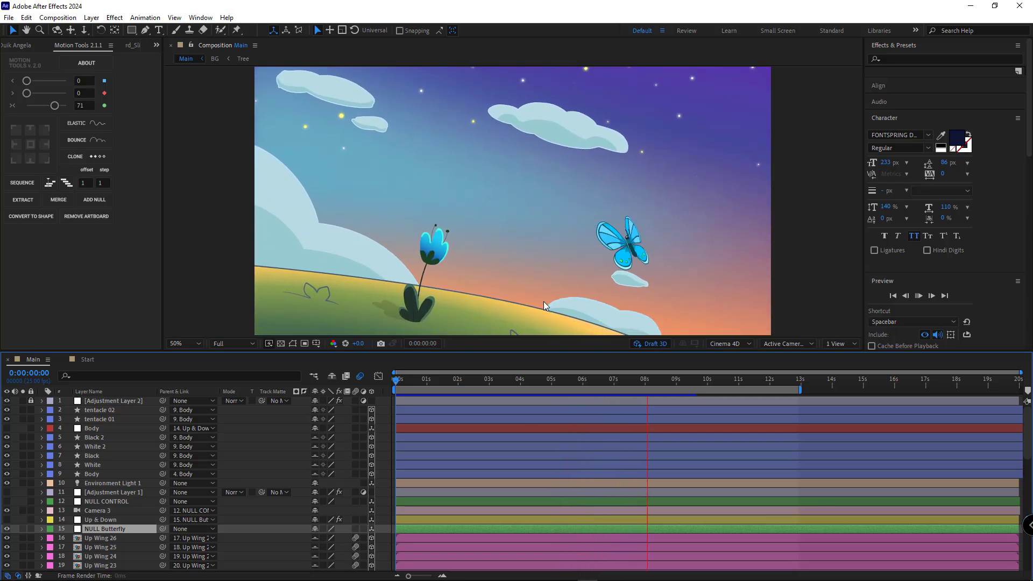
pyautogui.click(707, 379)
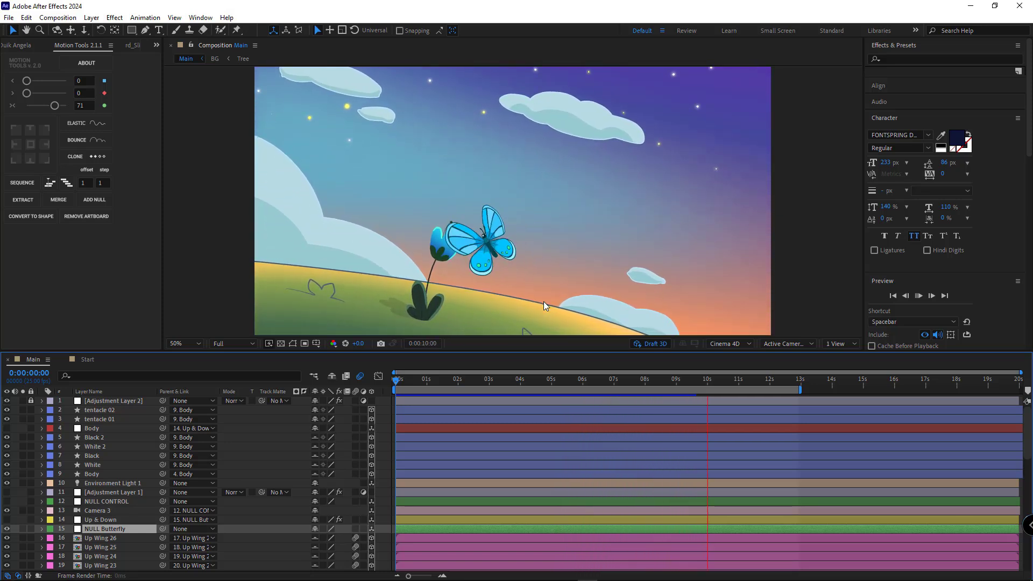